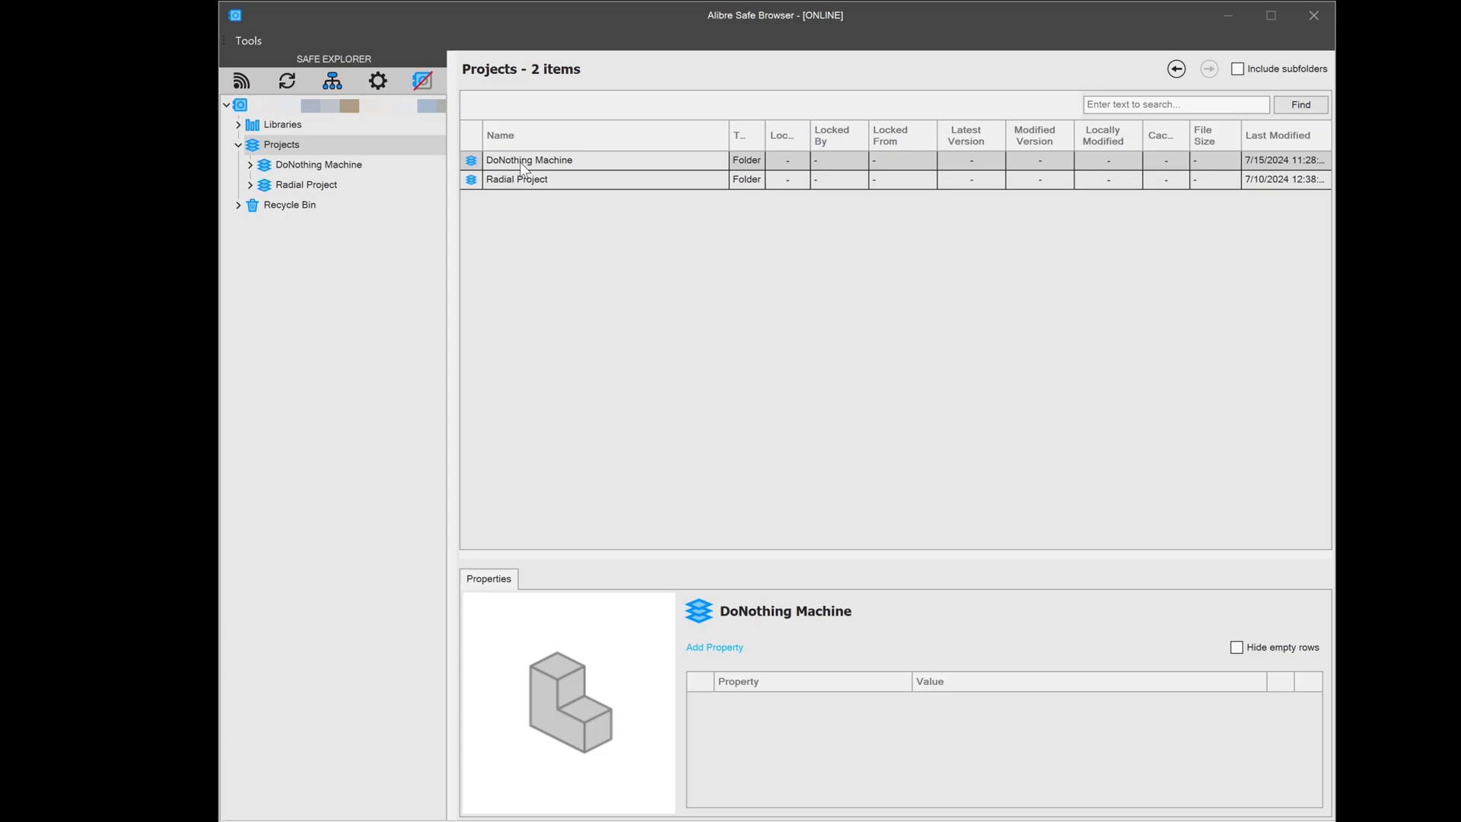
- Create a new project named Gyroscope from the default AlibrePDMTemplate under Projects
left_click(516, 180)
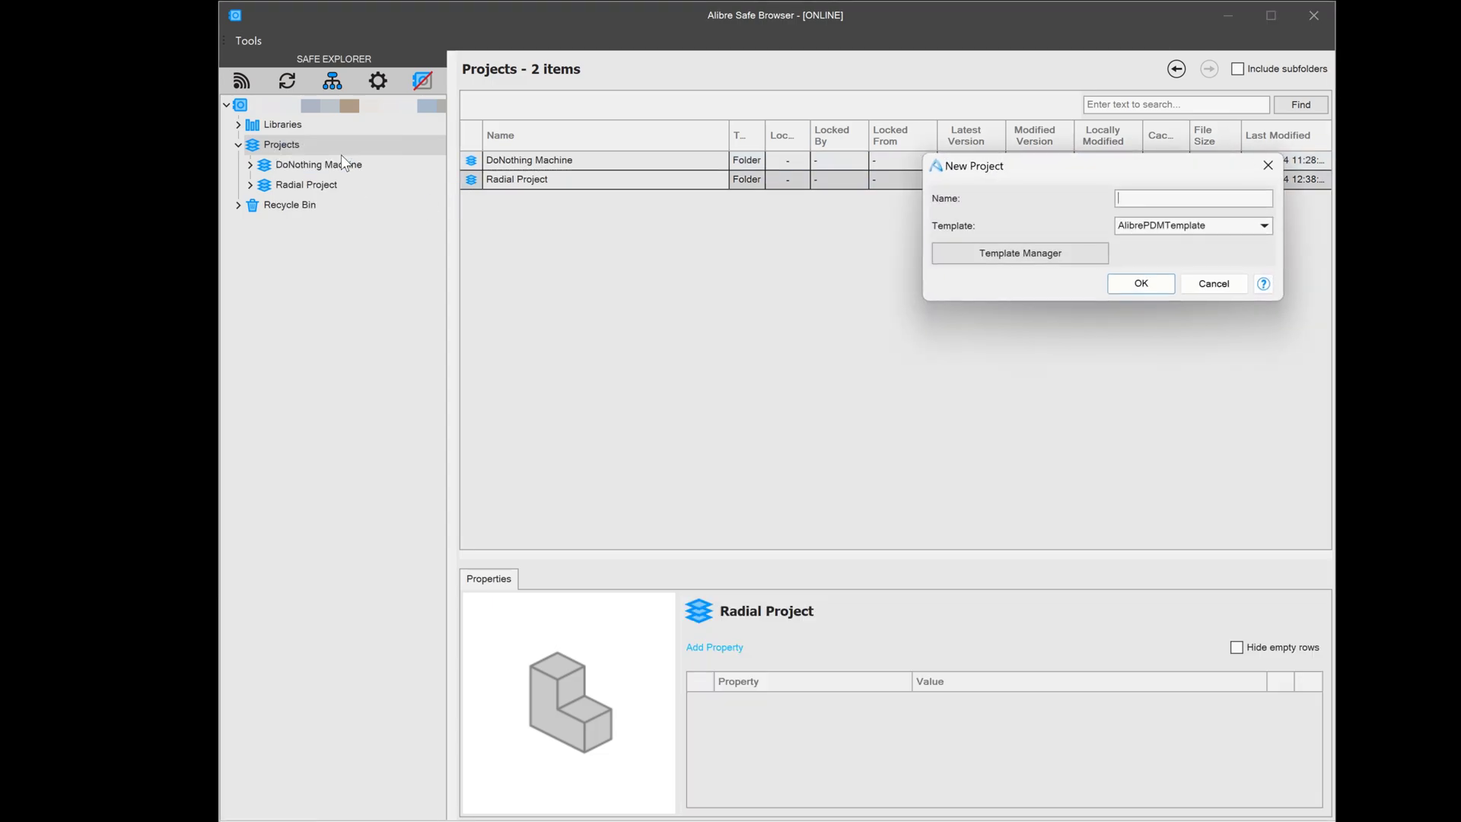
type("Gyros")
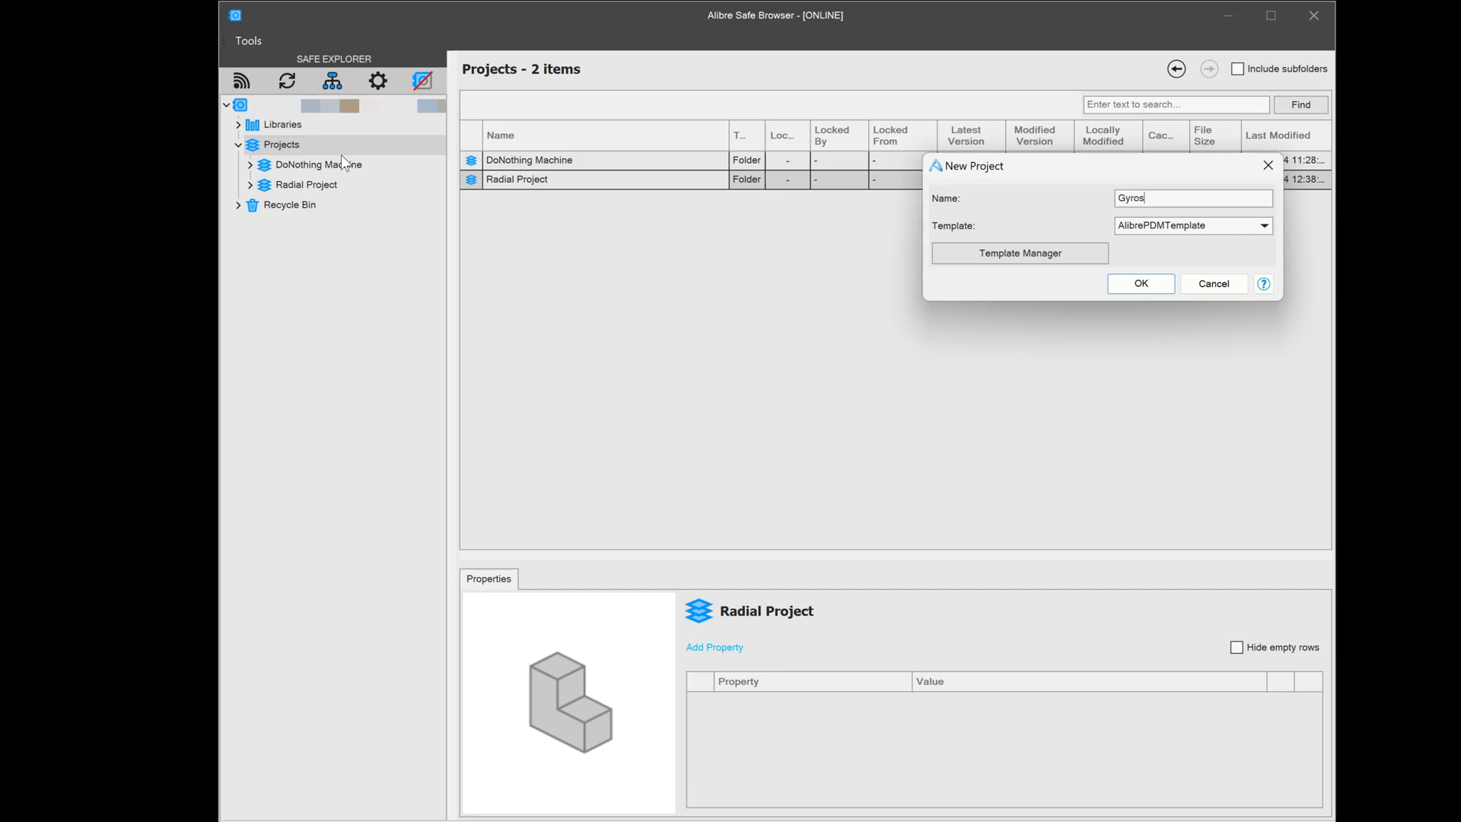
left_click(1140, 283)
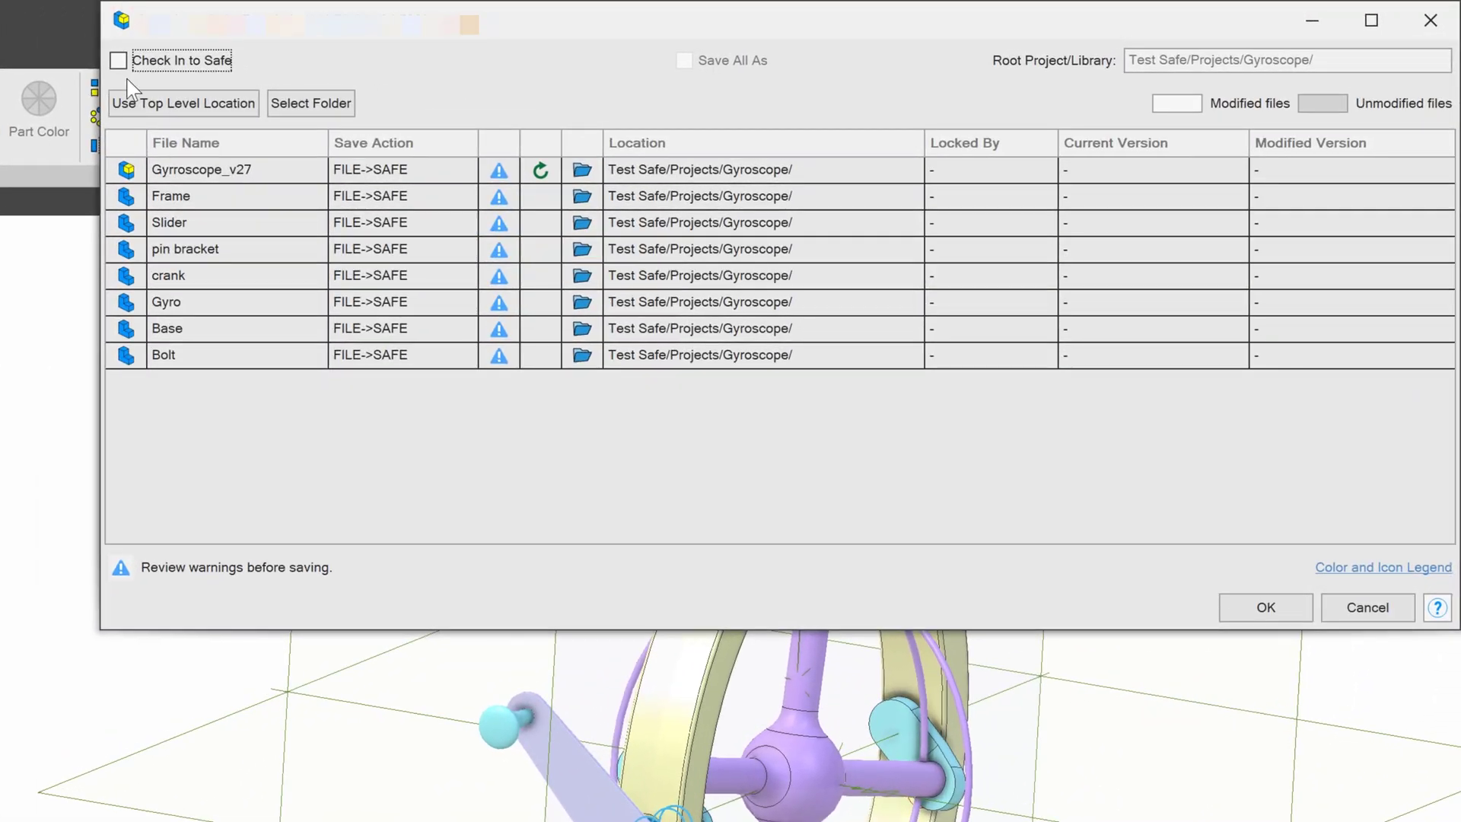
- Save the Gyroscope assembly and its seven parts to the safe with Check In to Safe ticked
left_click(118, 59)
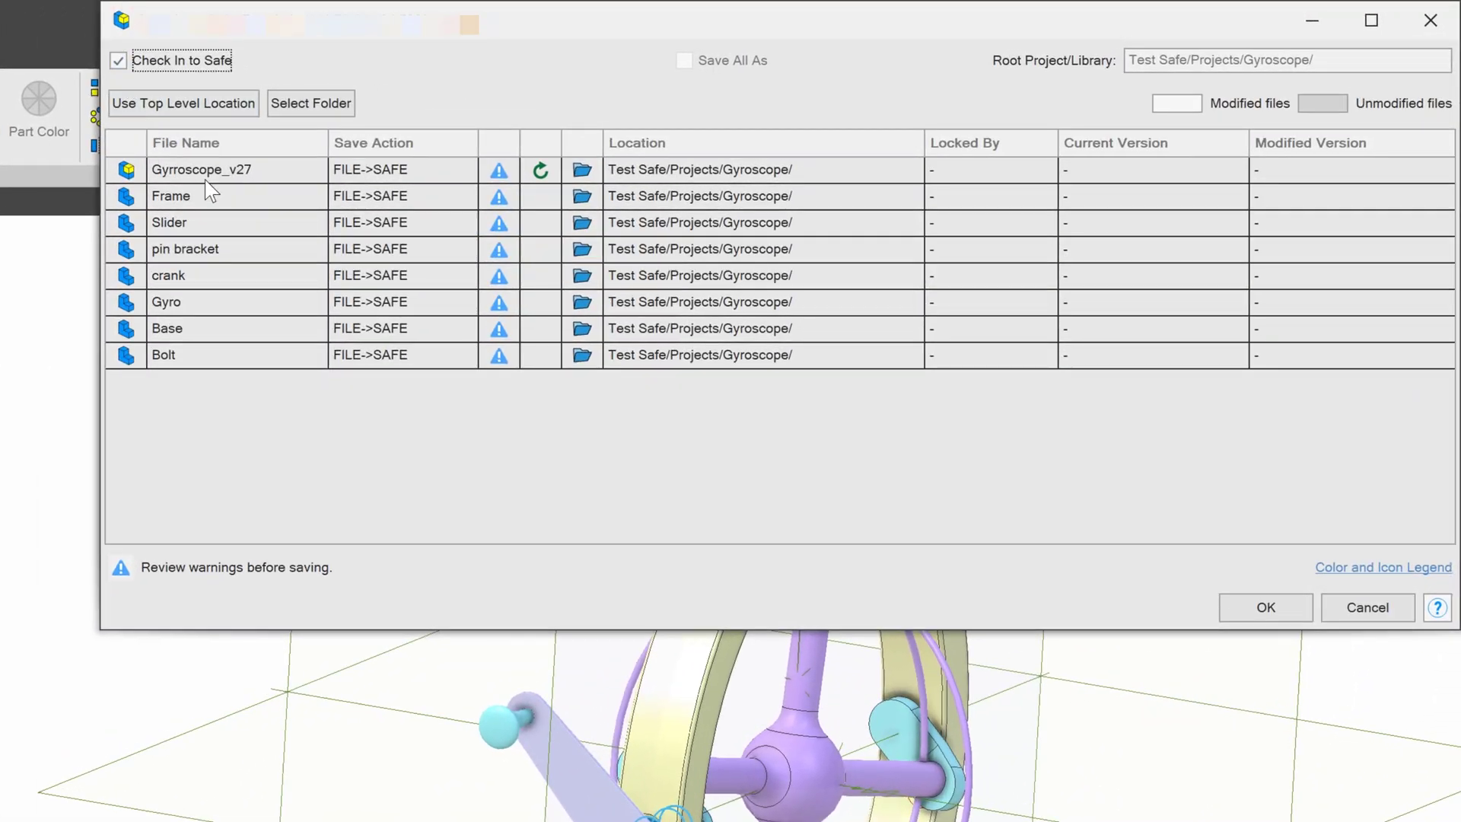
left_click(1265, 607)
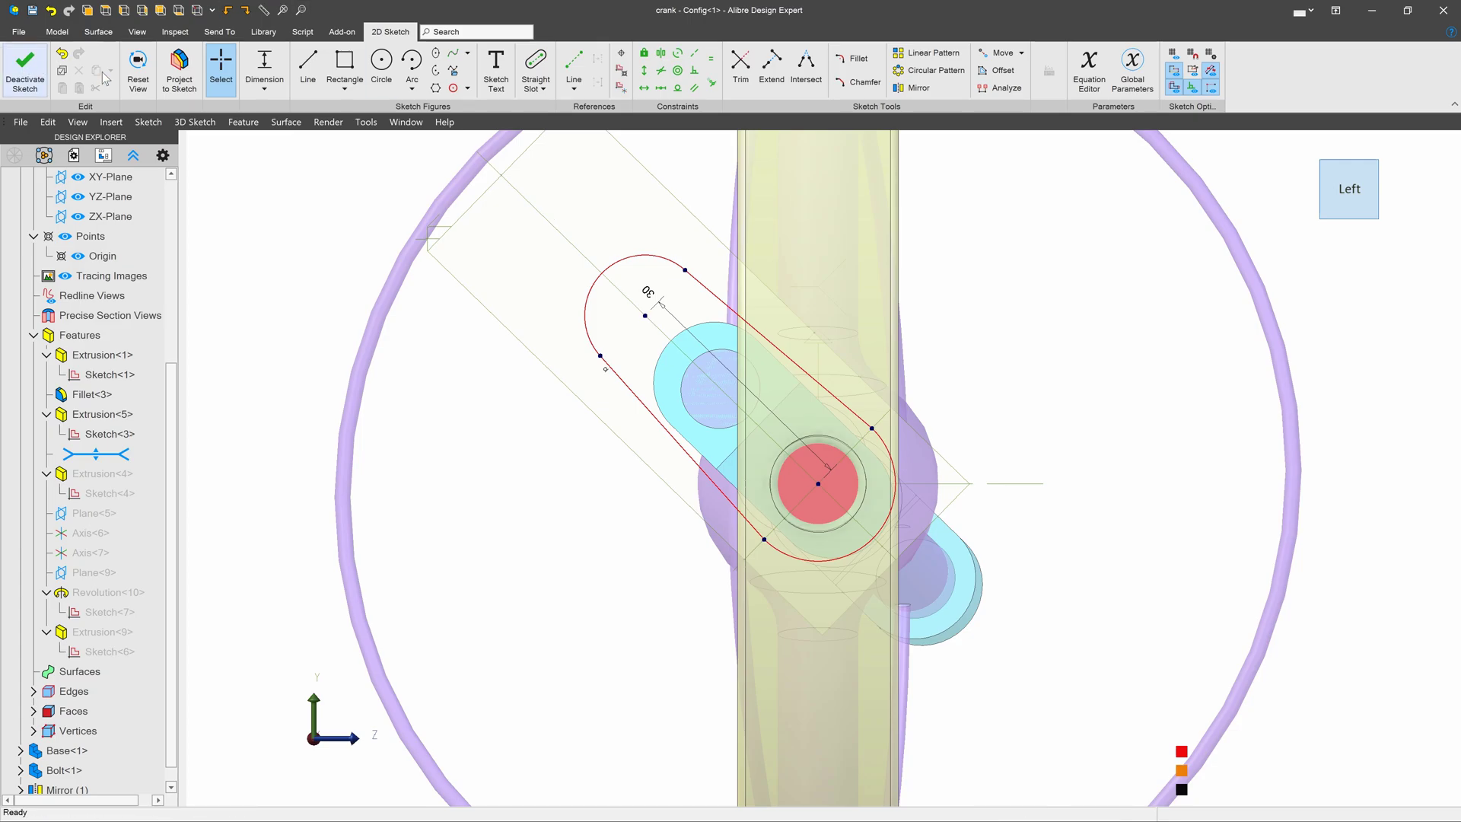
- Finish the crank sketch edit and check in the crank and Gyrroscope_v27 to the safe
left_click(25, 70)
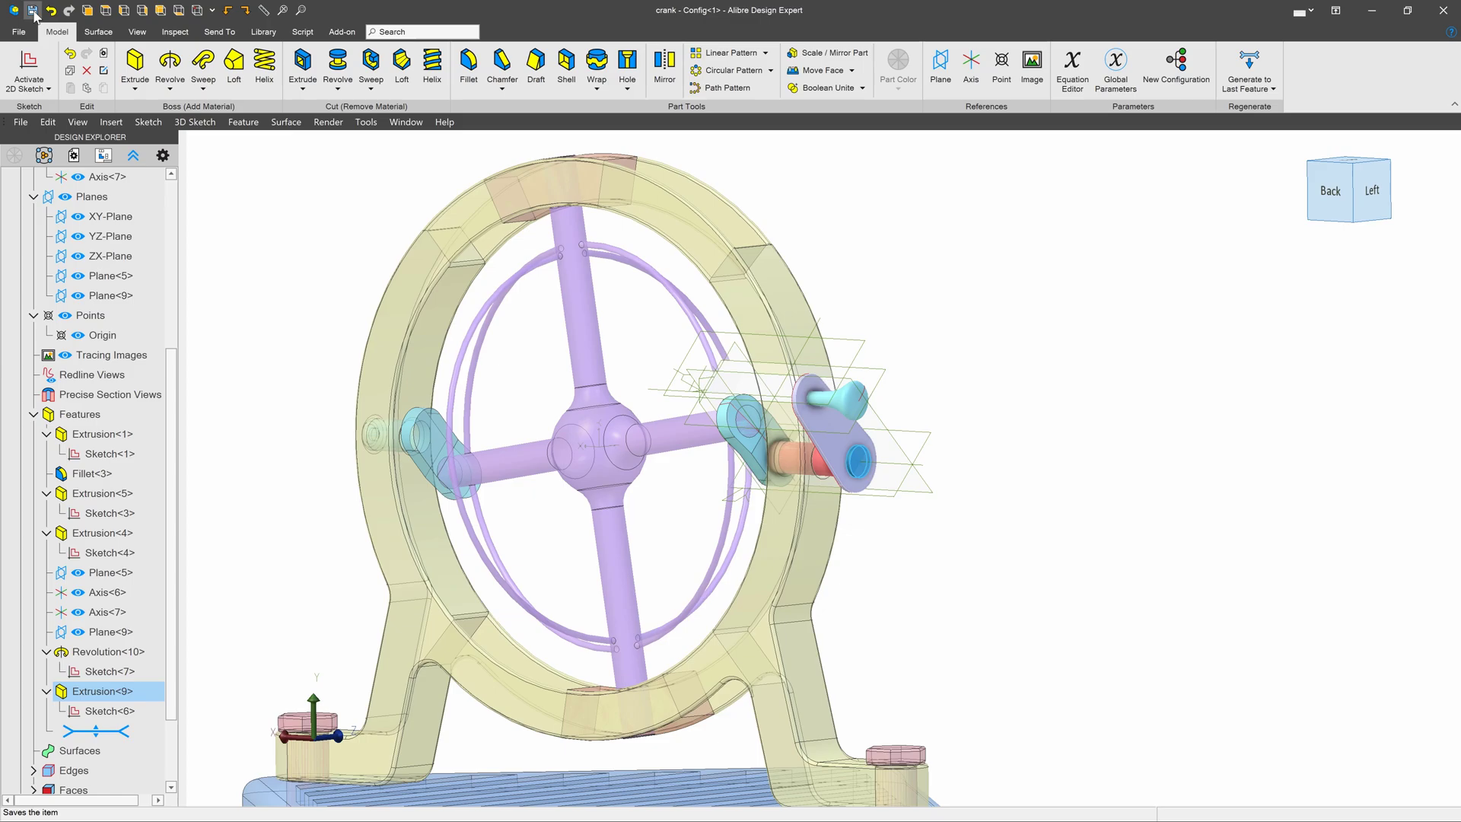
left_click(32, 11)
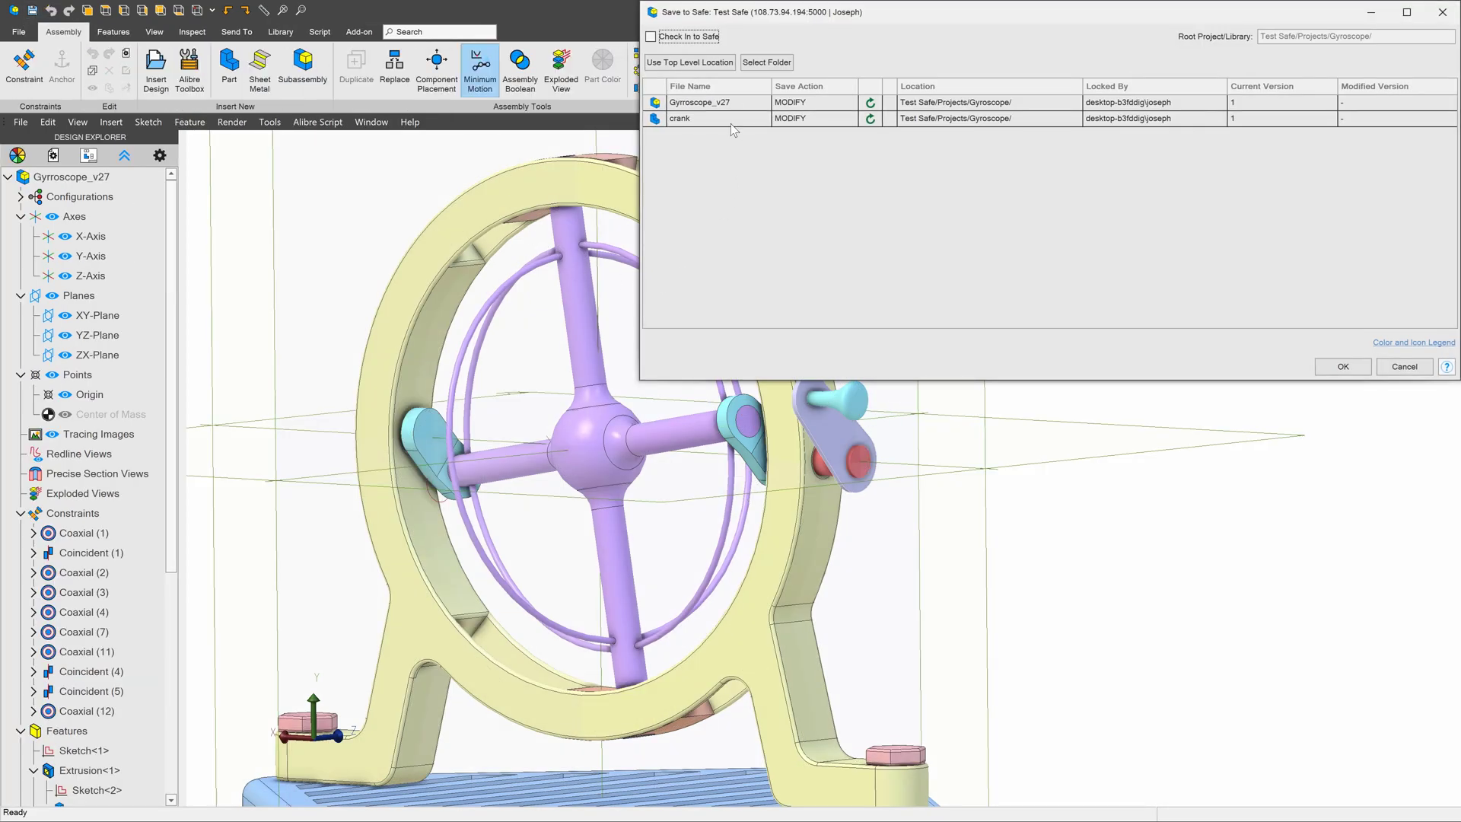
left_click(652, 37)
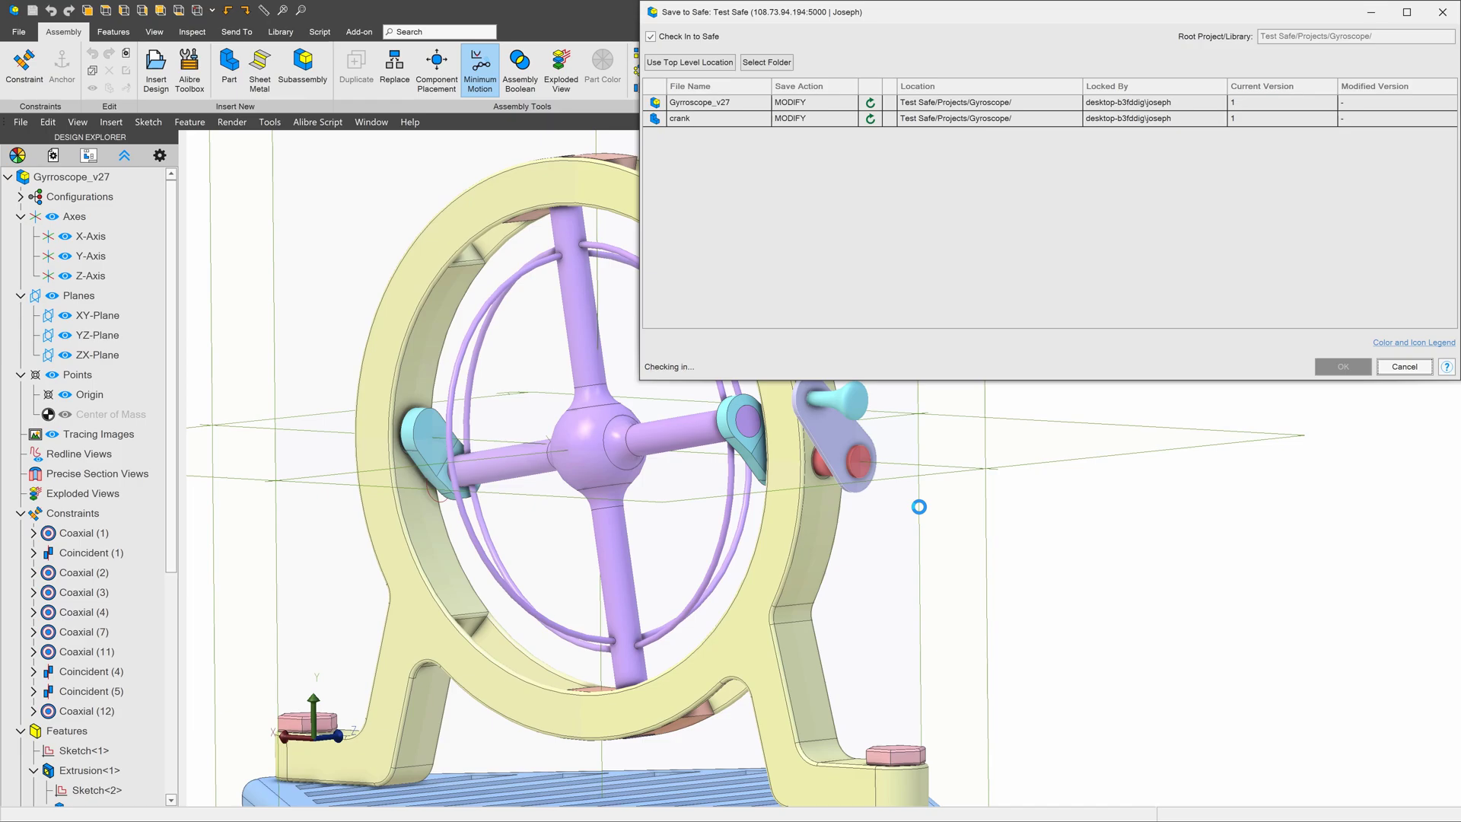
left_click(1343, 367)
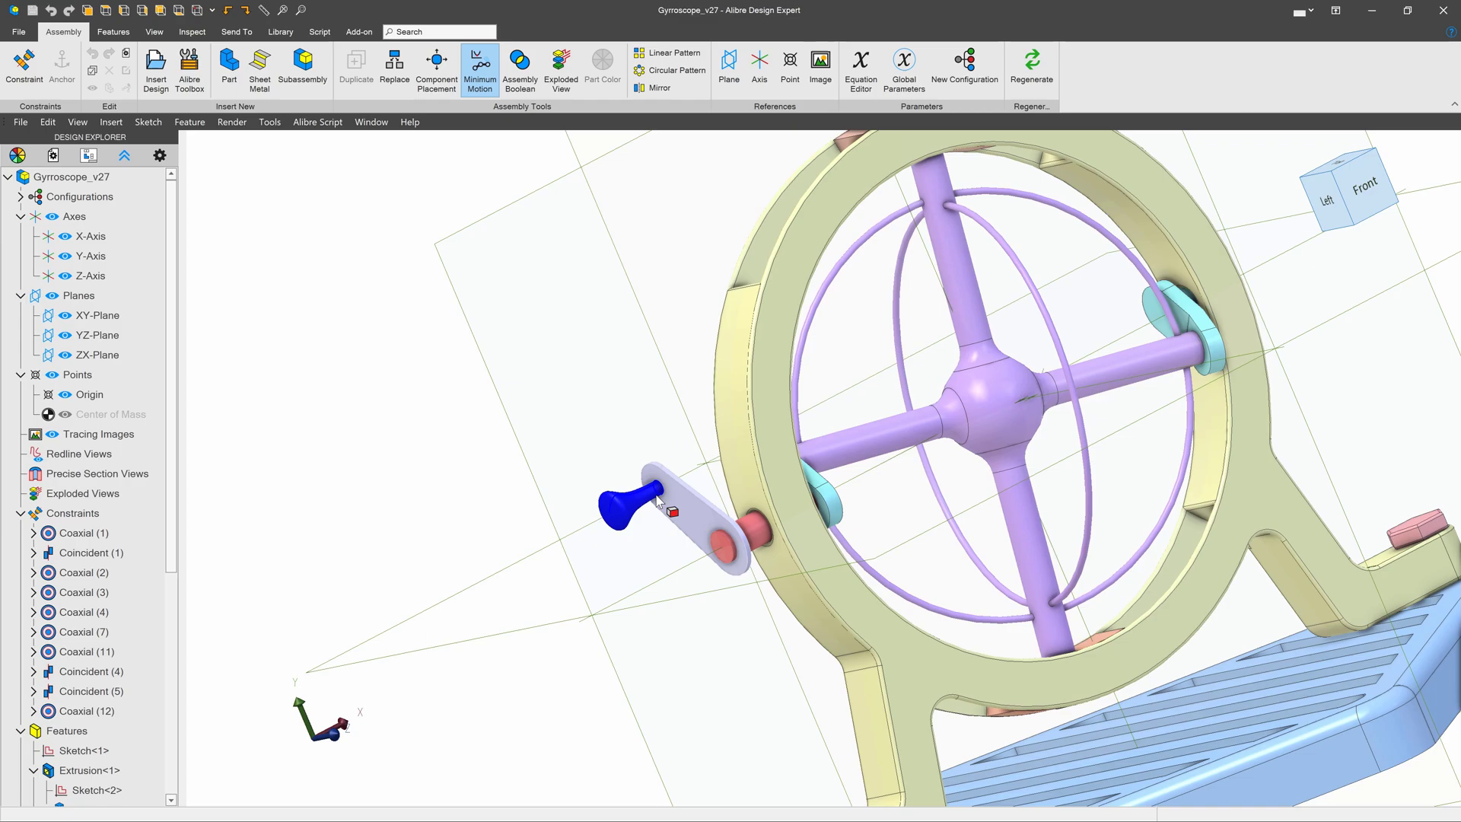
- Edit the crank in place, extend its slot sketch and regenerate through the last feature
left_click_drag(663, 504, 787, 413)
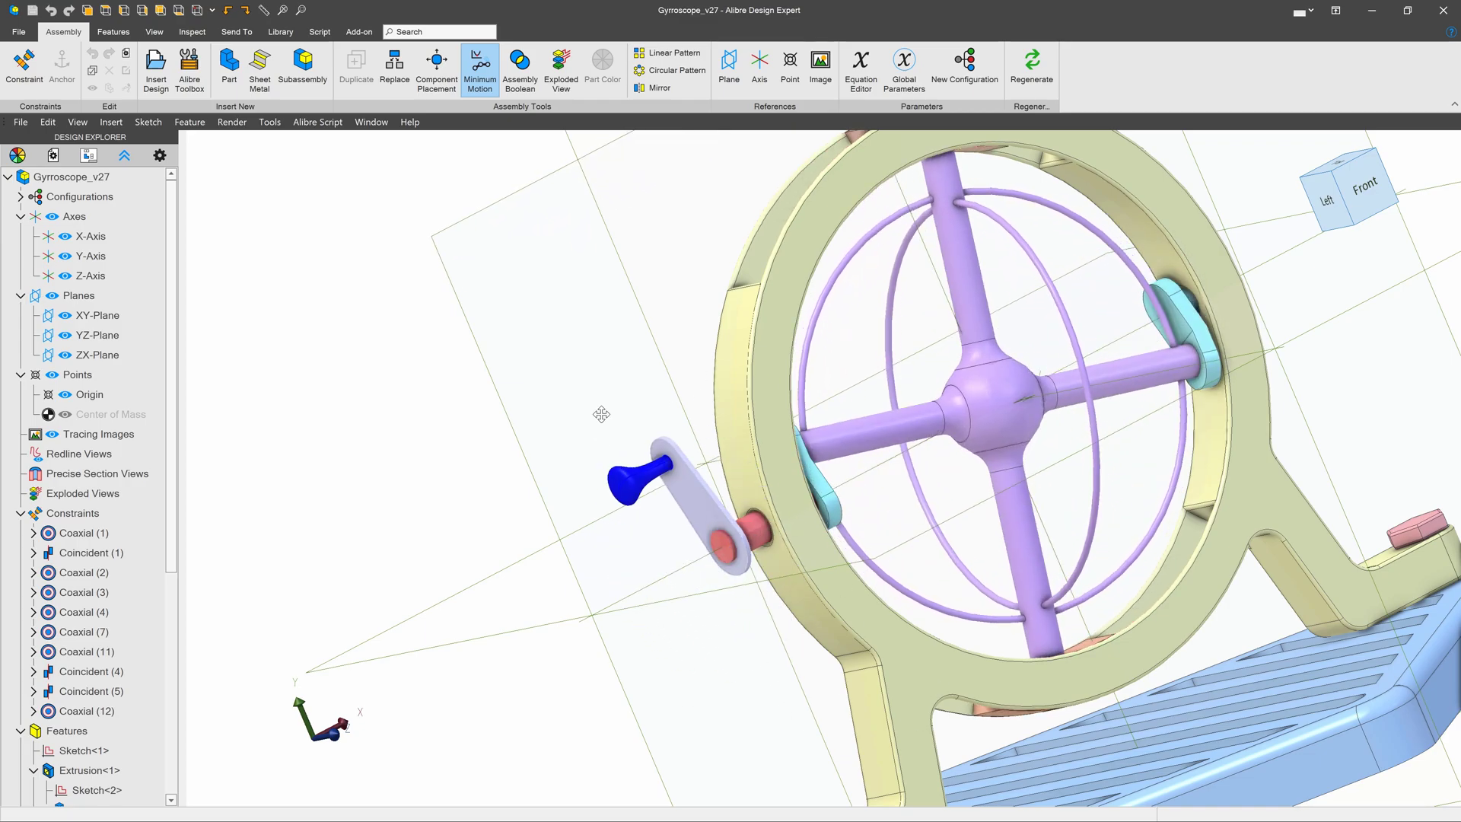
left_click(85, 711)
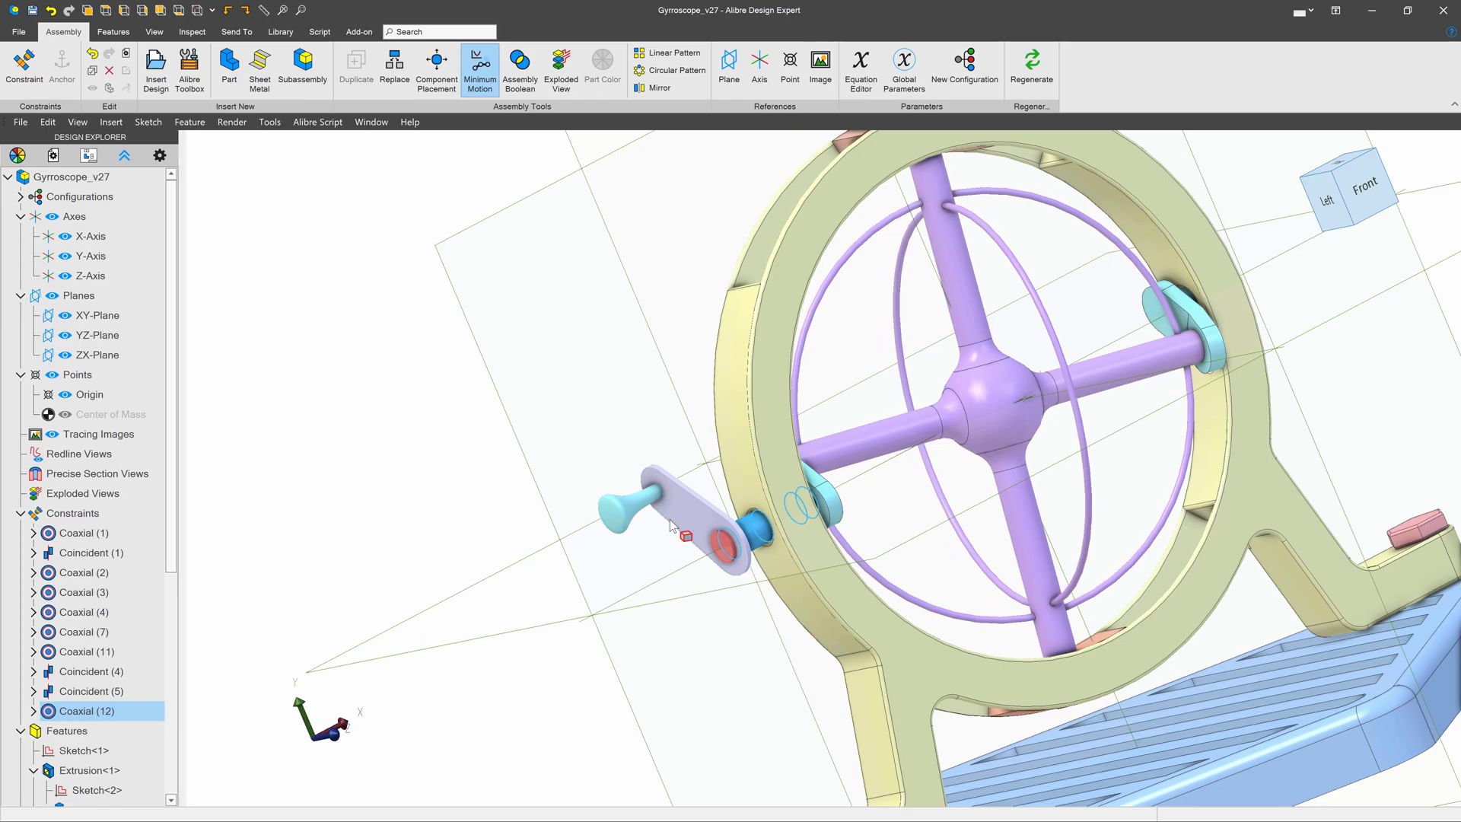
left_click(708, 523)
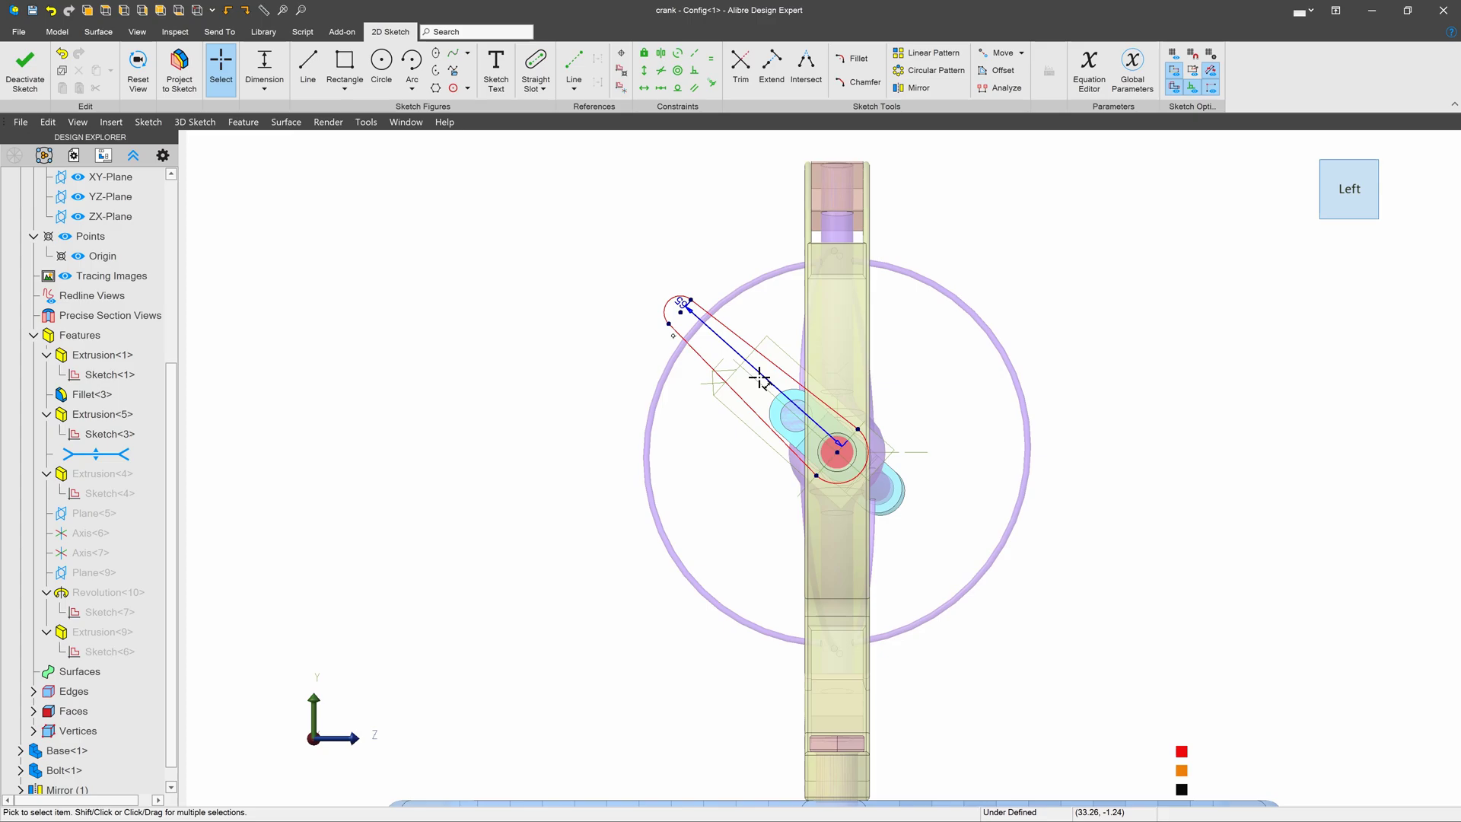
mouse_move(24, 65)
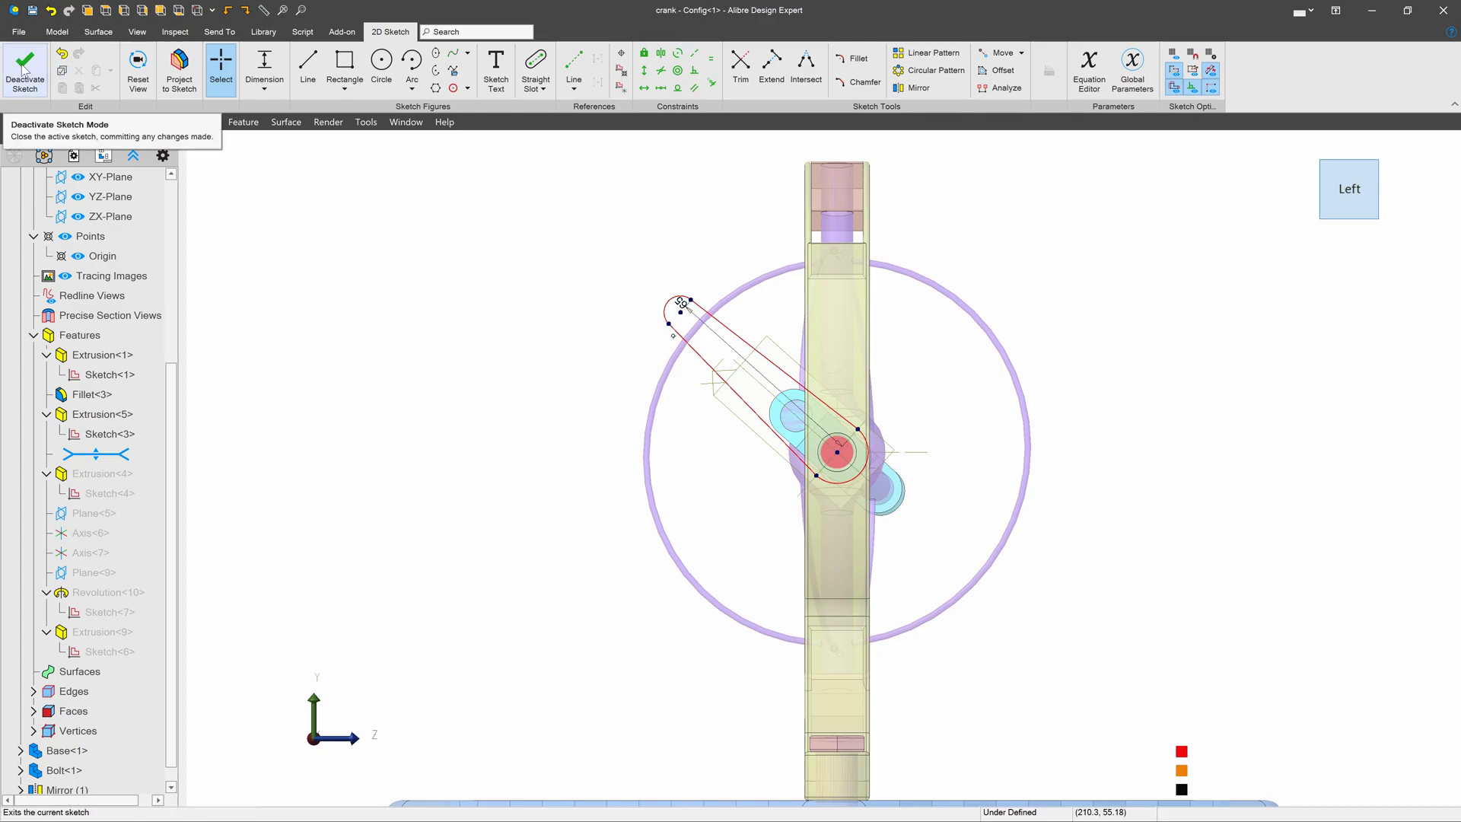
left_click(26, 70)
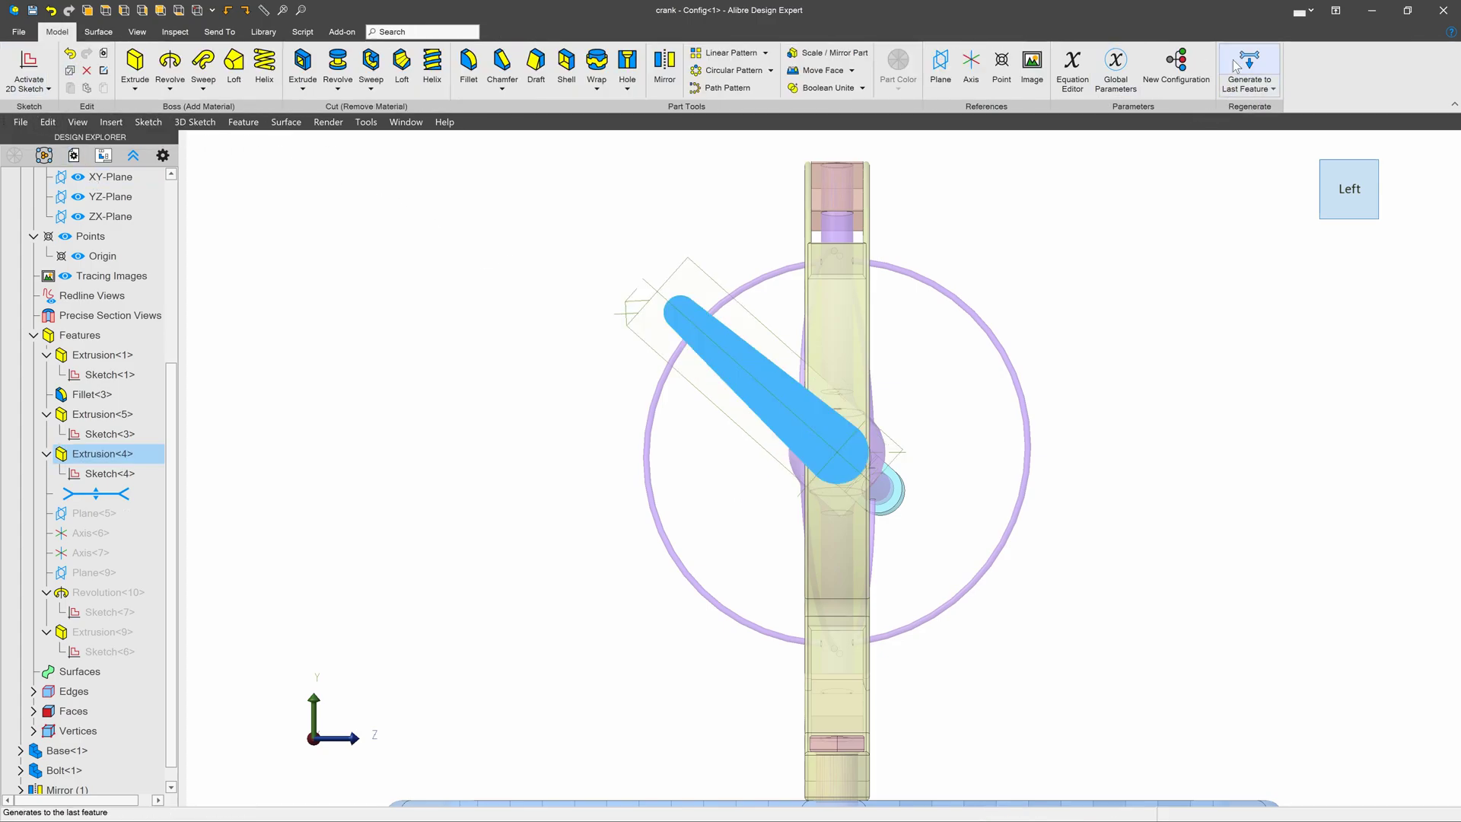
left_click(1249, 65)
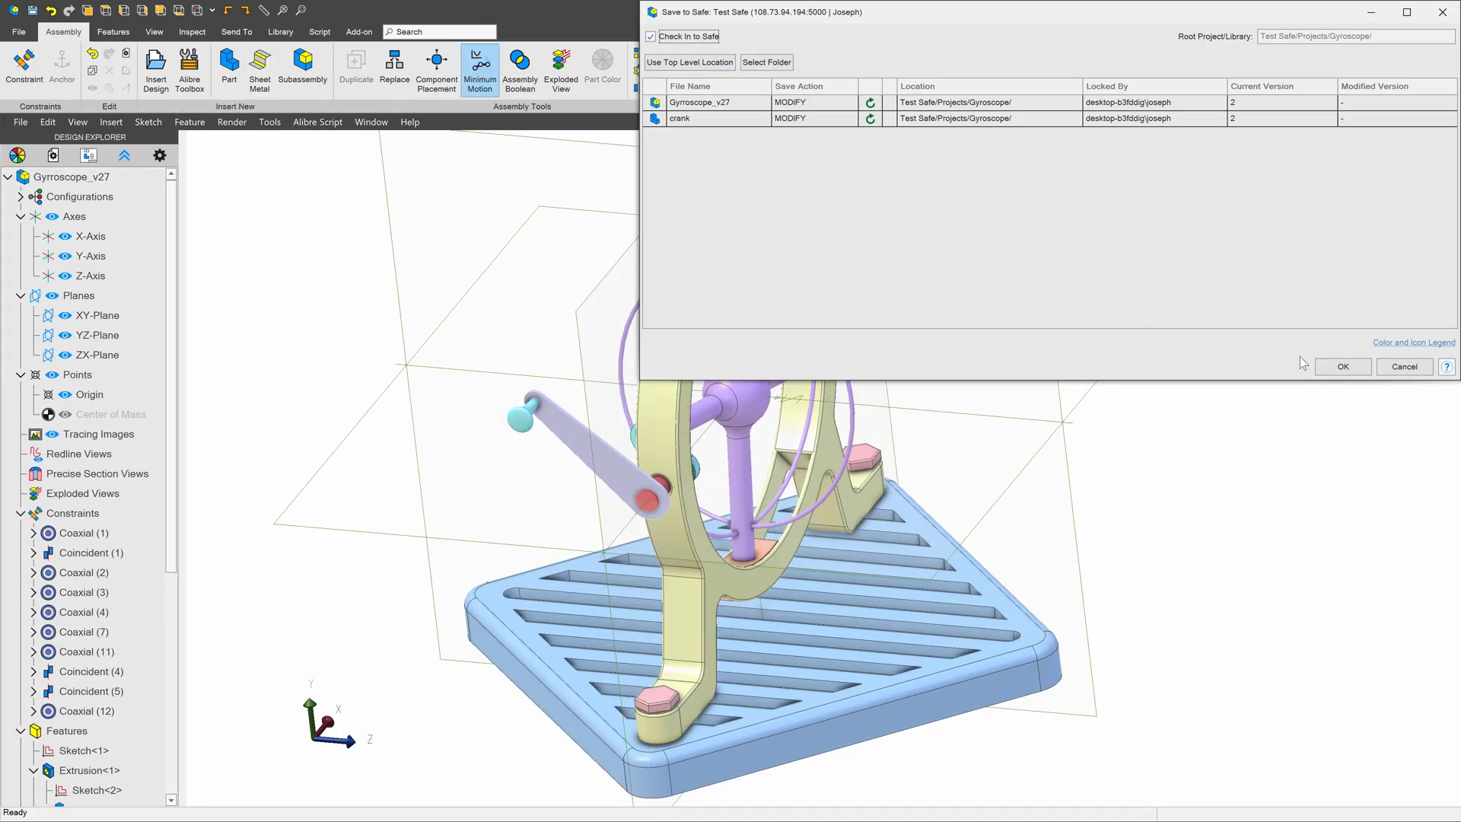
- Check in the updated crank and assembly to the safe as version 2
left_click(1343, 366)
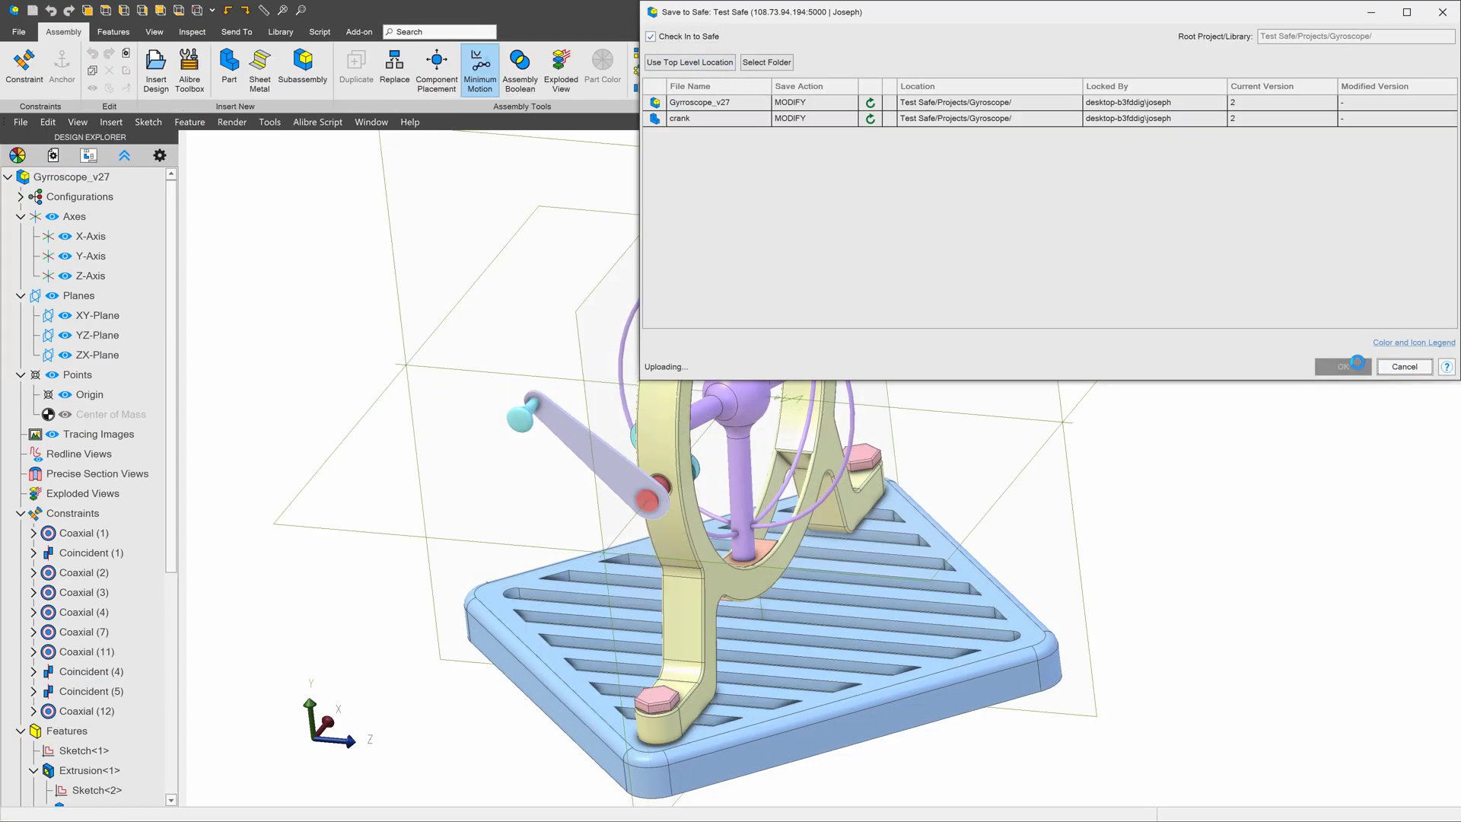
left_click(1340, 365)
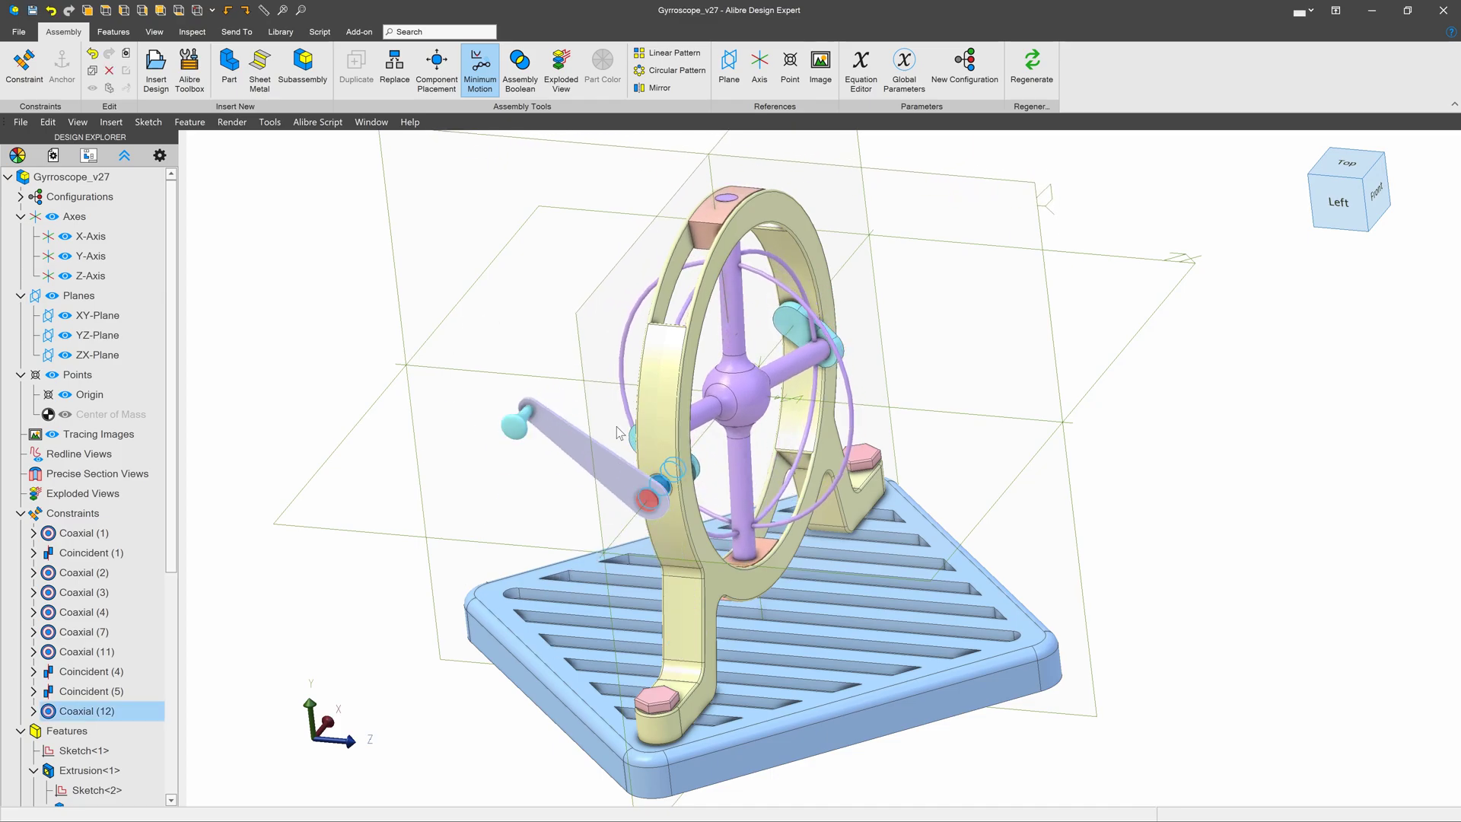
- Revise the crank's Sketch<3> and save crank and Gyrroscope_v27 as version 3 with Check In unticked
left_click(583, 453)
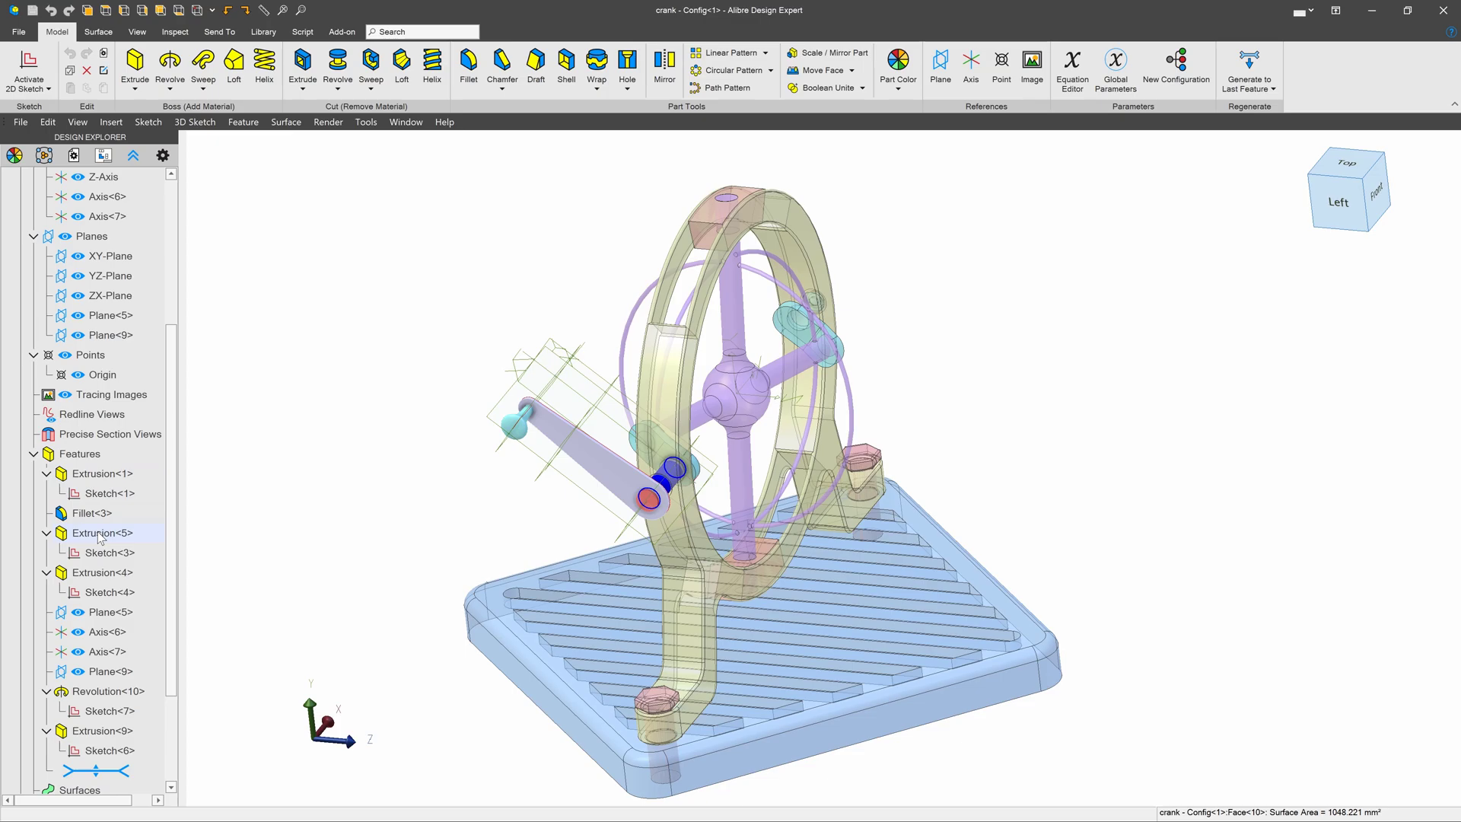
left_click(1337, 201)
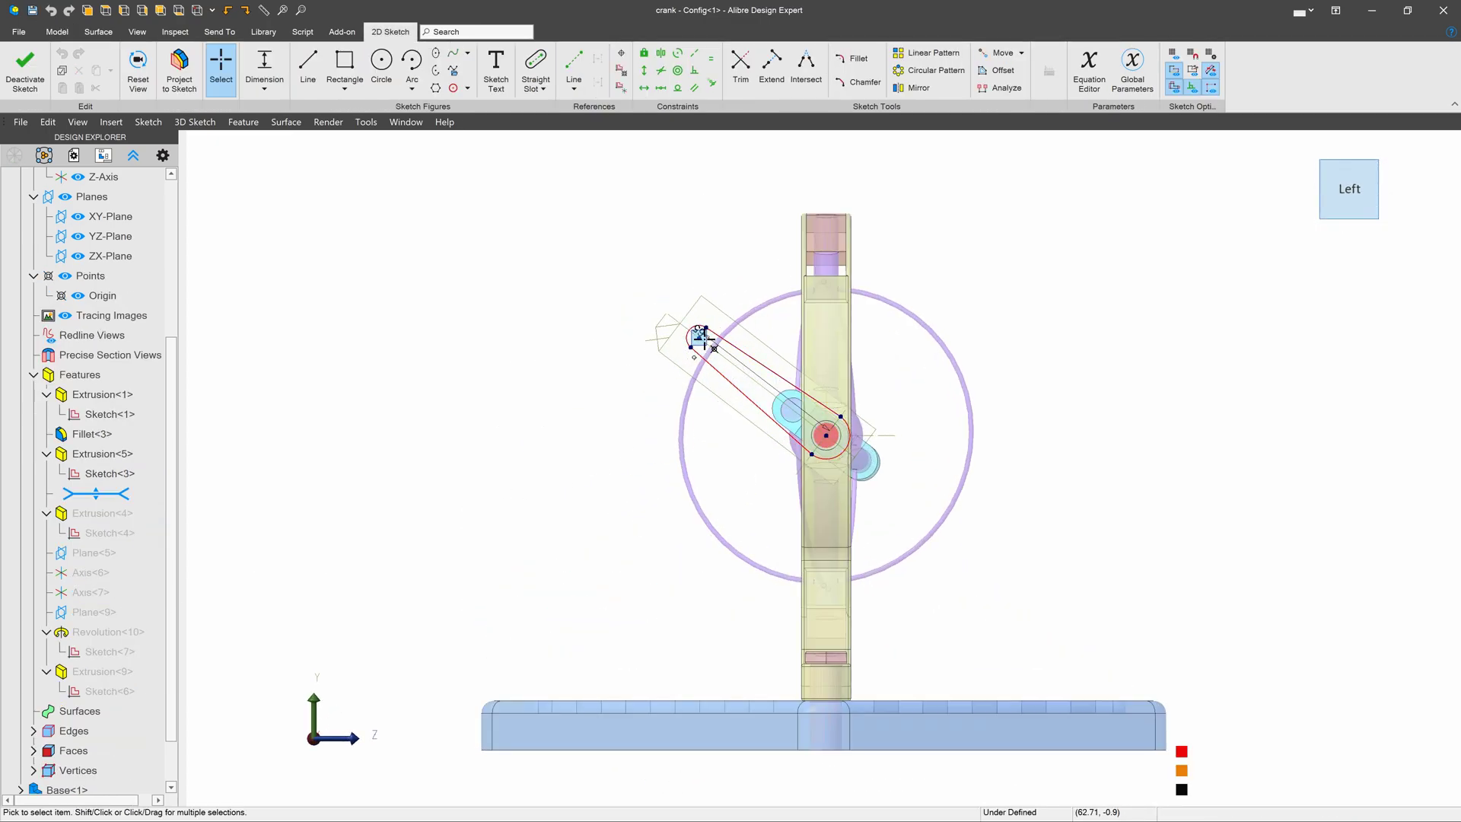
scroll("down", 3)
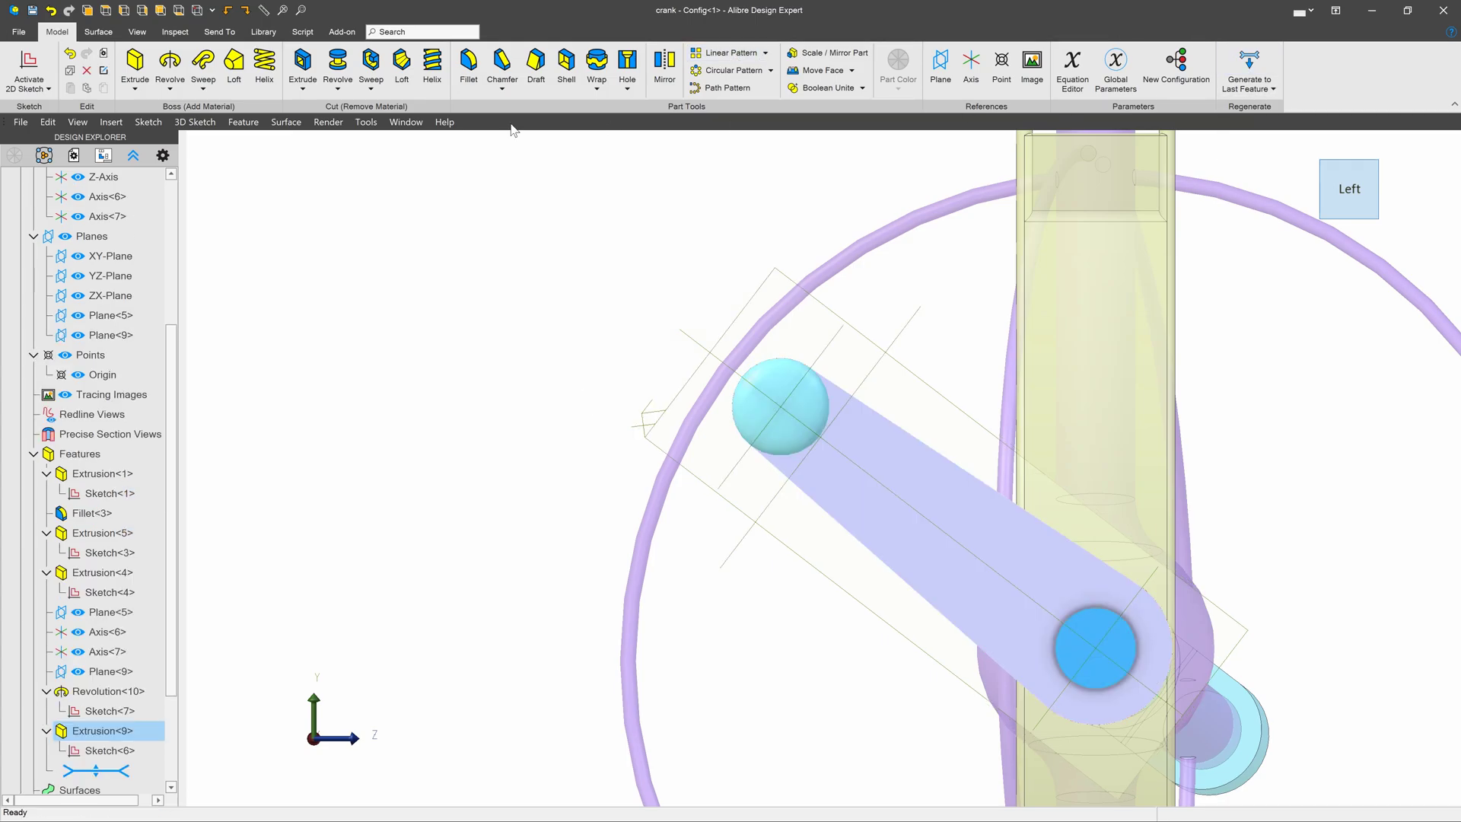
left_click(35, 11)
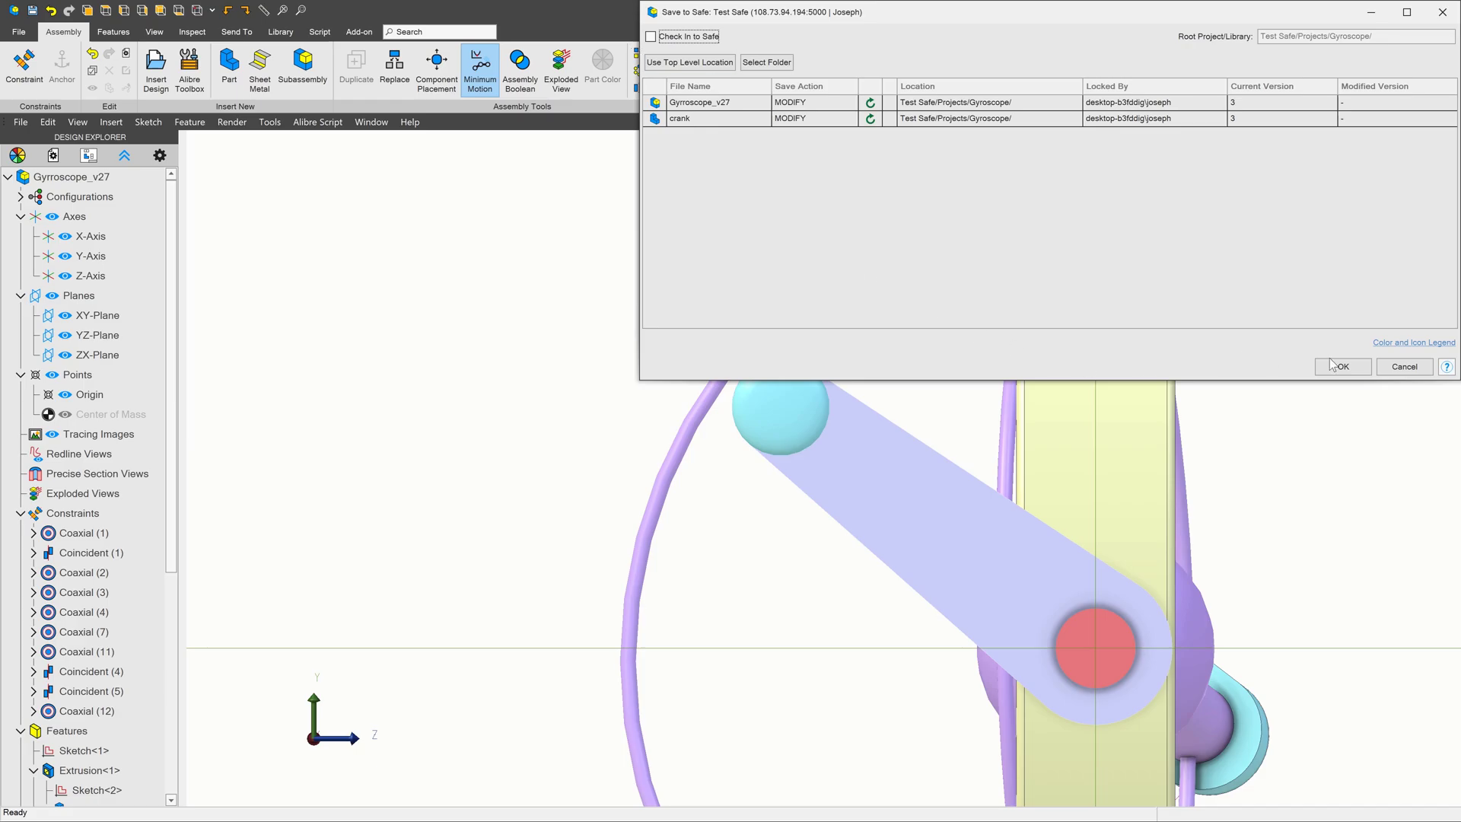
left_click(1341, 365)
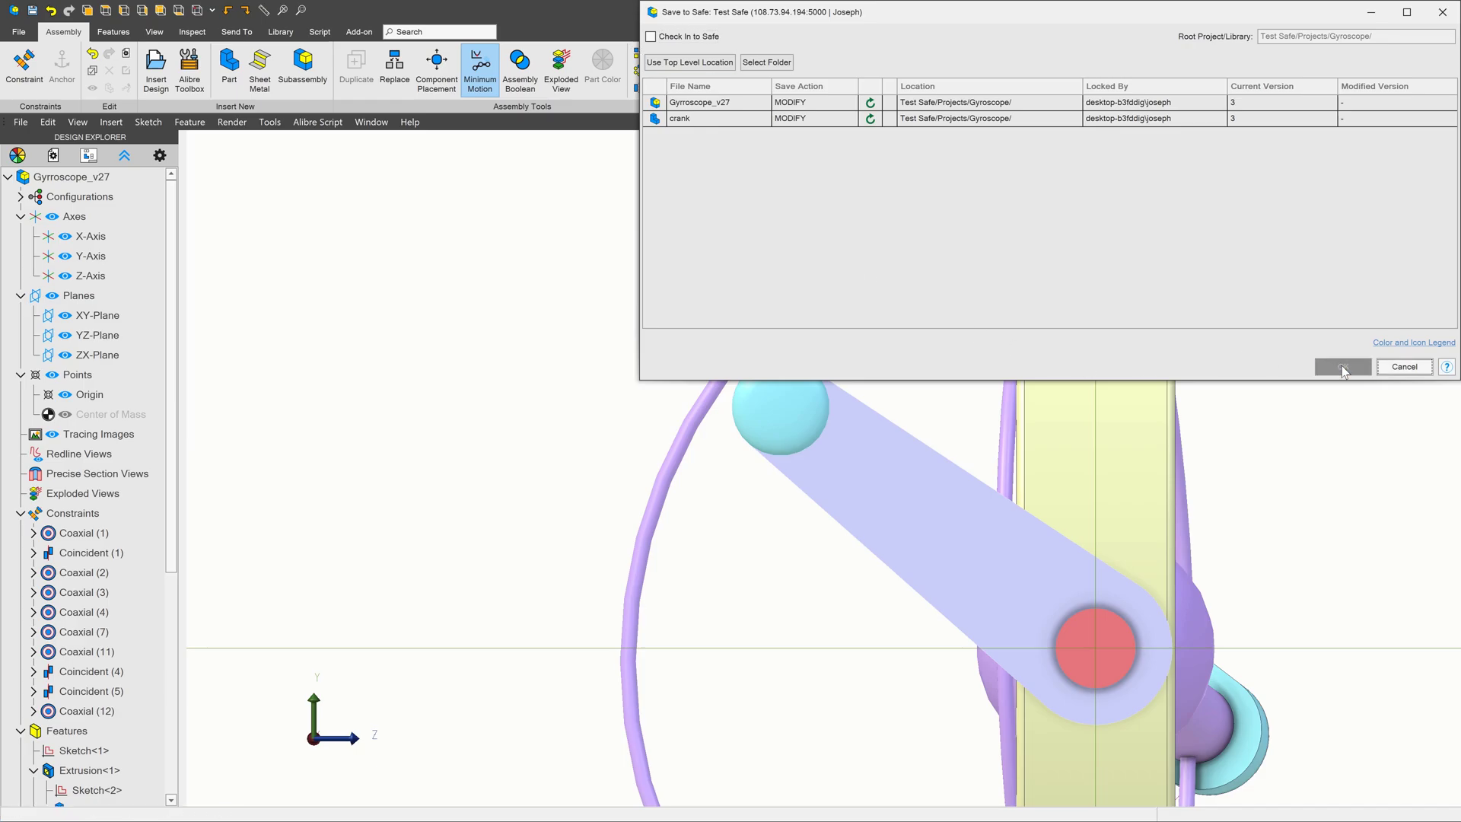
left_click(1342, 365)
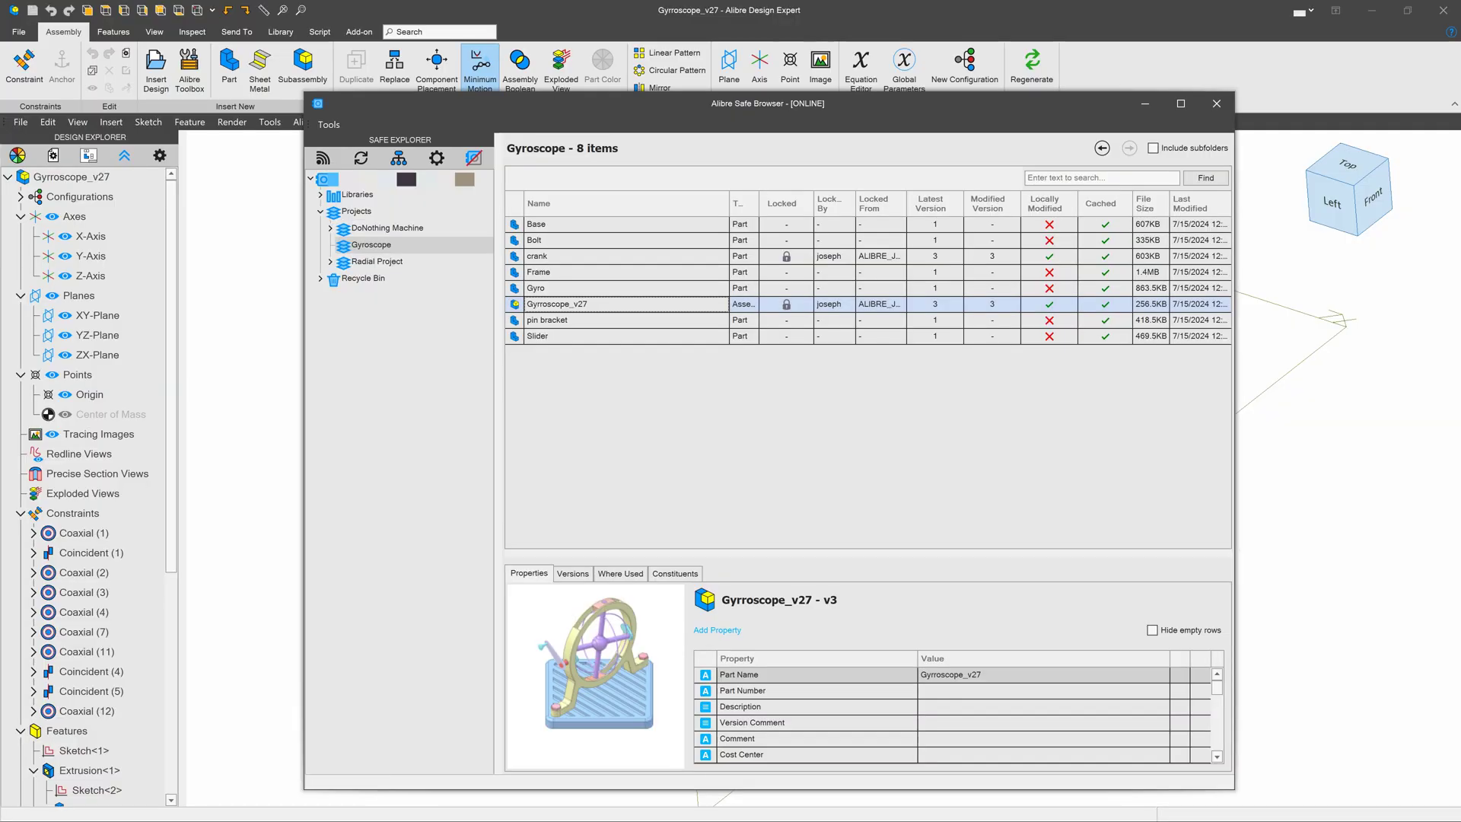
mouse_move(713, 369)
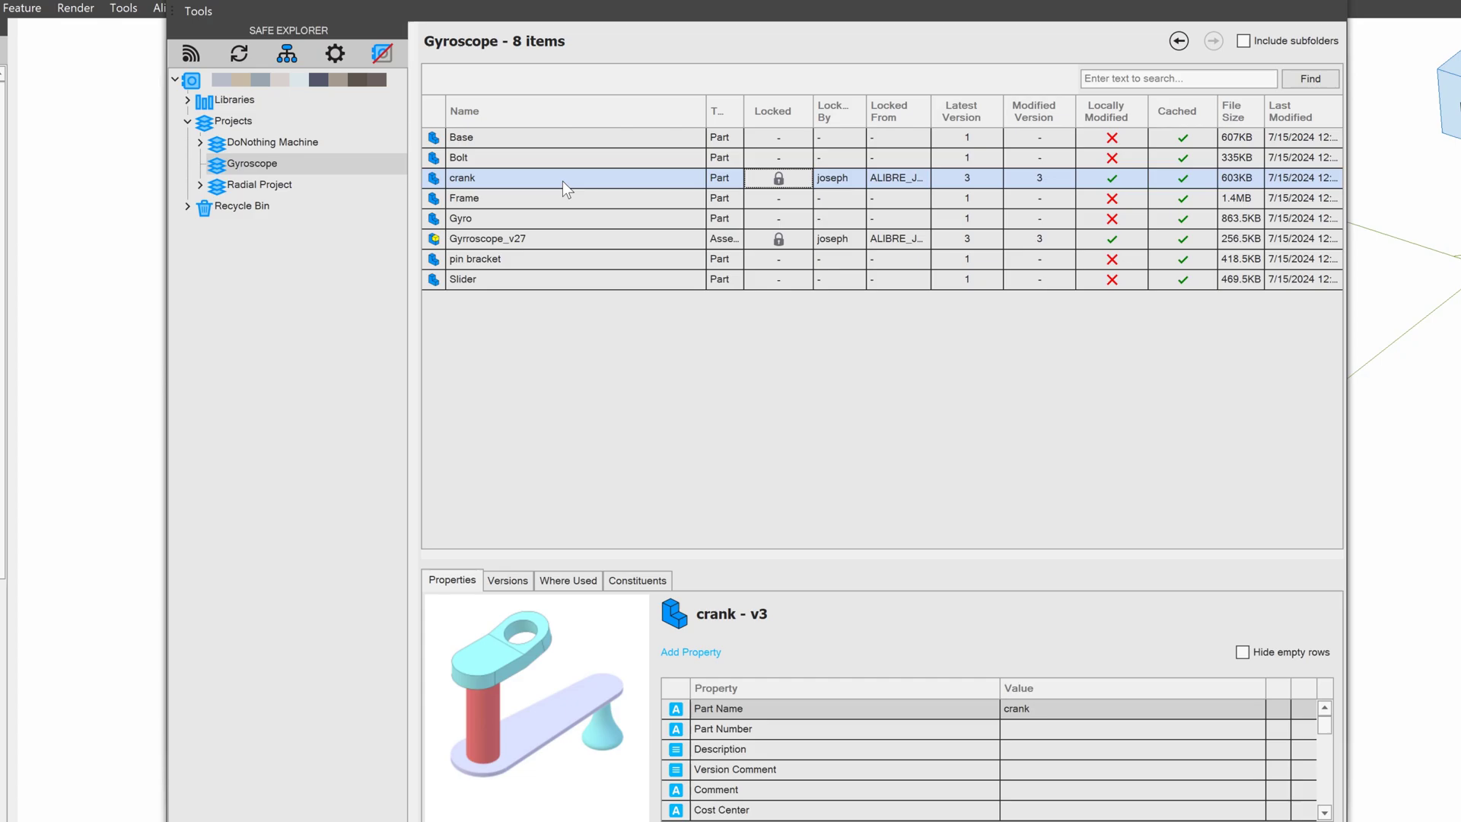
mouse_move(476, 507)
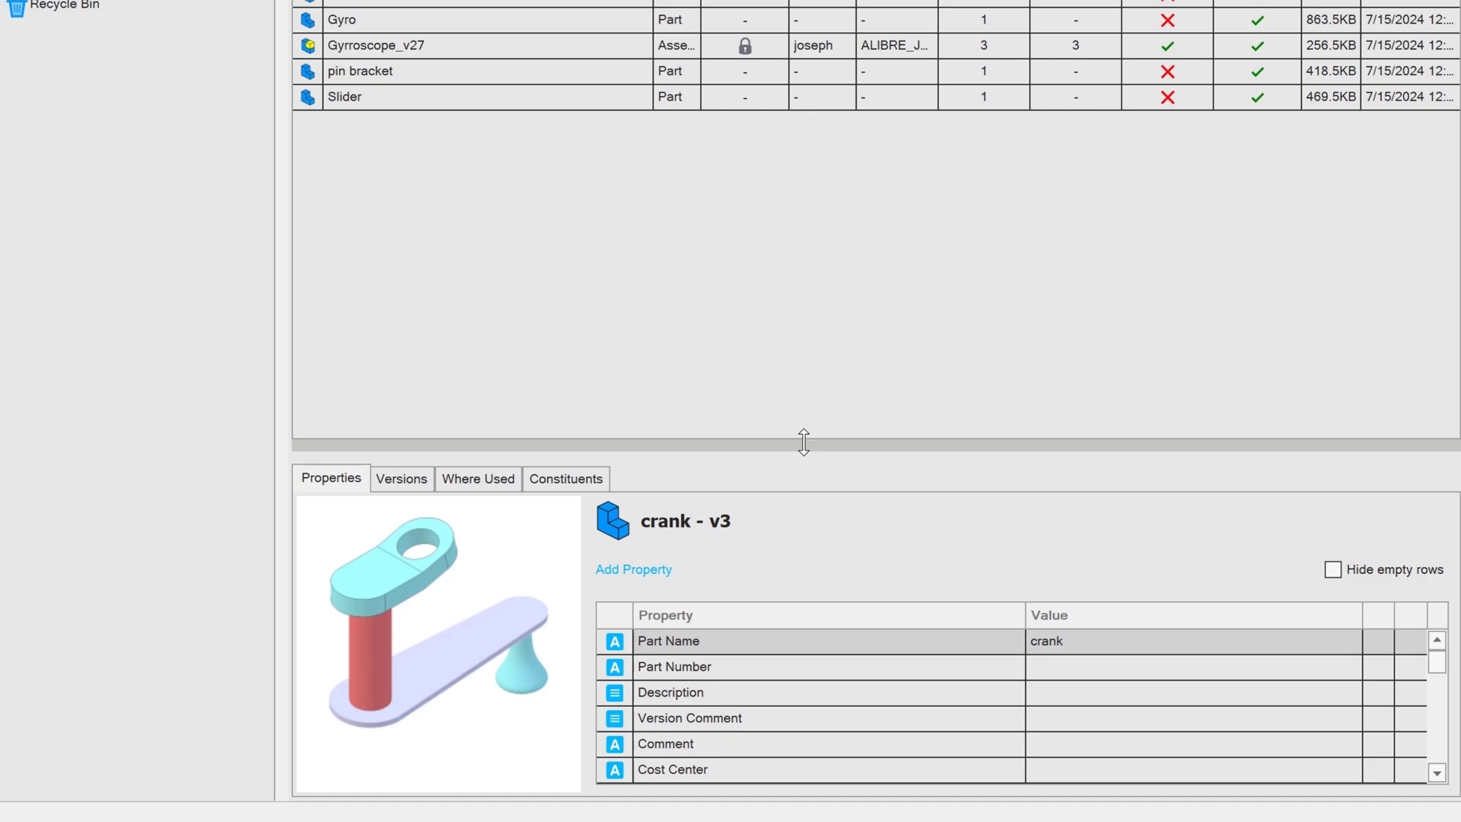
- Set the crank's Part Number to 1234 and toggle Hide empty rows on and off
left_click_drag(803, 443, 803, 228)
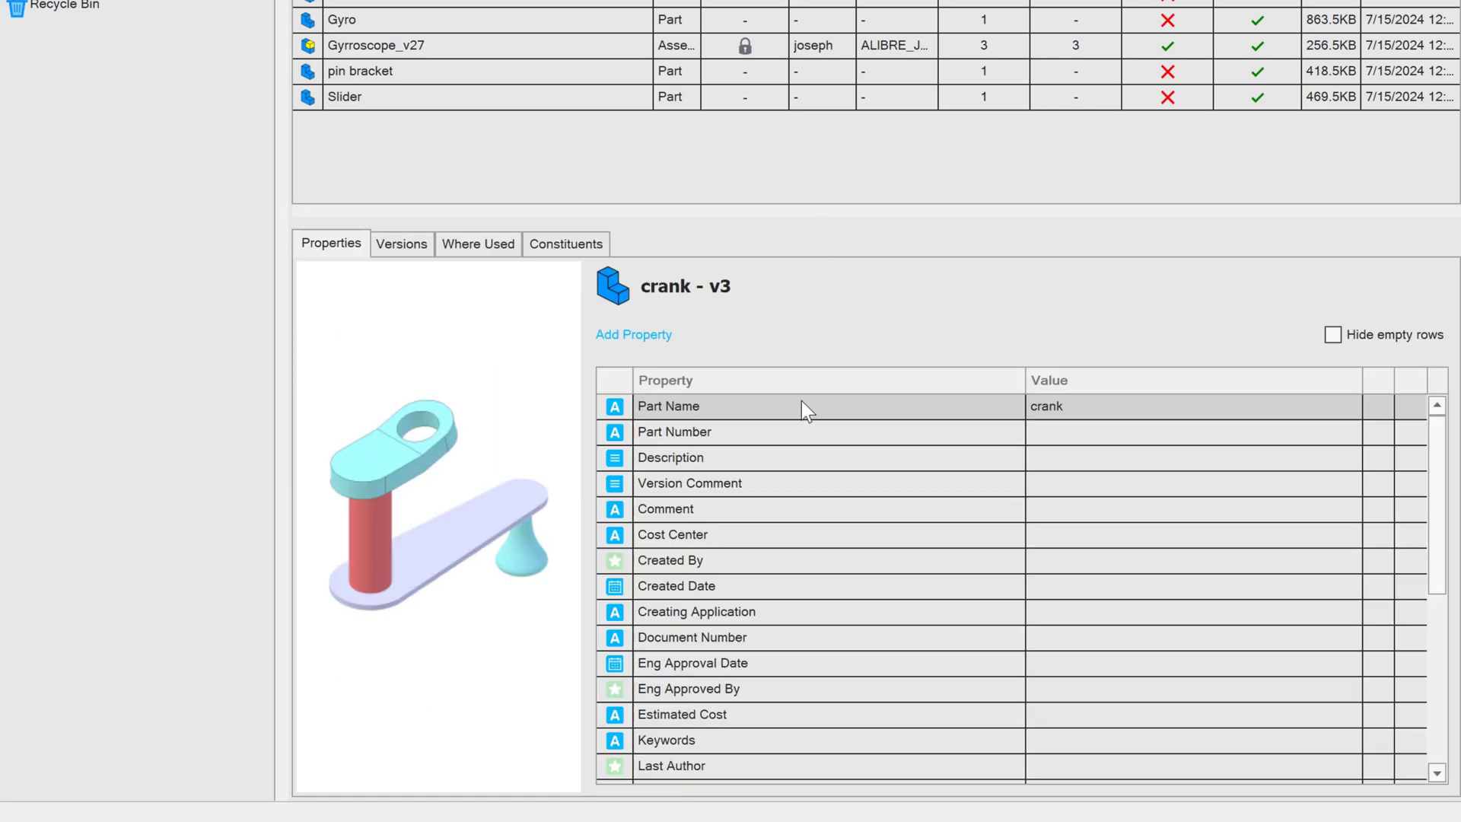
mouse_move(729, 412)
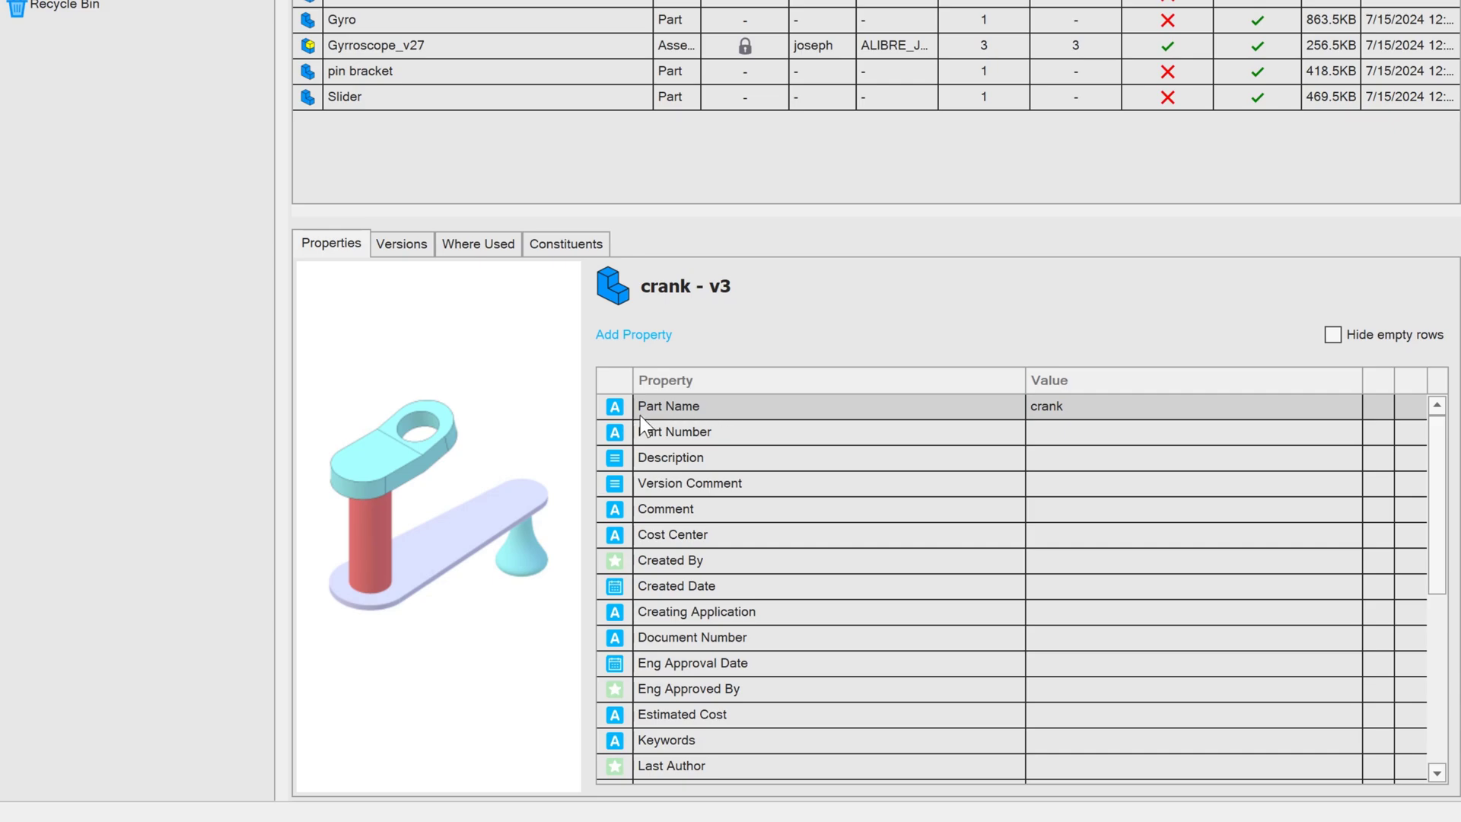
left_click(1194, 431)
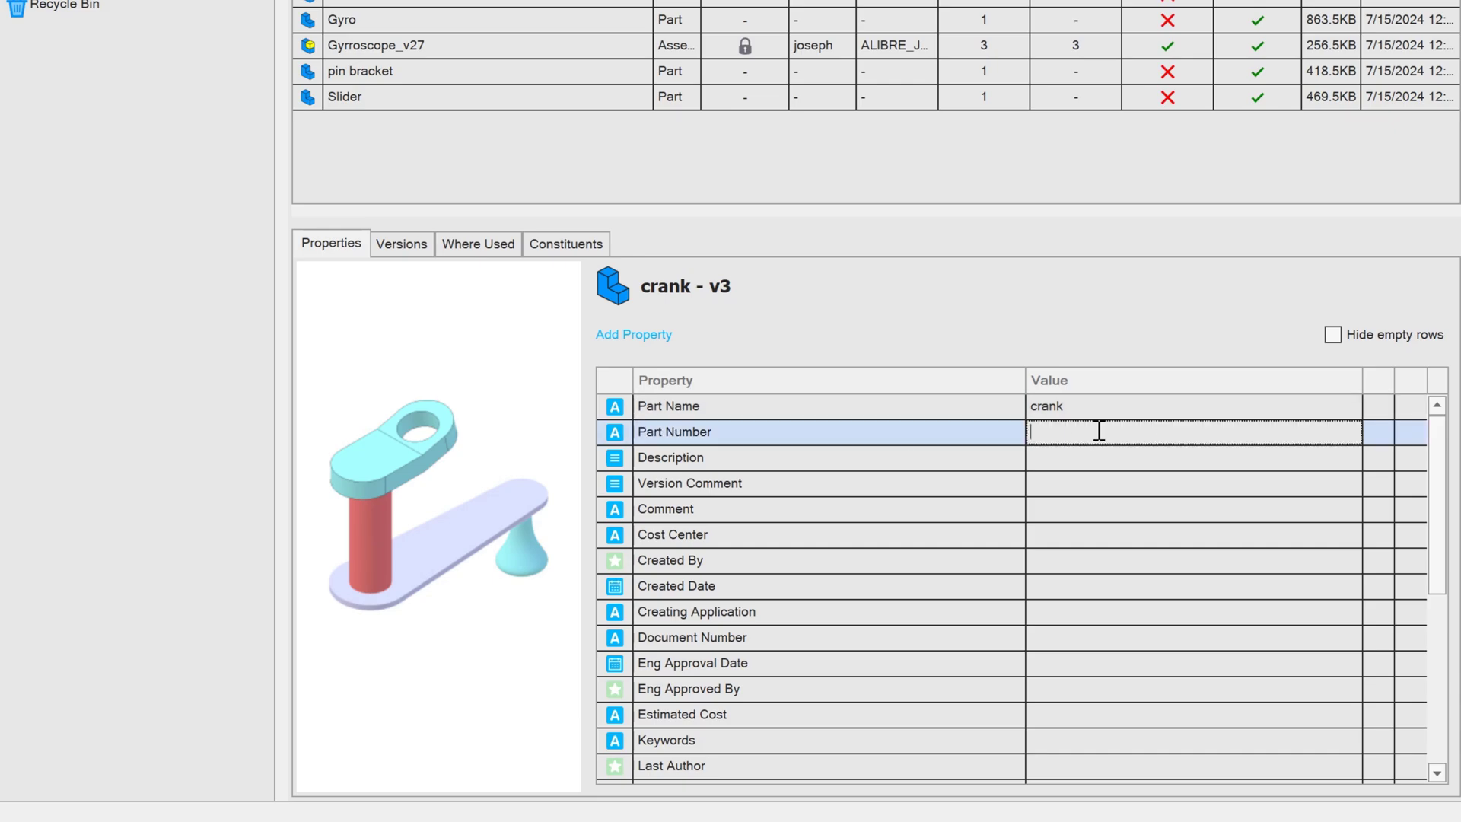
type("1234")
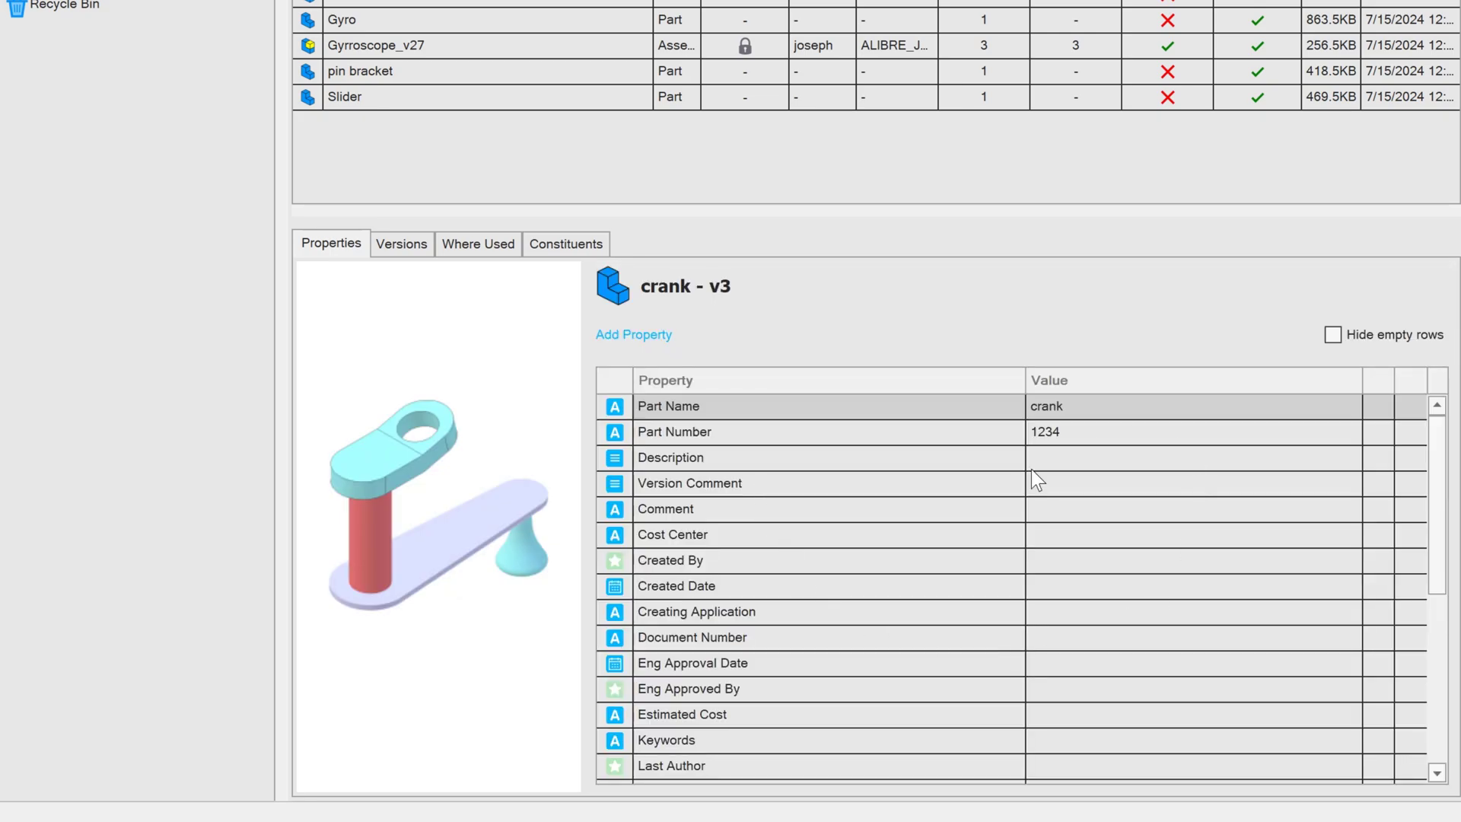
scroll("down", 3)
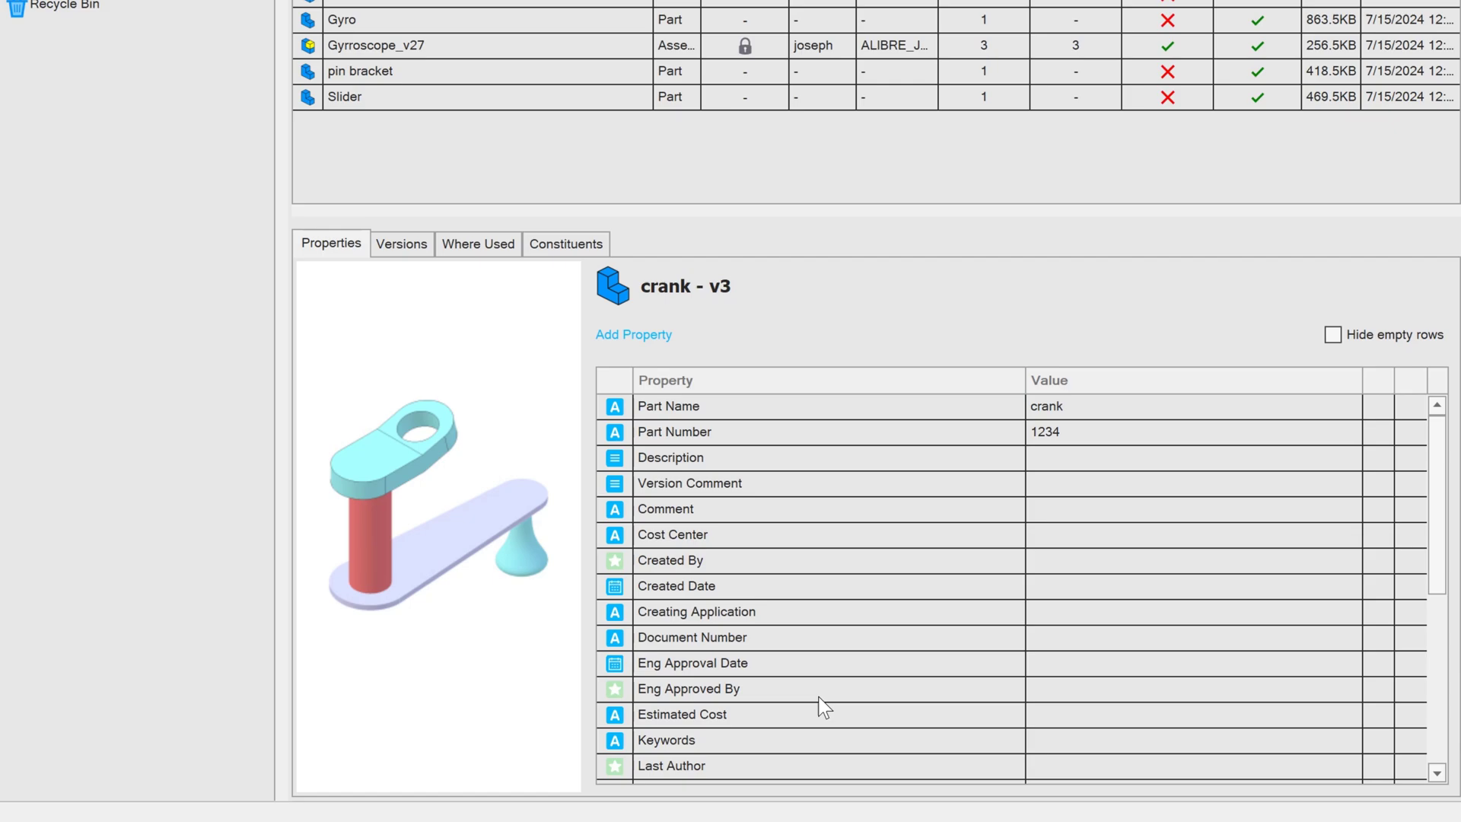
mouse_move(793, 439)
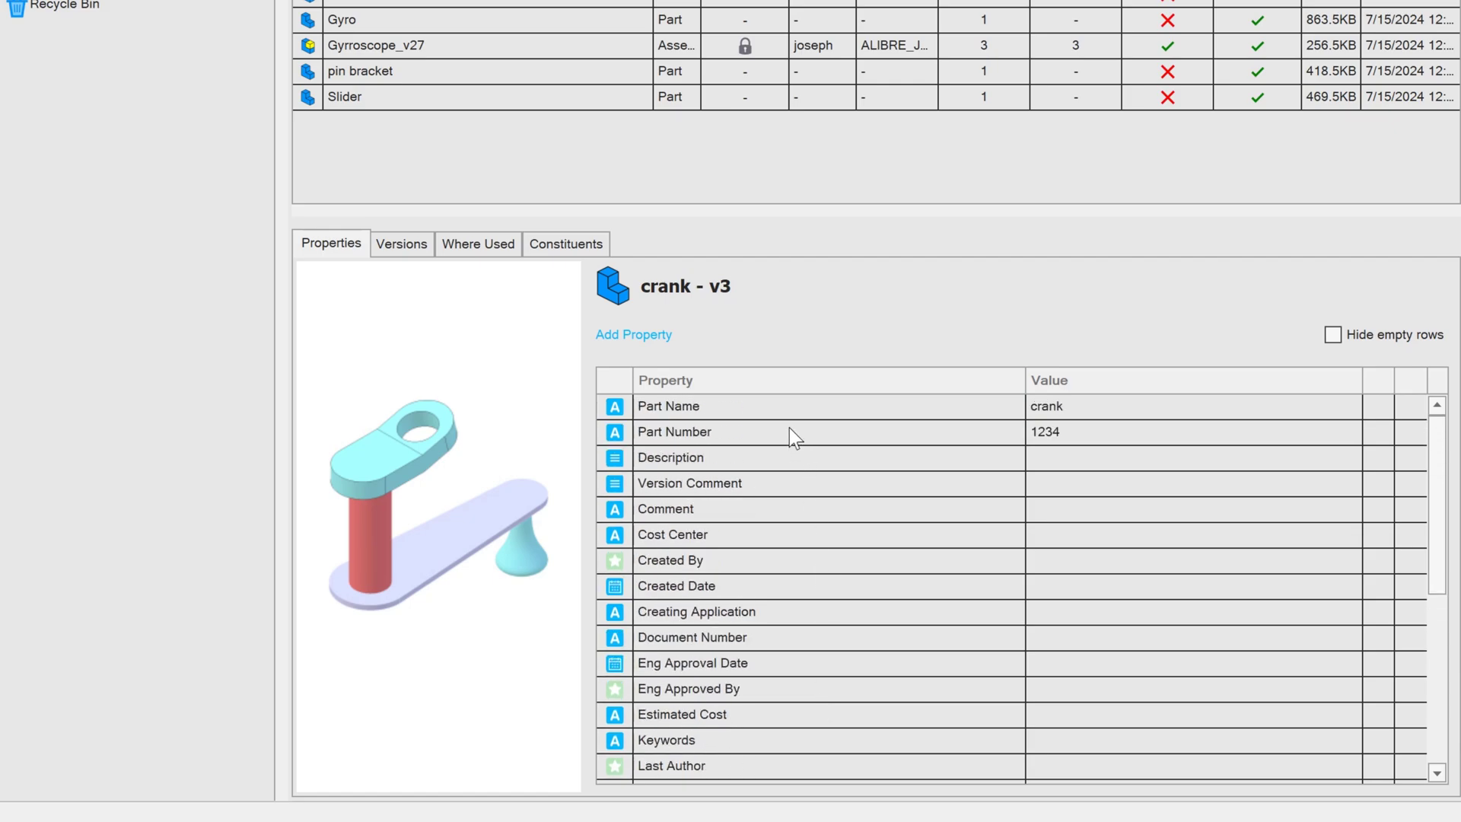
mouse_move(647, 350)
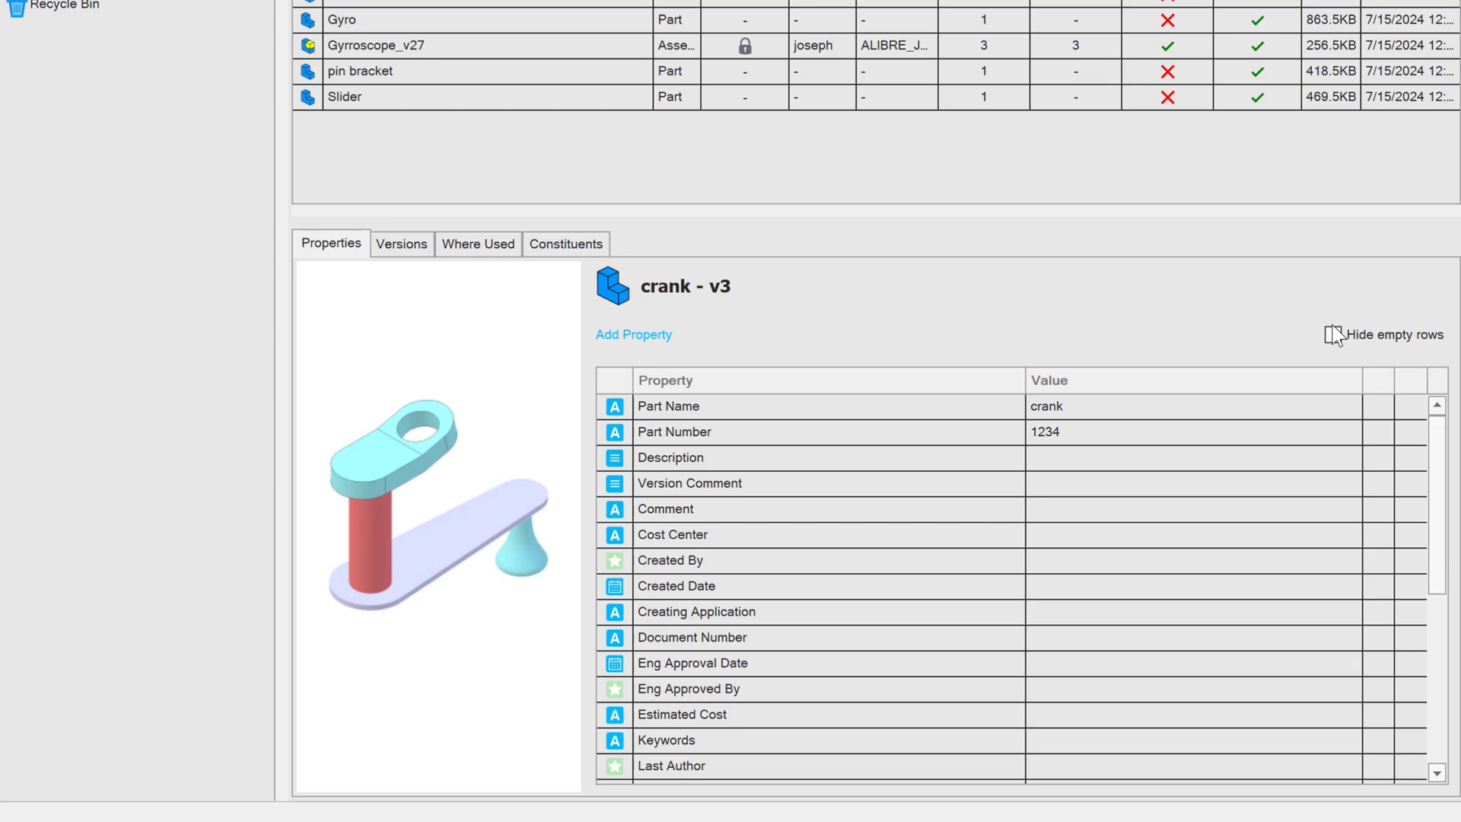
left_click(1333, 335)
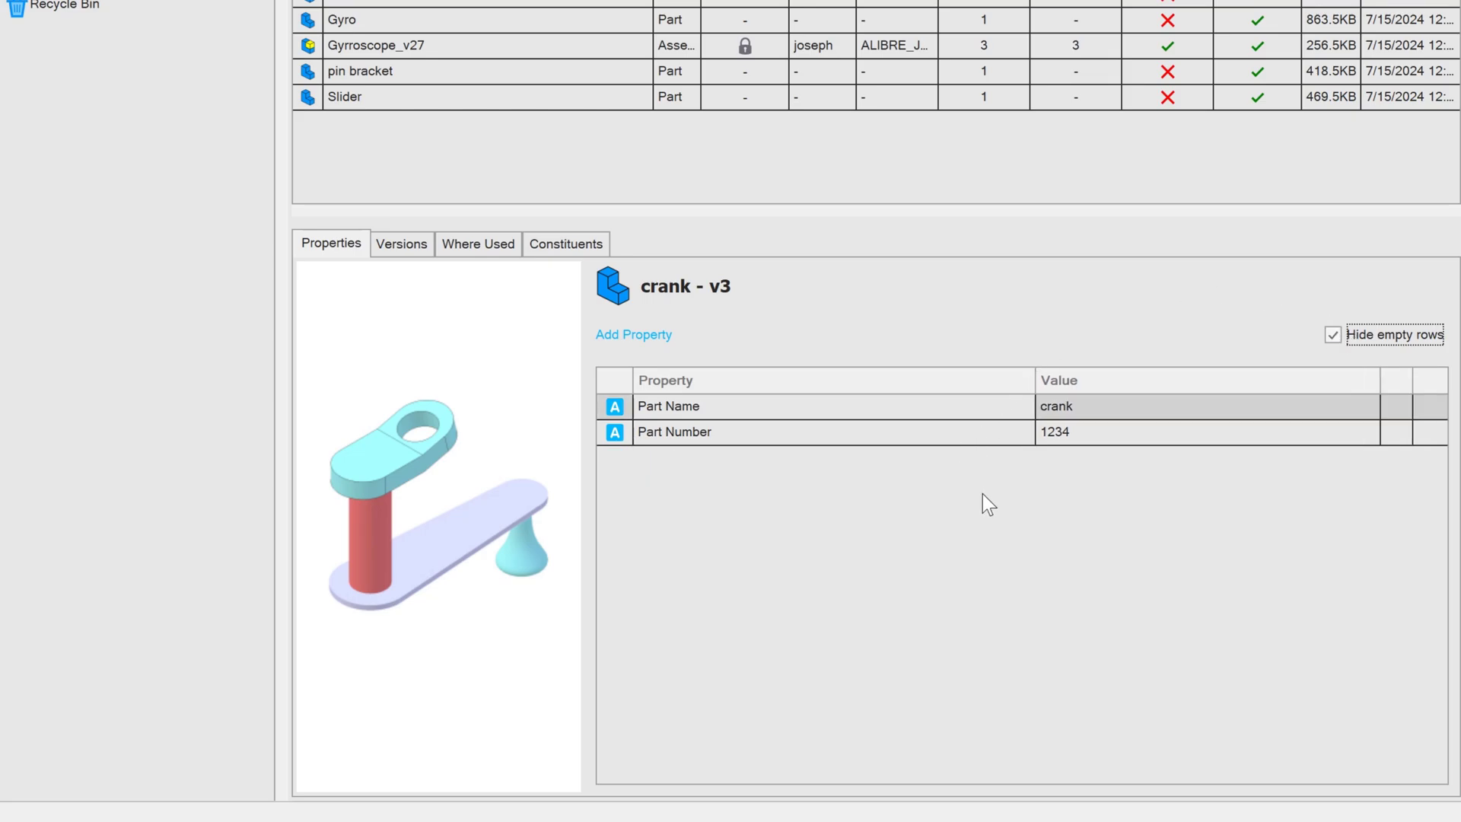
mouse_move(1303, 388)
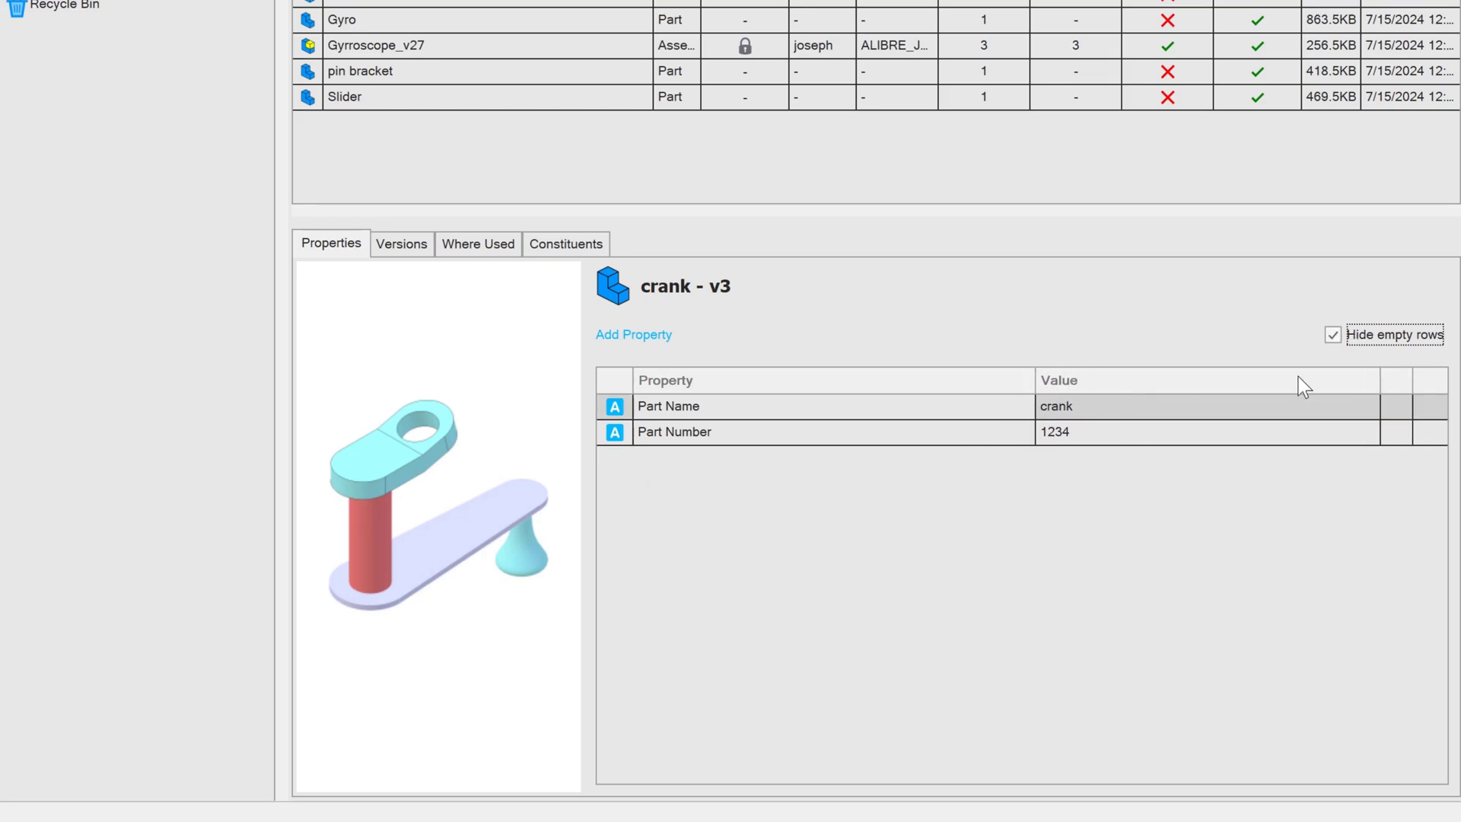
left_click(1333, 335)
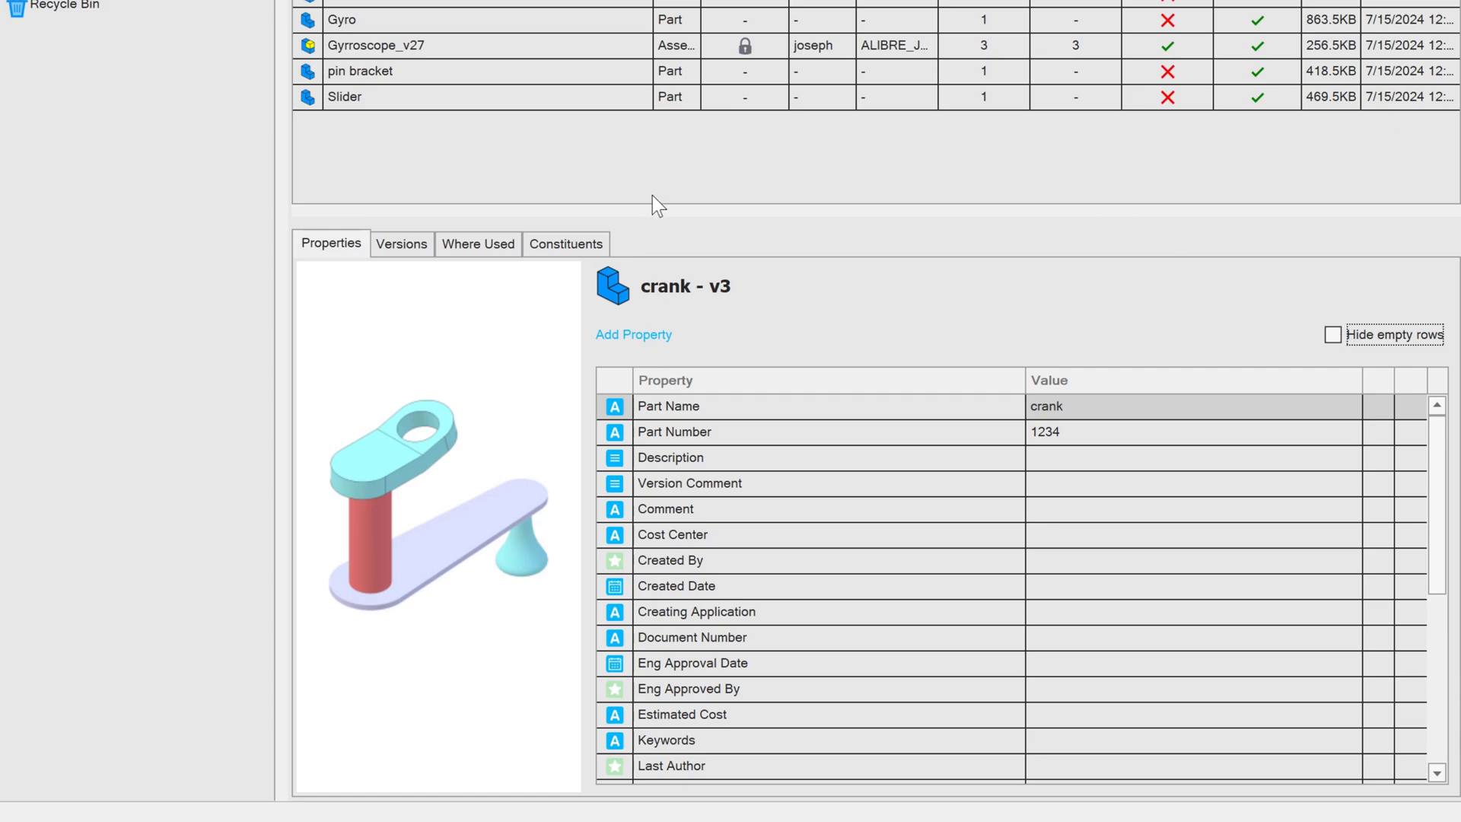
- View crank's version history and preview versions 1, 2 and 3 in turn
left_click(400, 243)
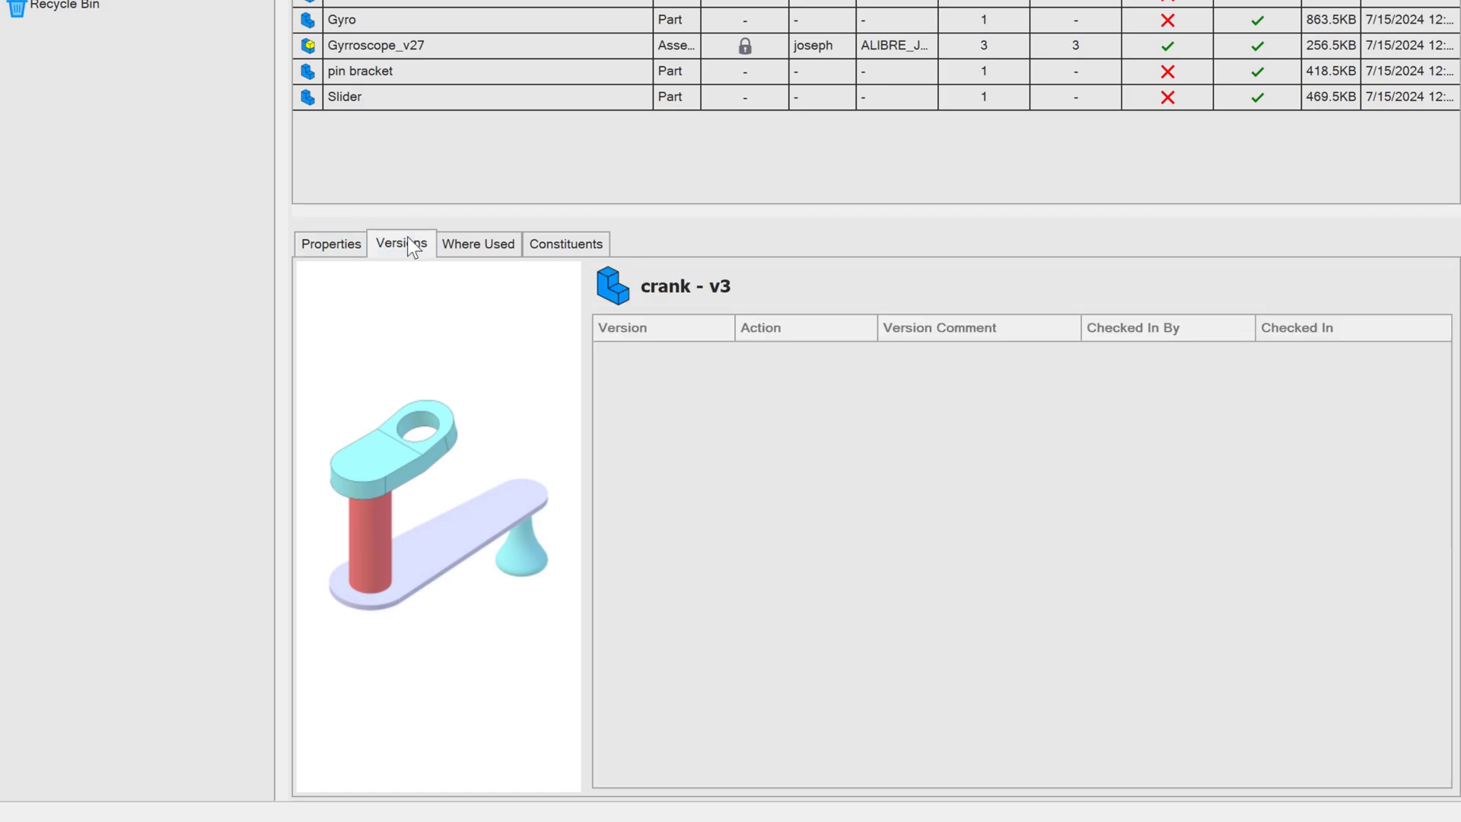
left_click(401, 244)
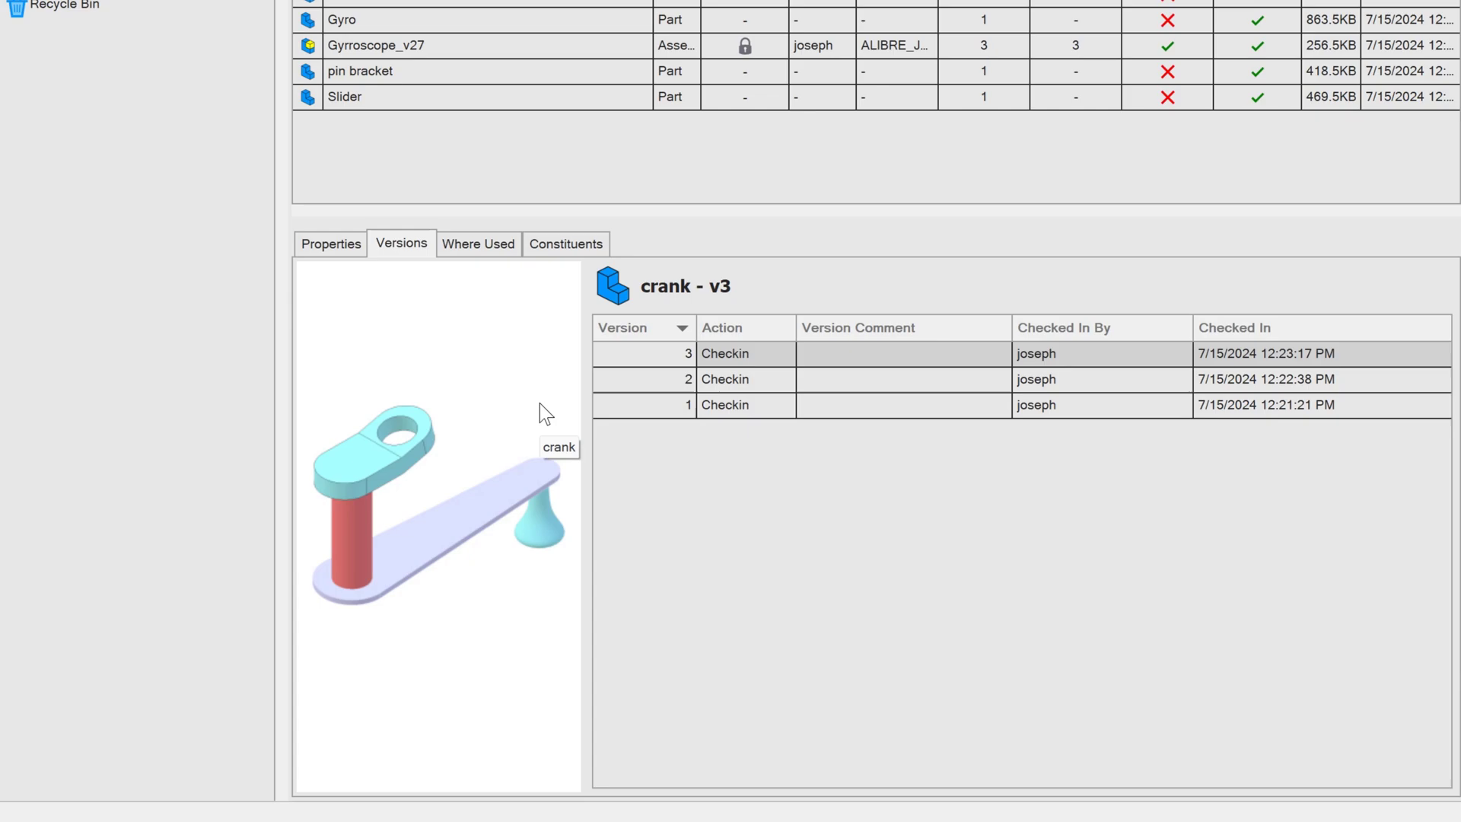
mouse_move(531, 452)
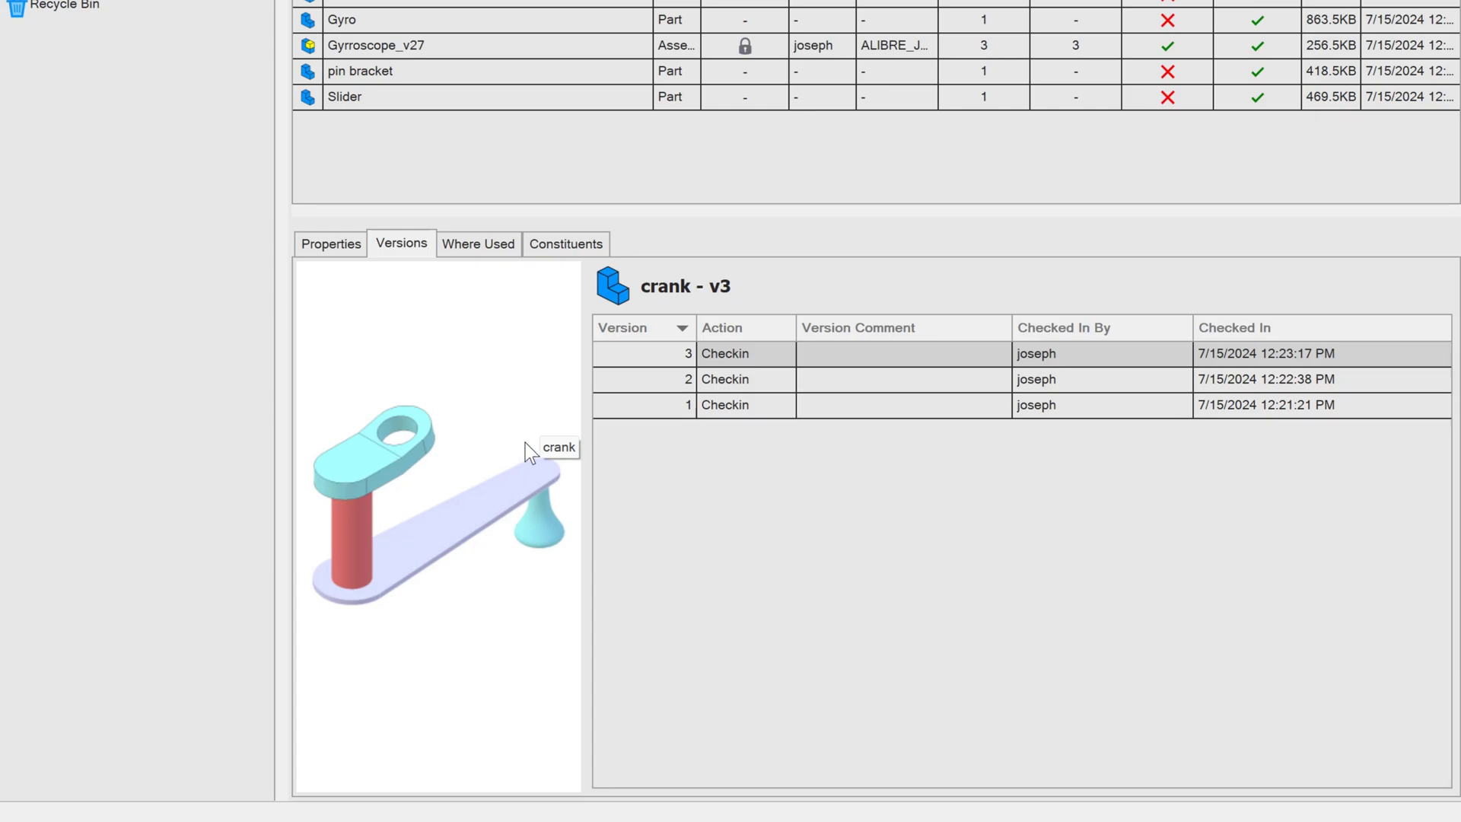
mouse_move(664, 415)
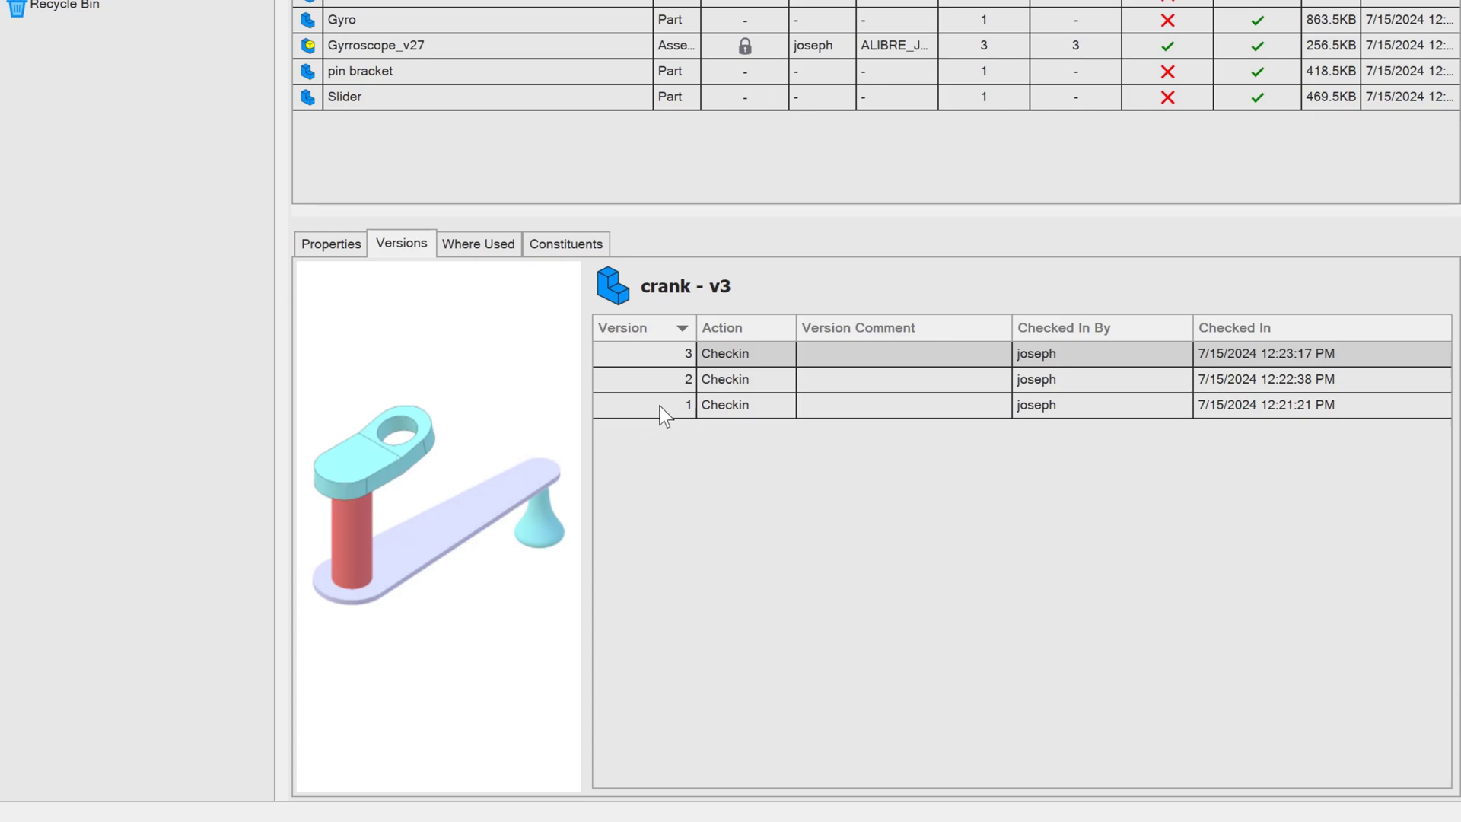
left_click(688, 405)
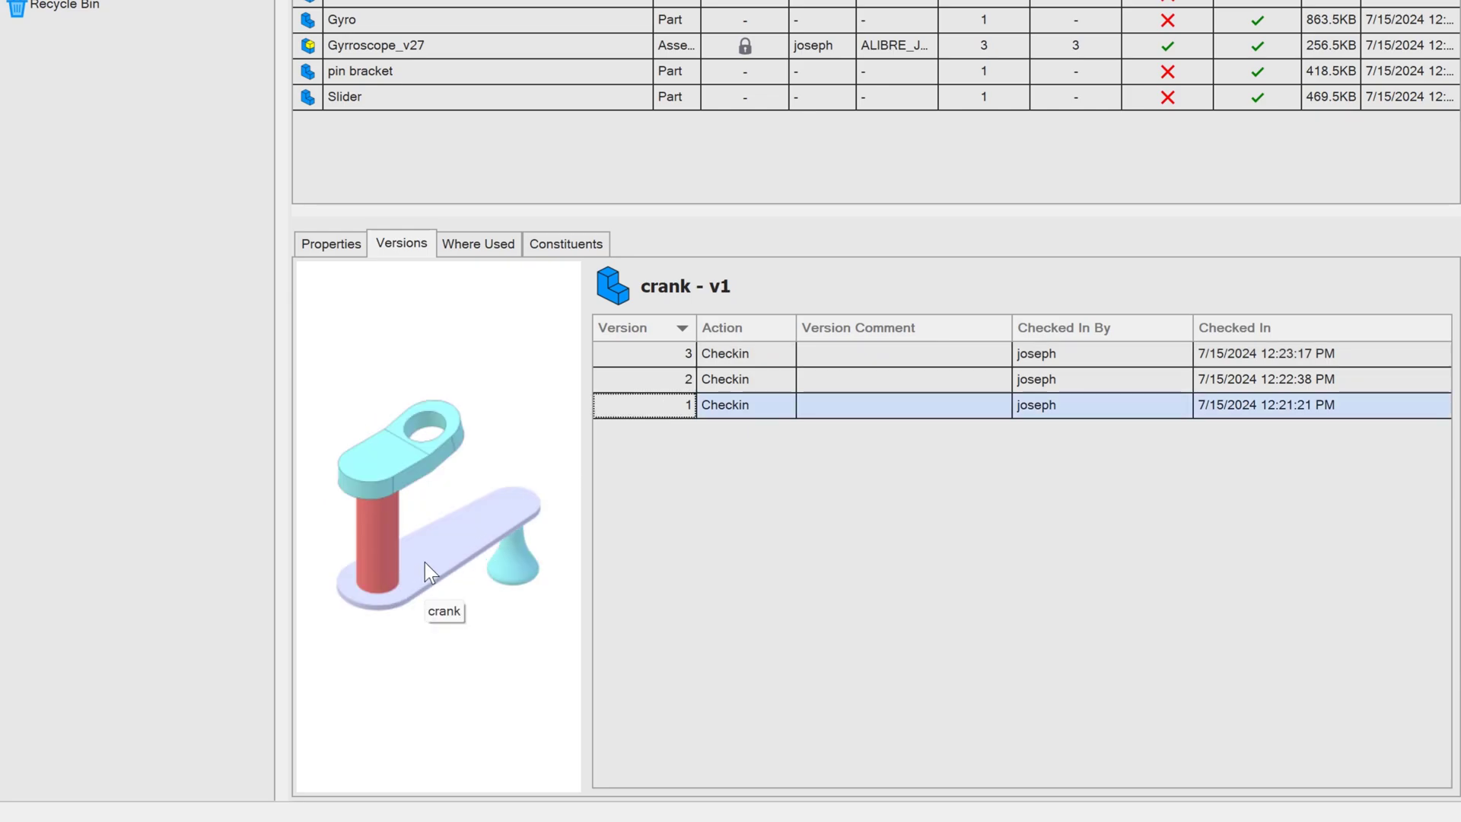
mouse_move(463, 532)
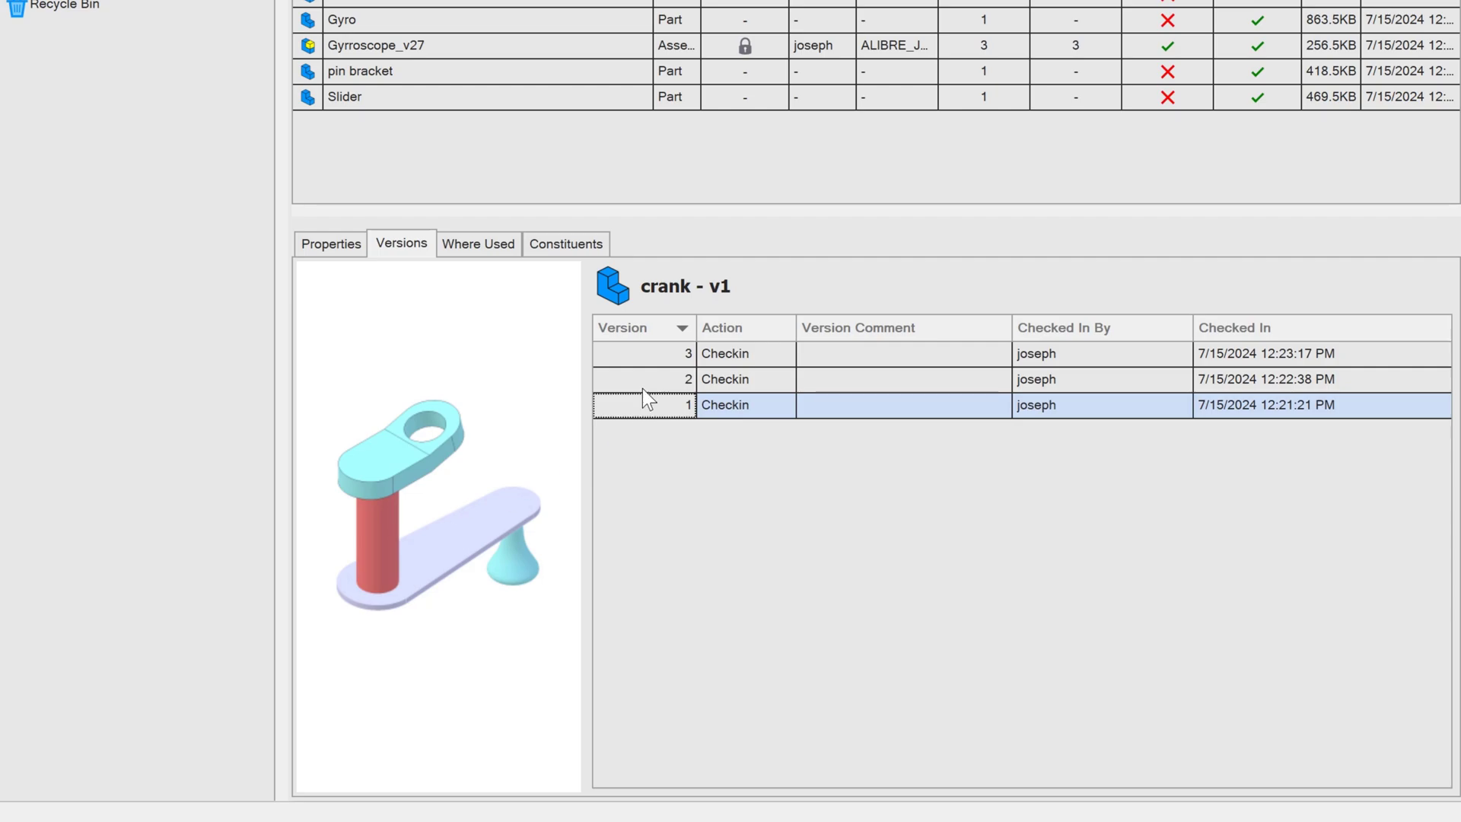
left_click(688, 379)
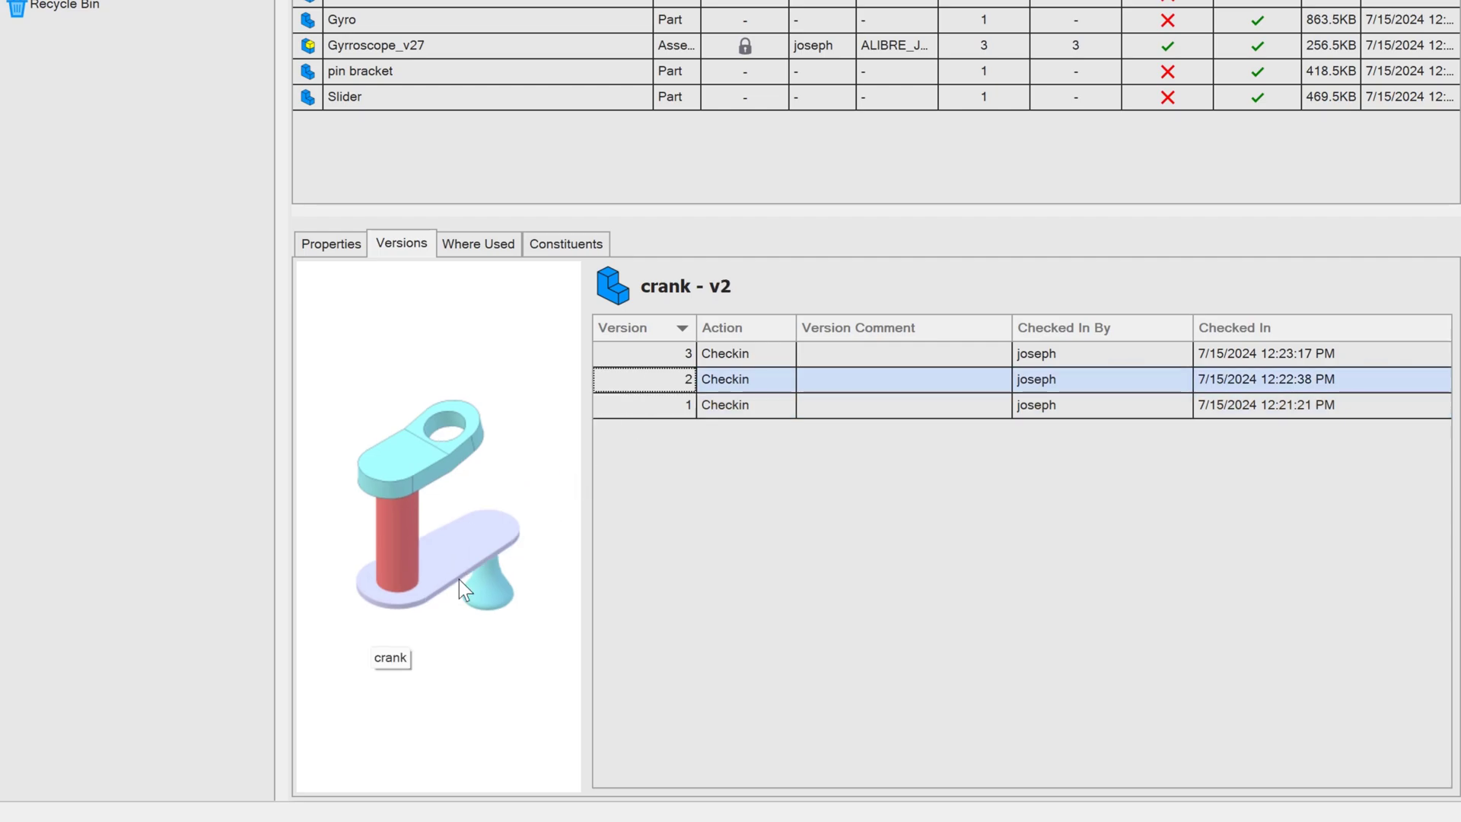
mouse_move(437, 595)
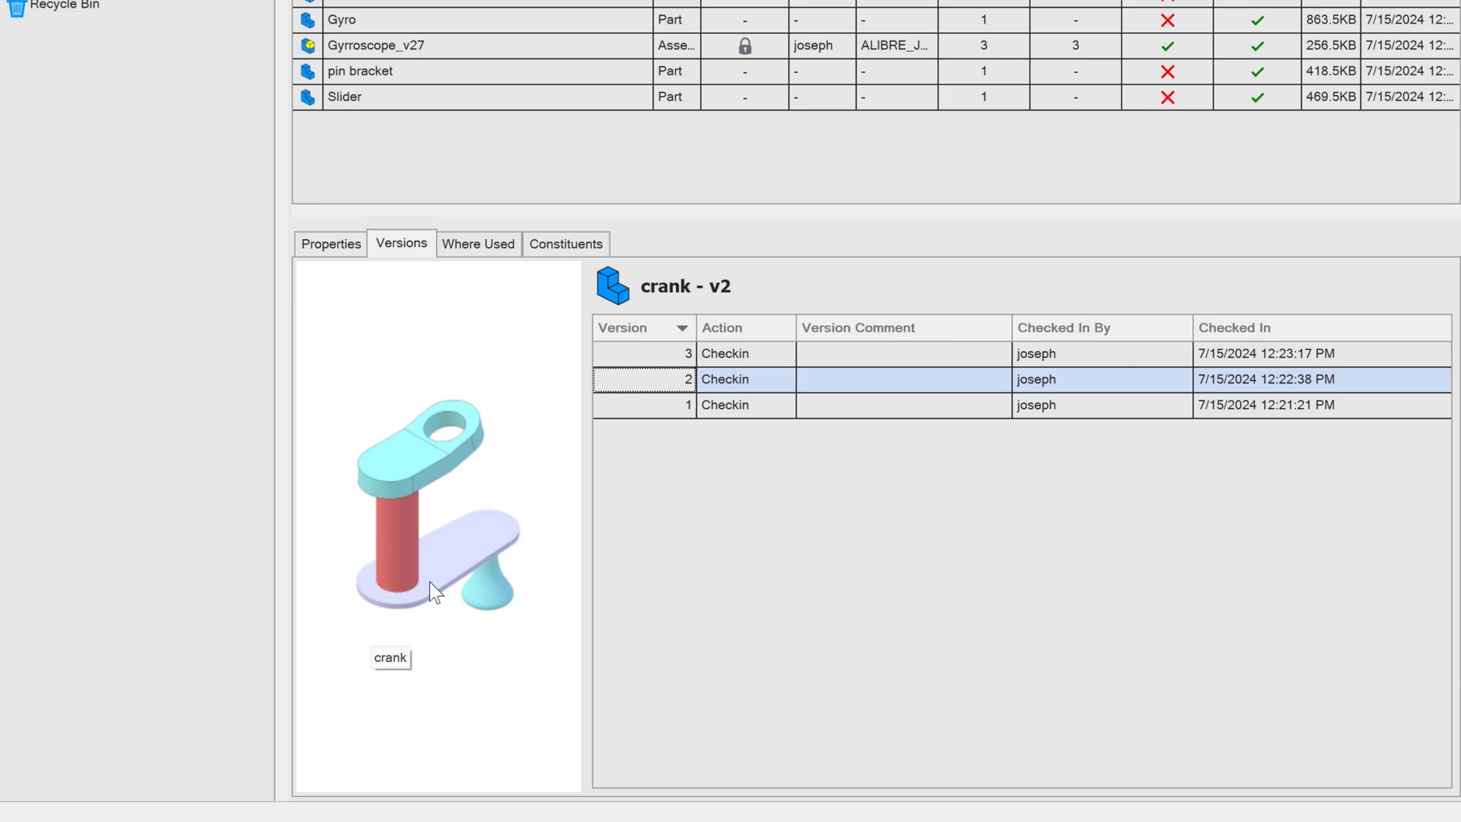
mouse_move(430, 578)
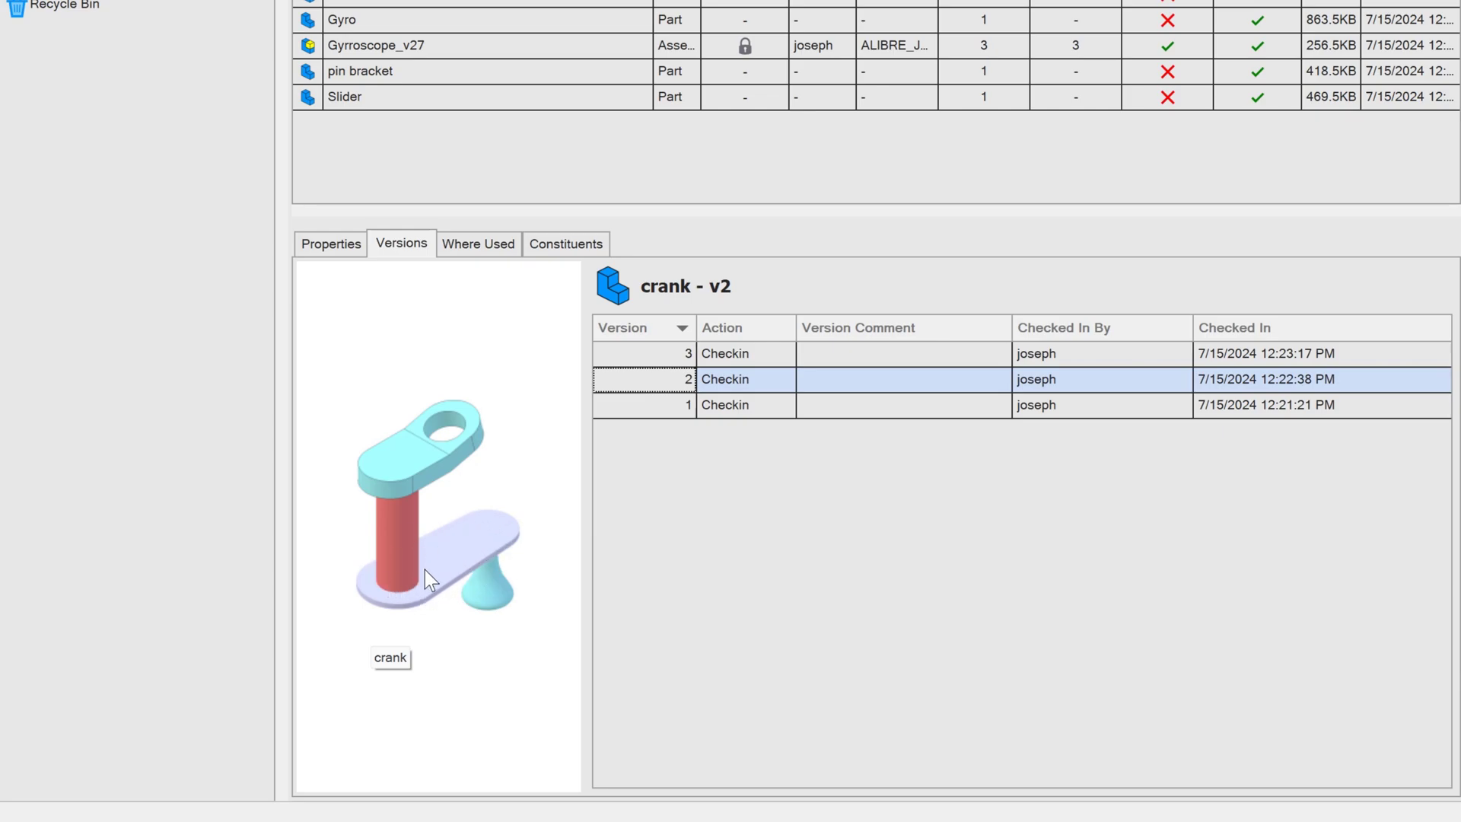
left_click(688, 354)
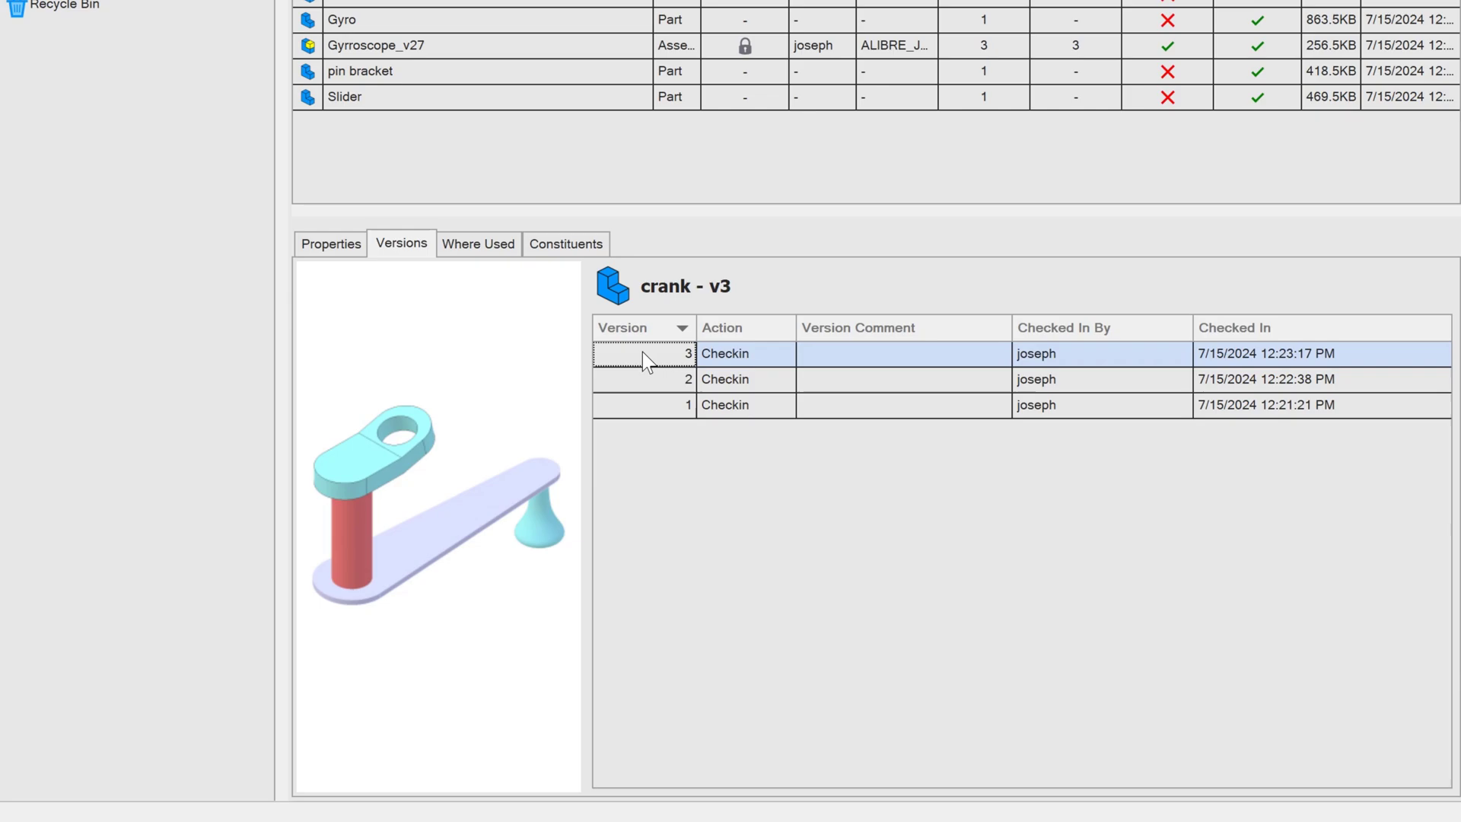
mouse_move(520, 513)
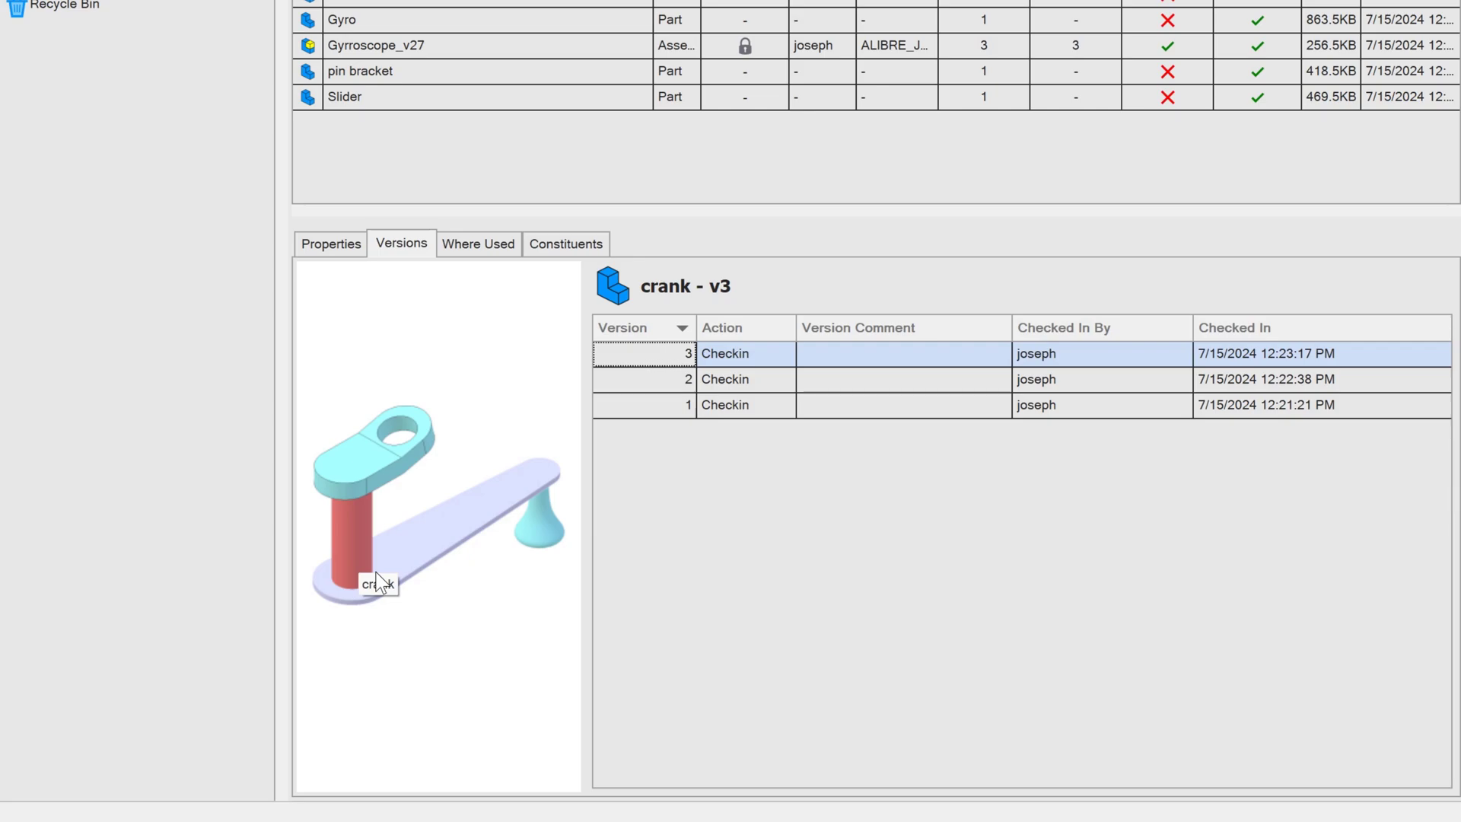
mouse_move(447, 585)
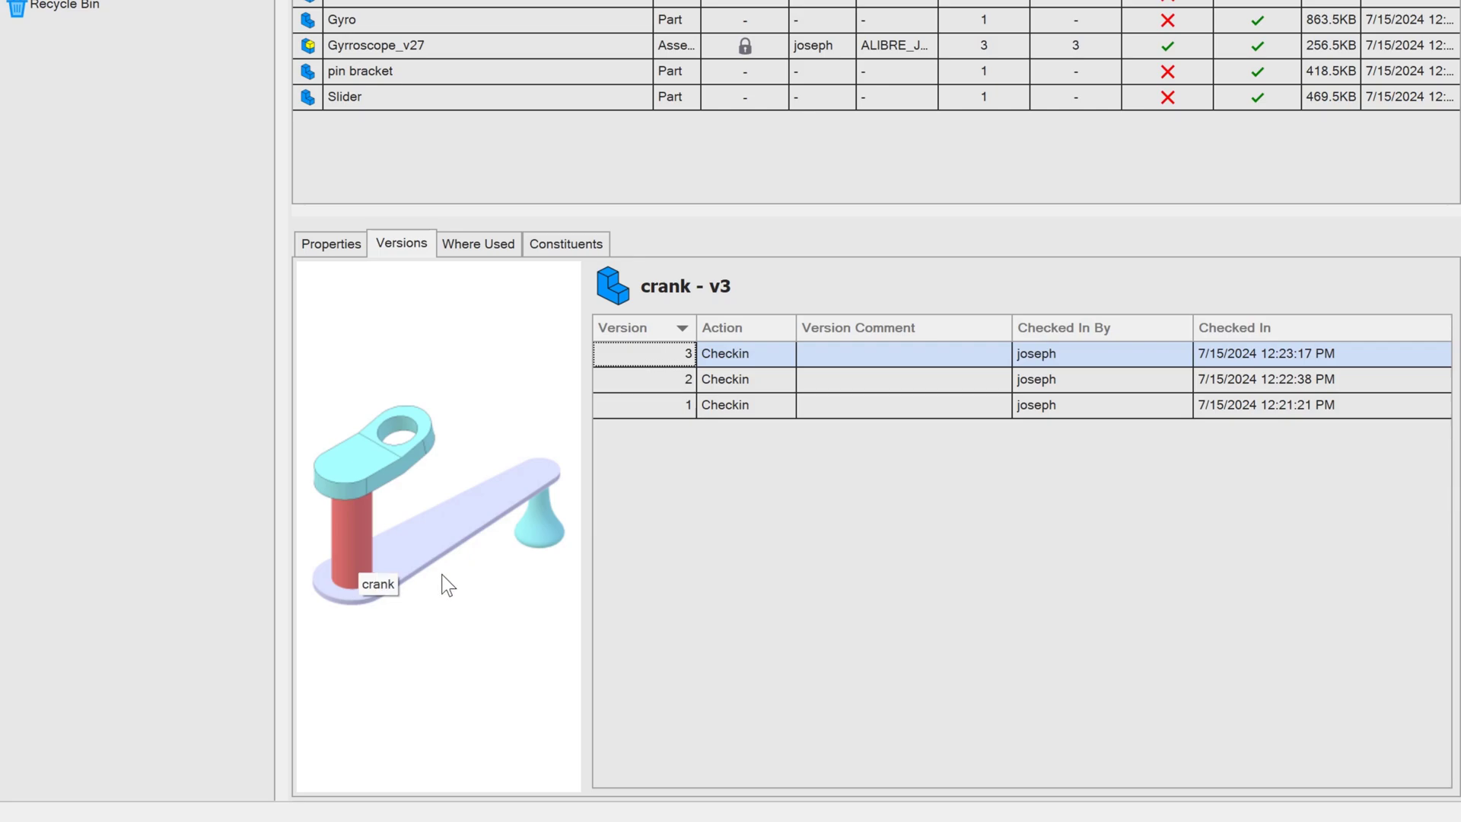
mouse_move(516, 284)
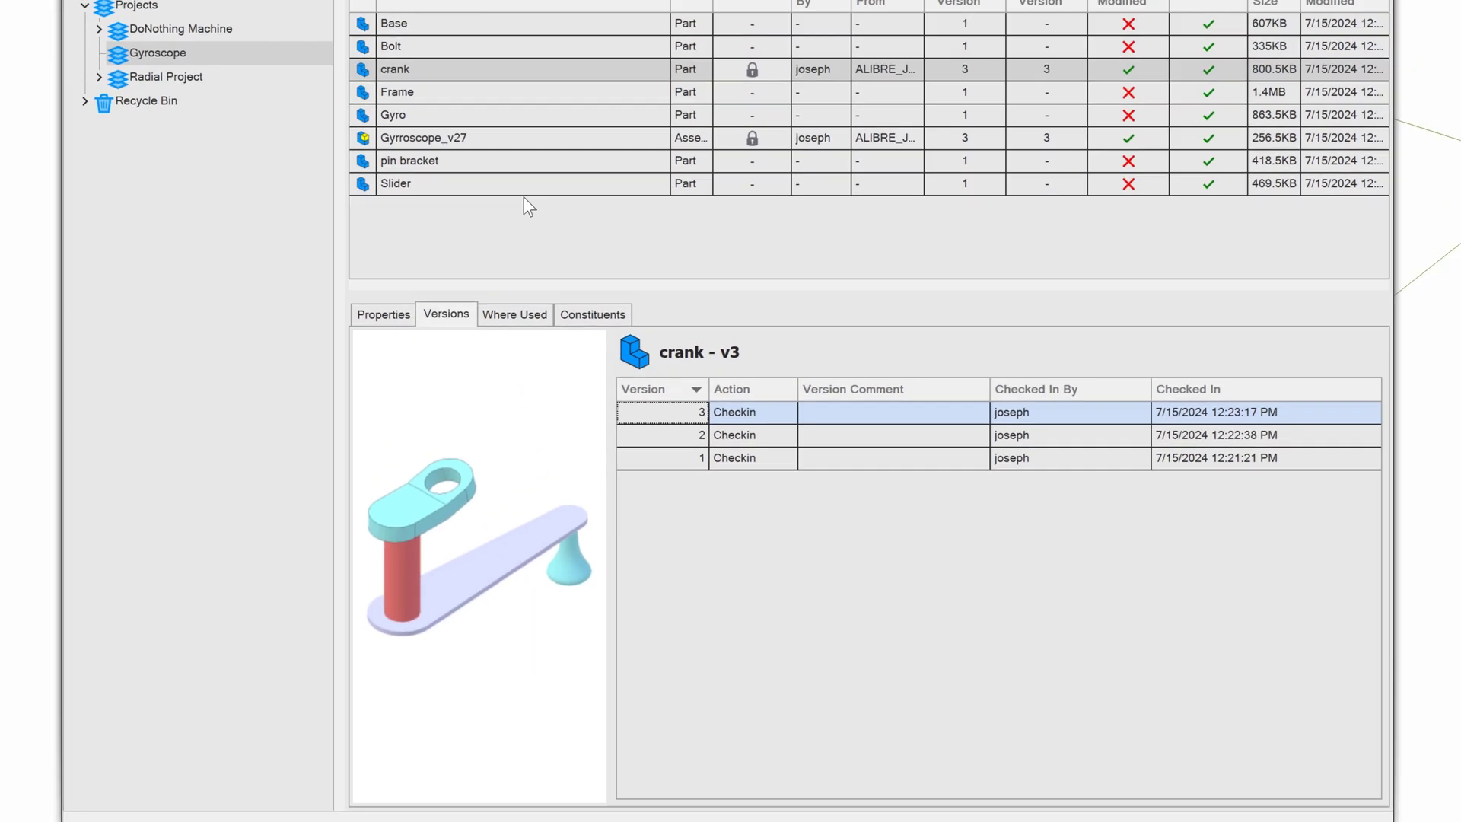
- Check in the crank from Safe Explorer as version 4 and preview versions 3 and 4
right_click(446, 169)
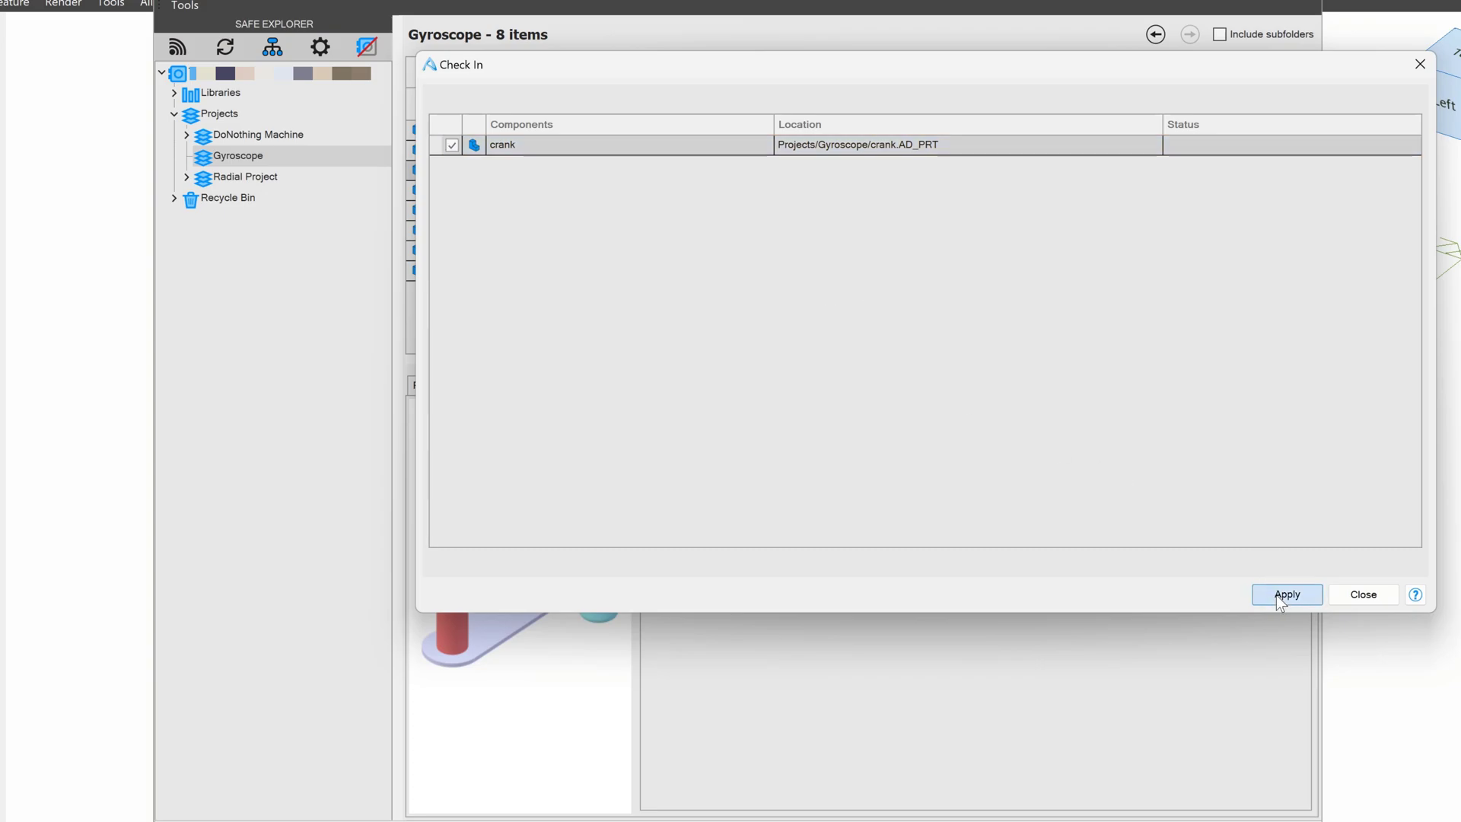
left_click(1286, 595)
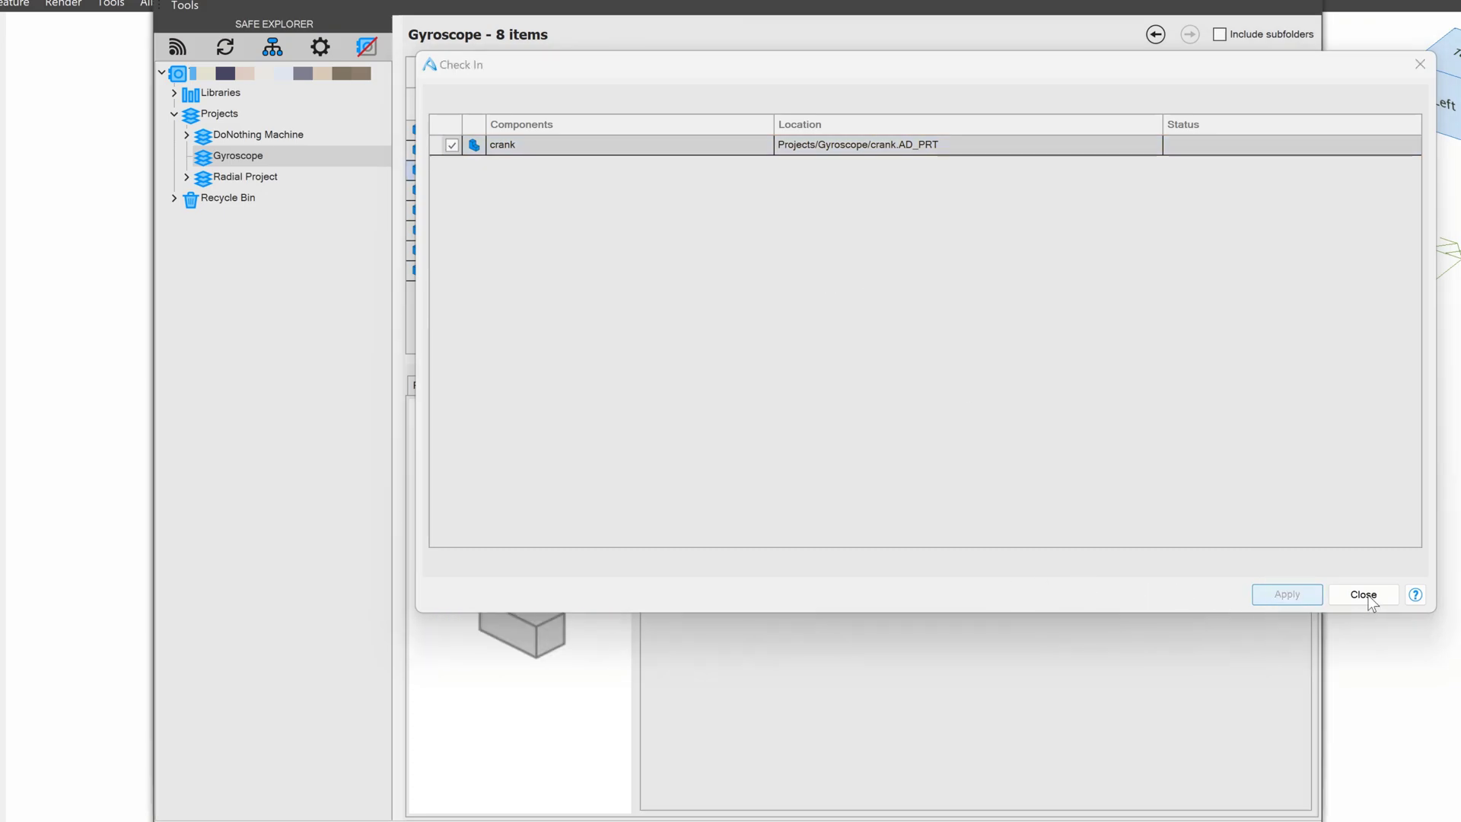
left_click(1361, 595)
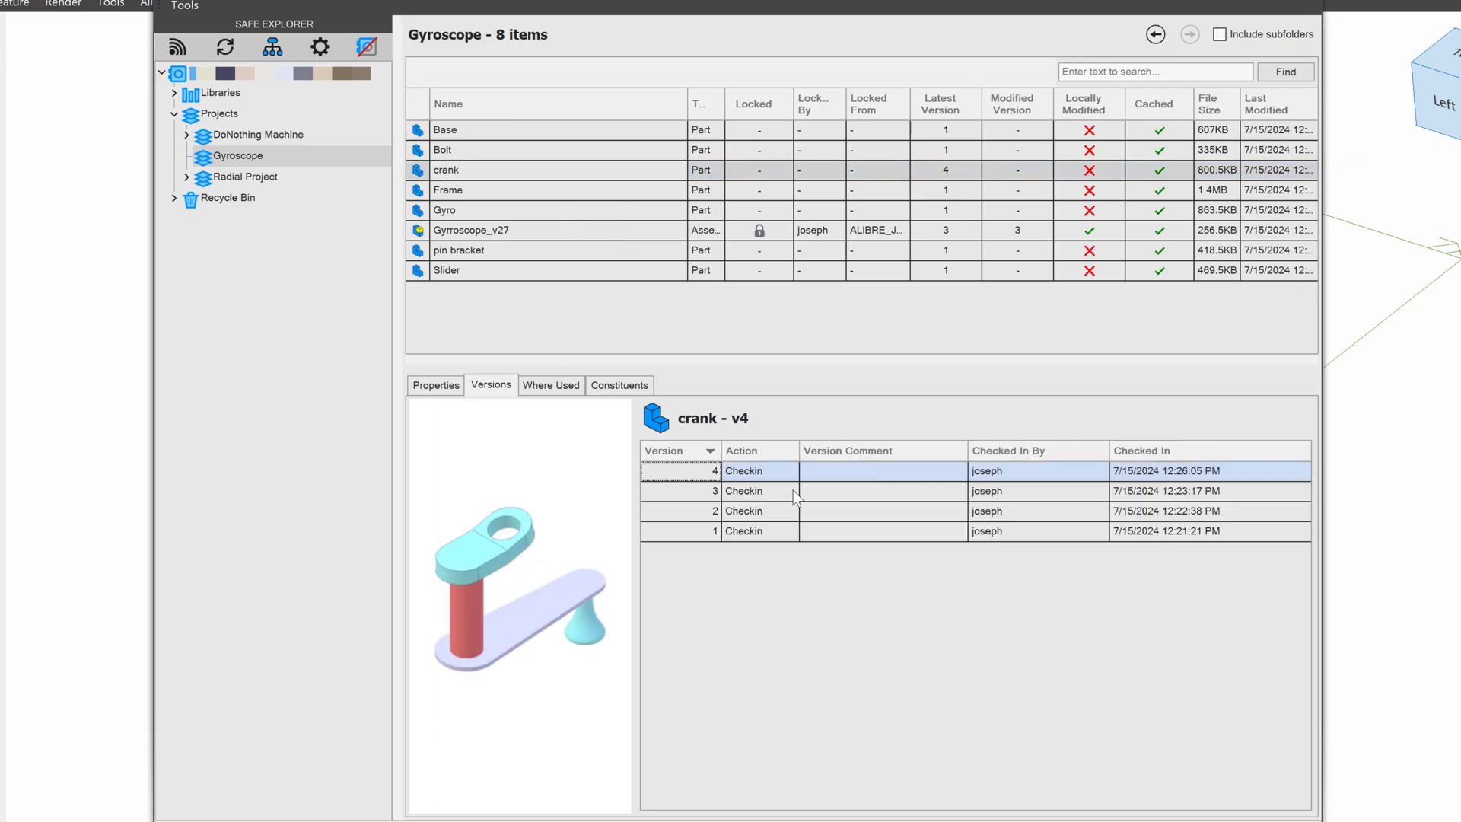
left_click(744, 492)
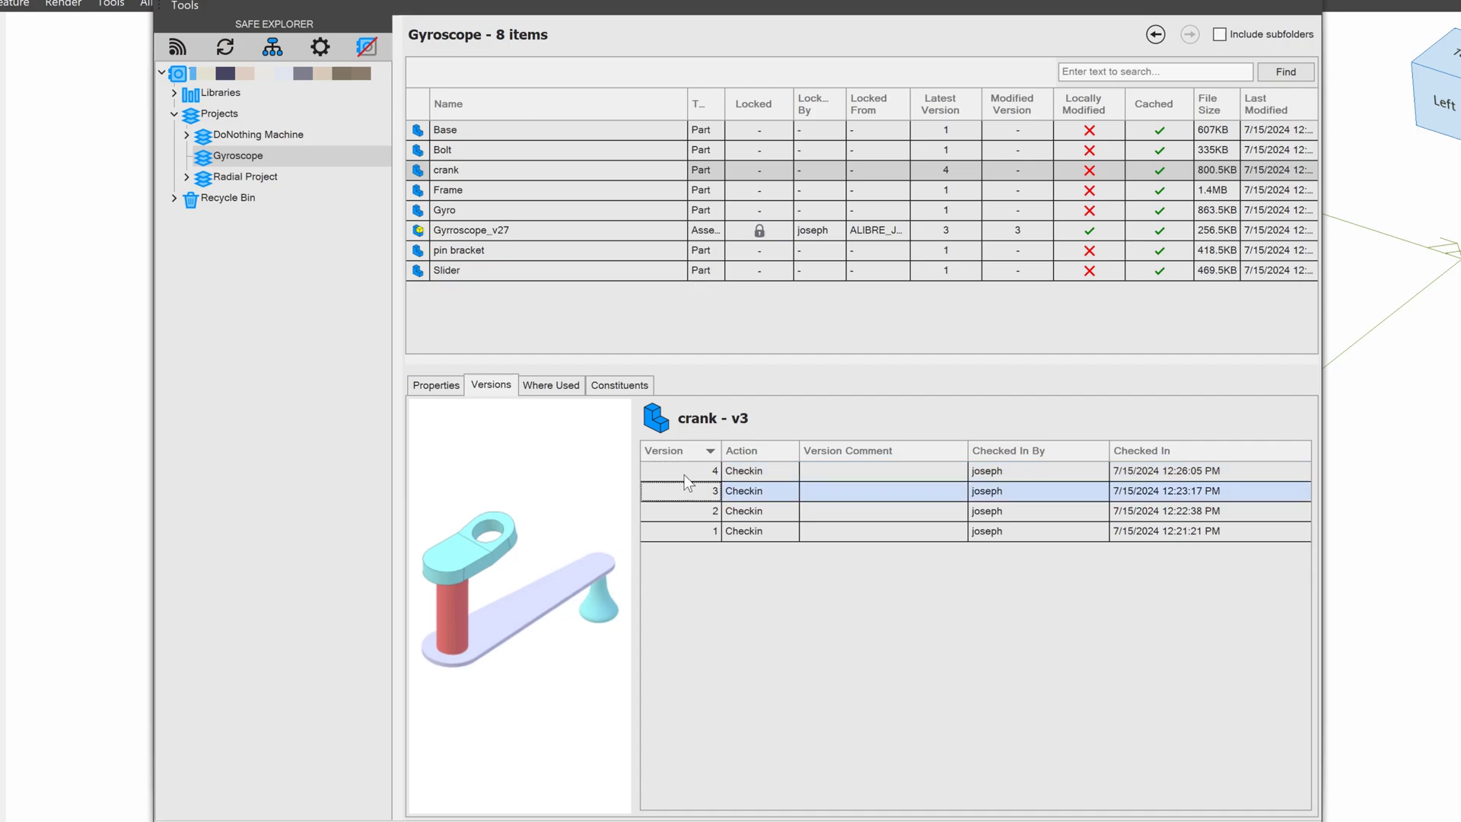
left_click(714, 471)
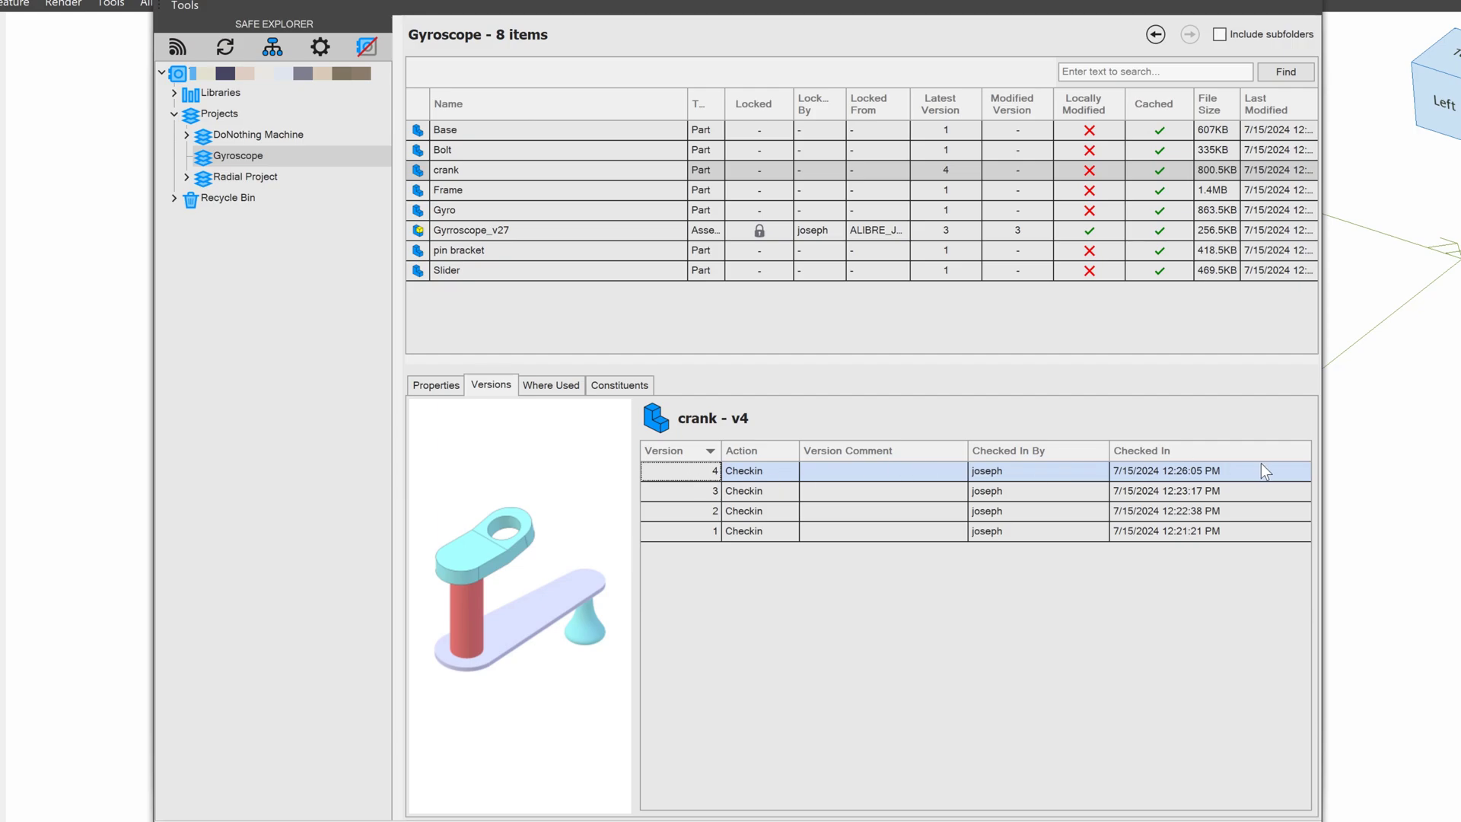
mouse_move(1107, 506)
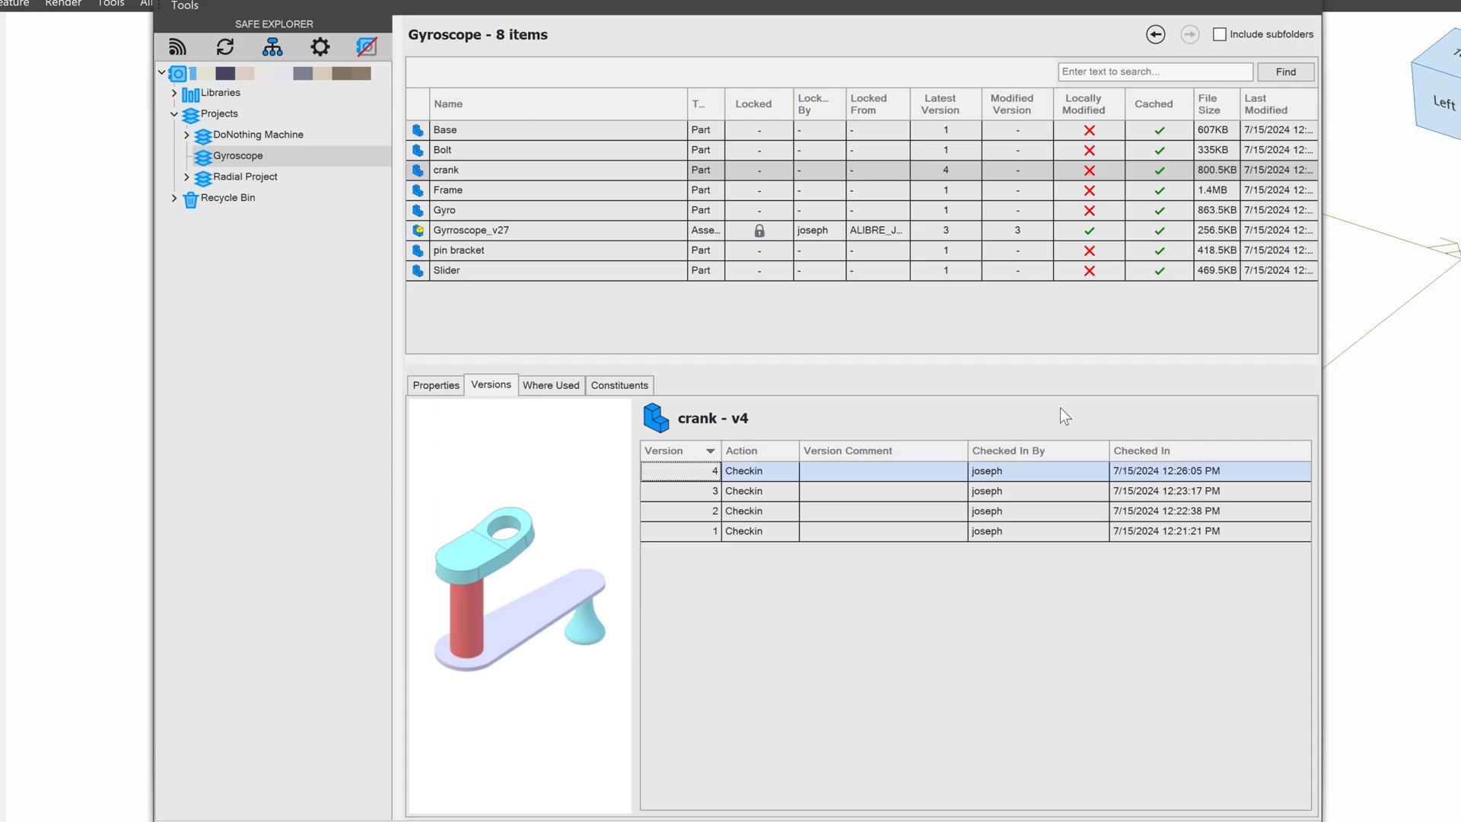
mouse_move(1013, 510)
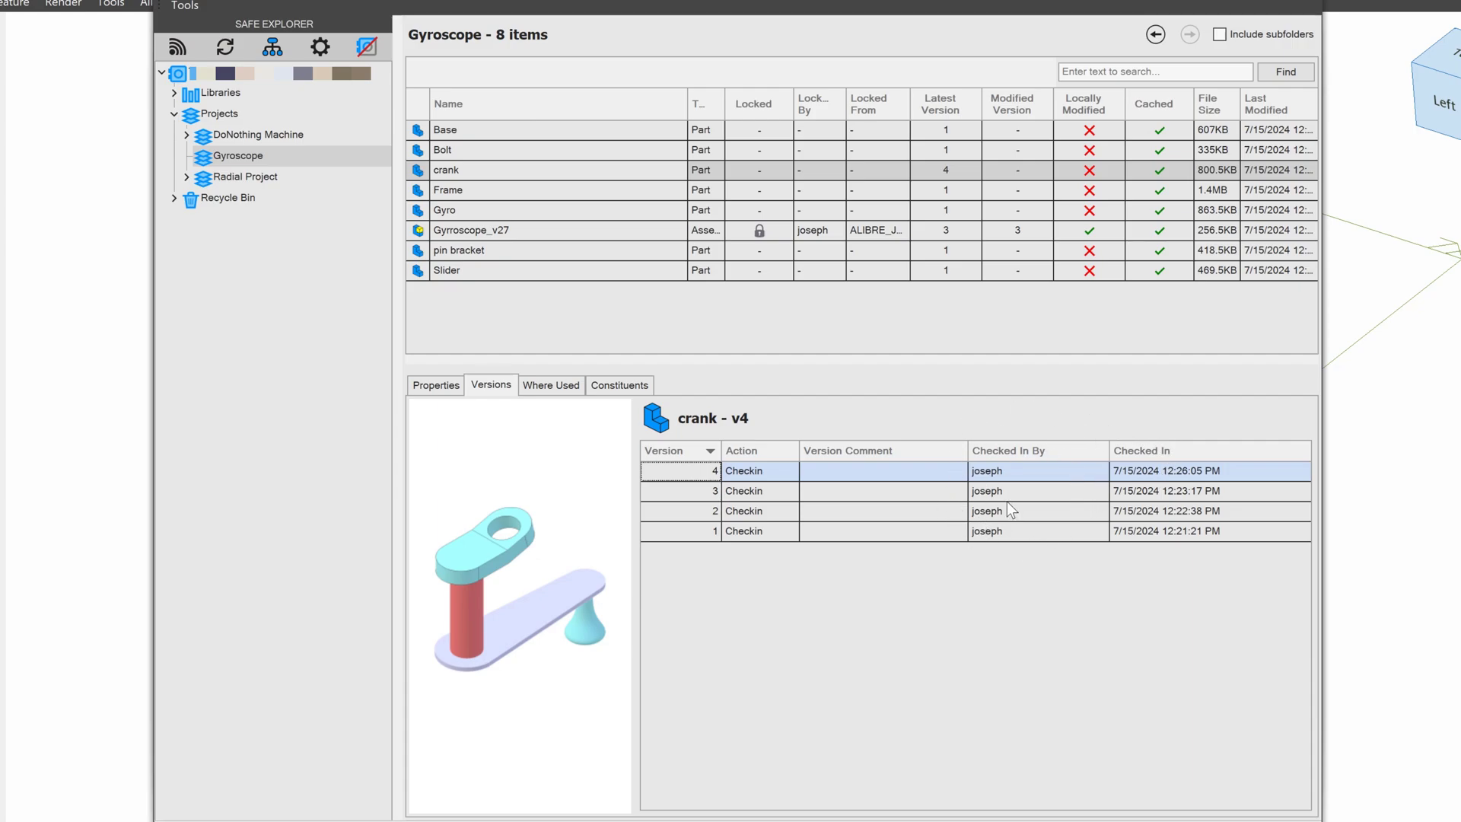
mouse_move(922, 530)
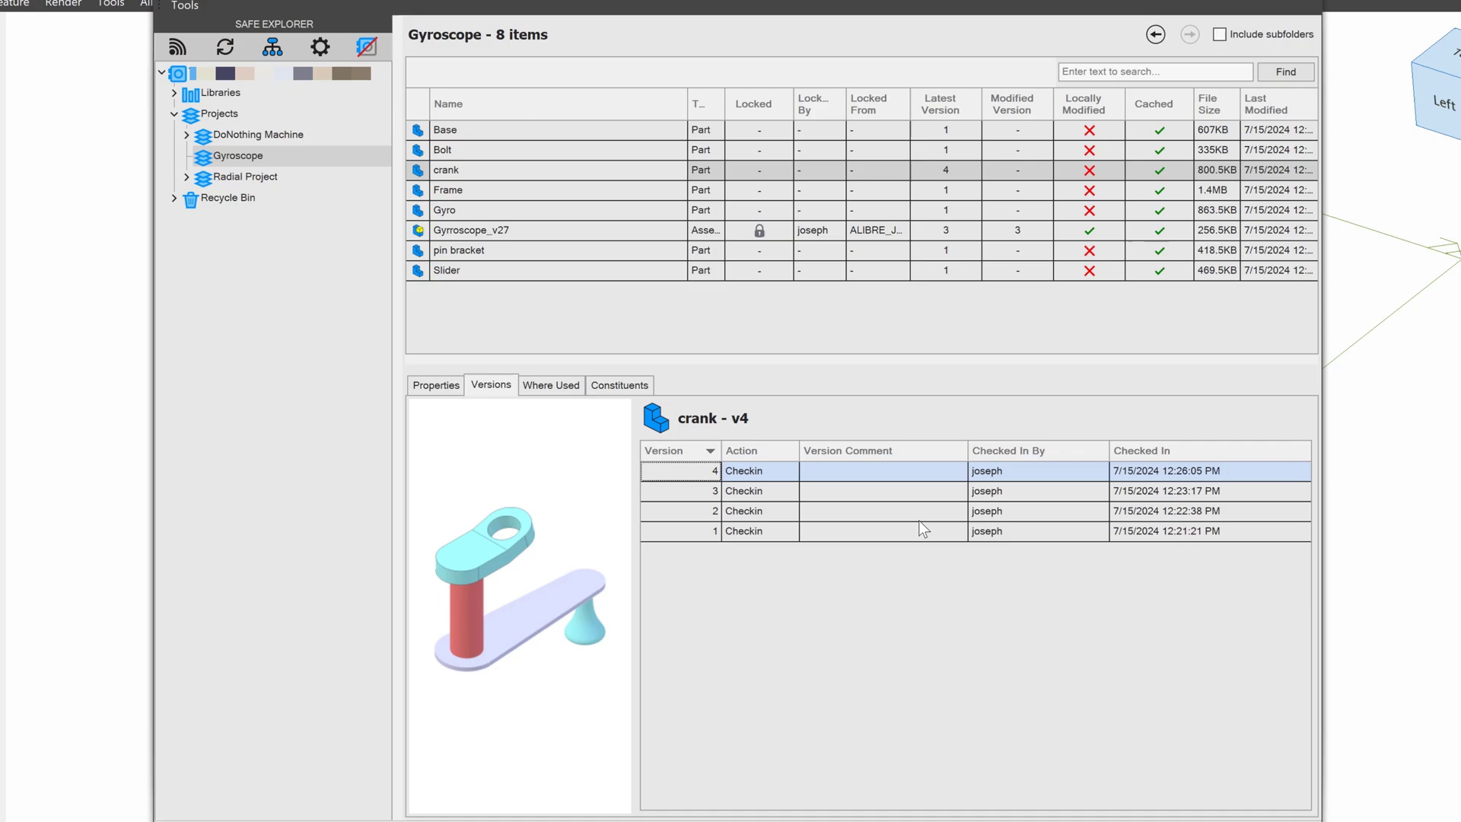
- Inspect the crank's feature tree and return to Safe Explorer showing crank version 1
right_click(744, 531)
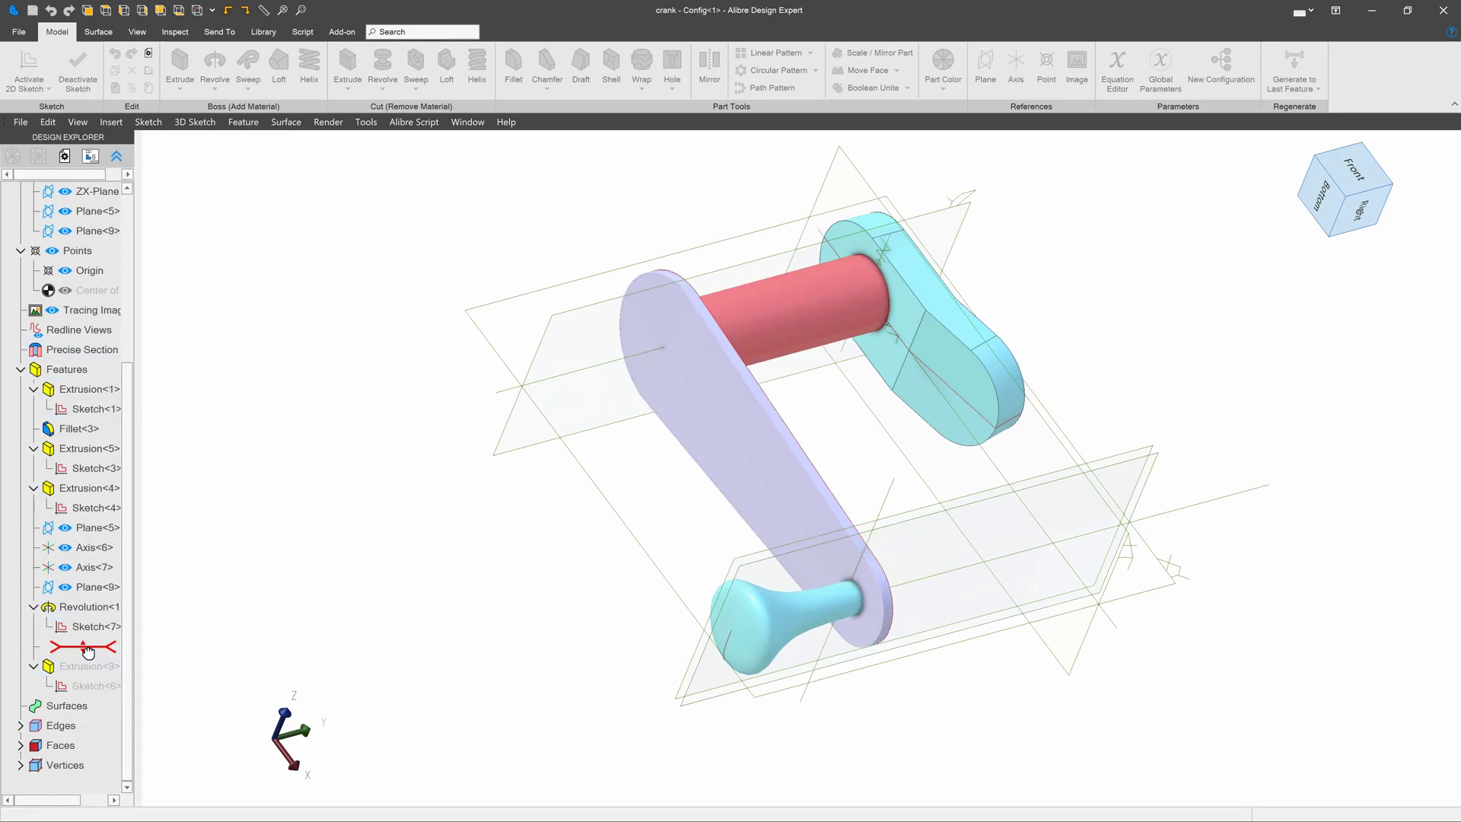
left_click(82, 645)
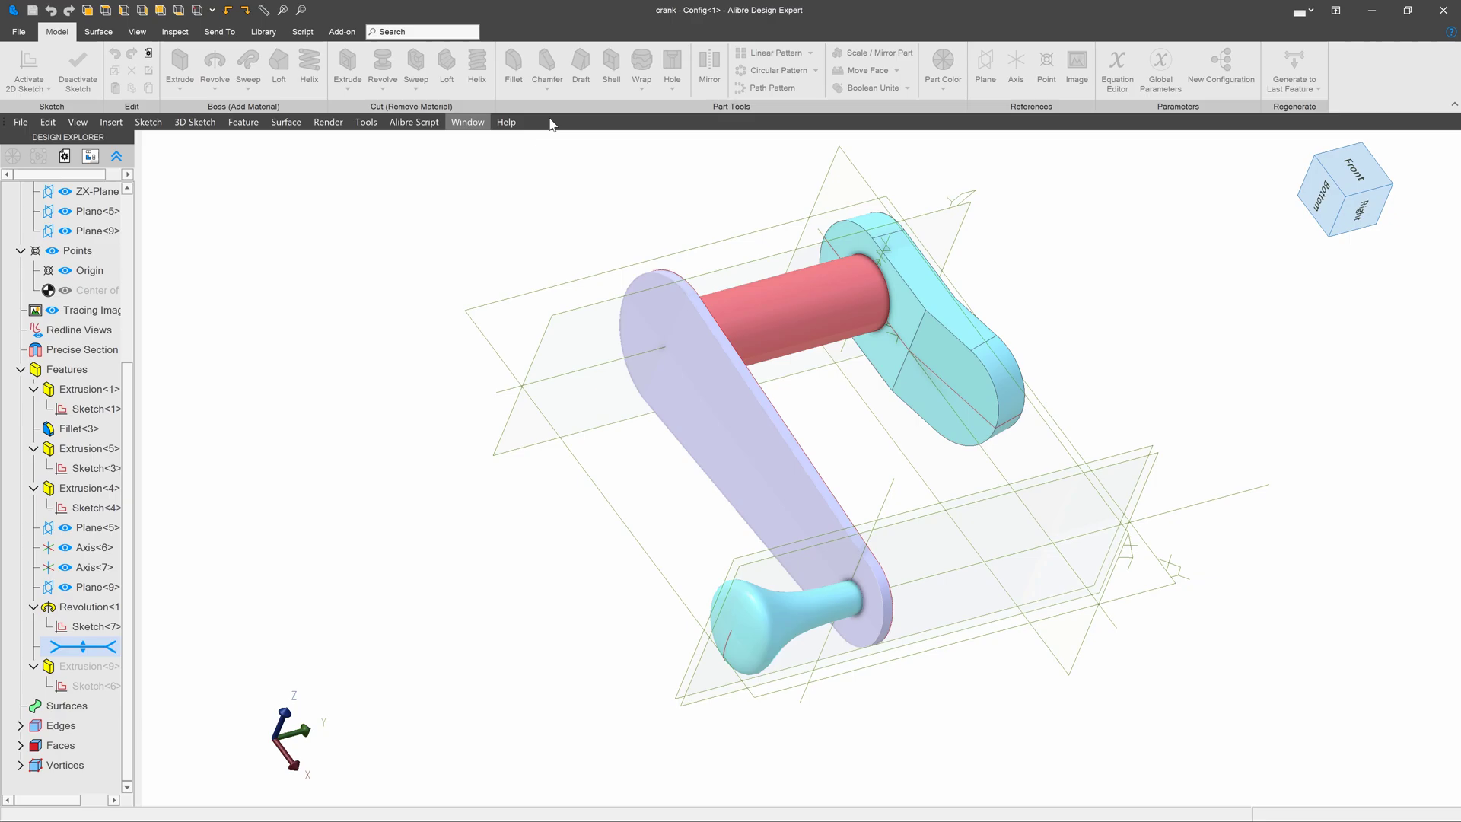
left_click(746, 475)
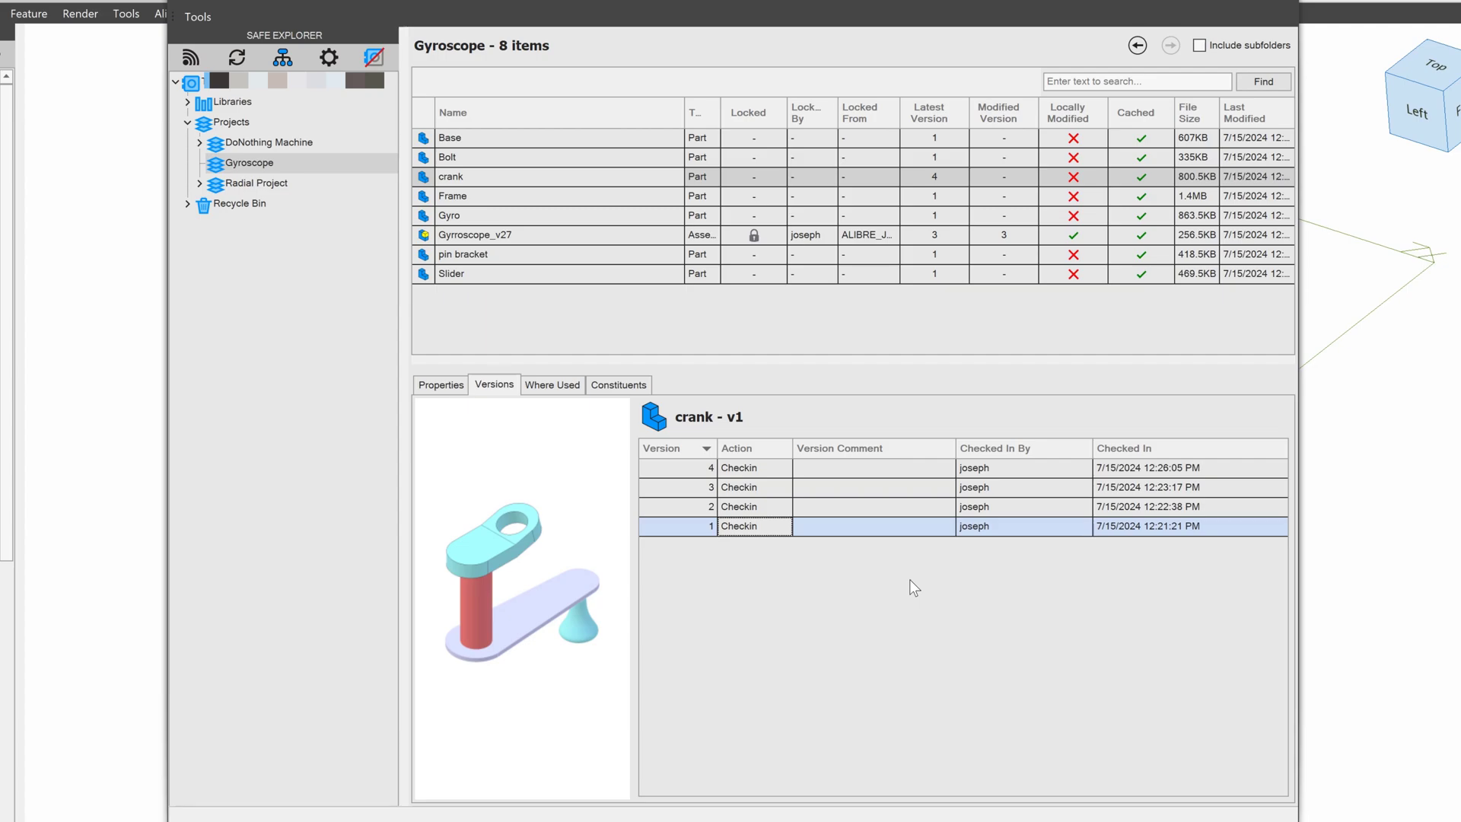
- Restore crank's version 1, creating version 5 labelled Restored from Version 1
left_click(681, 467)
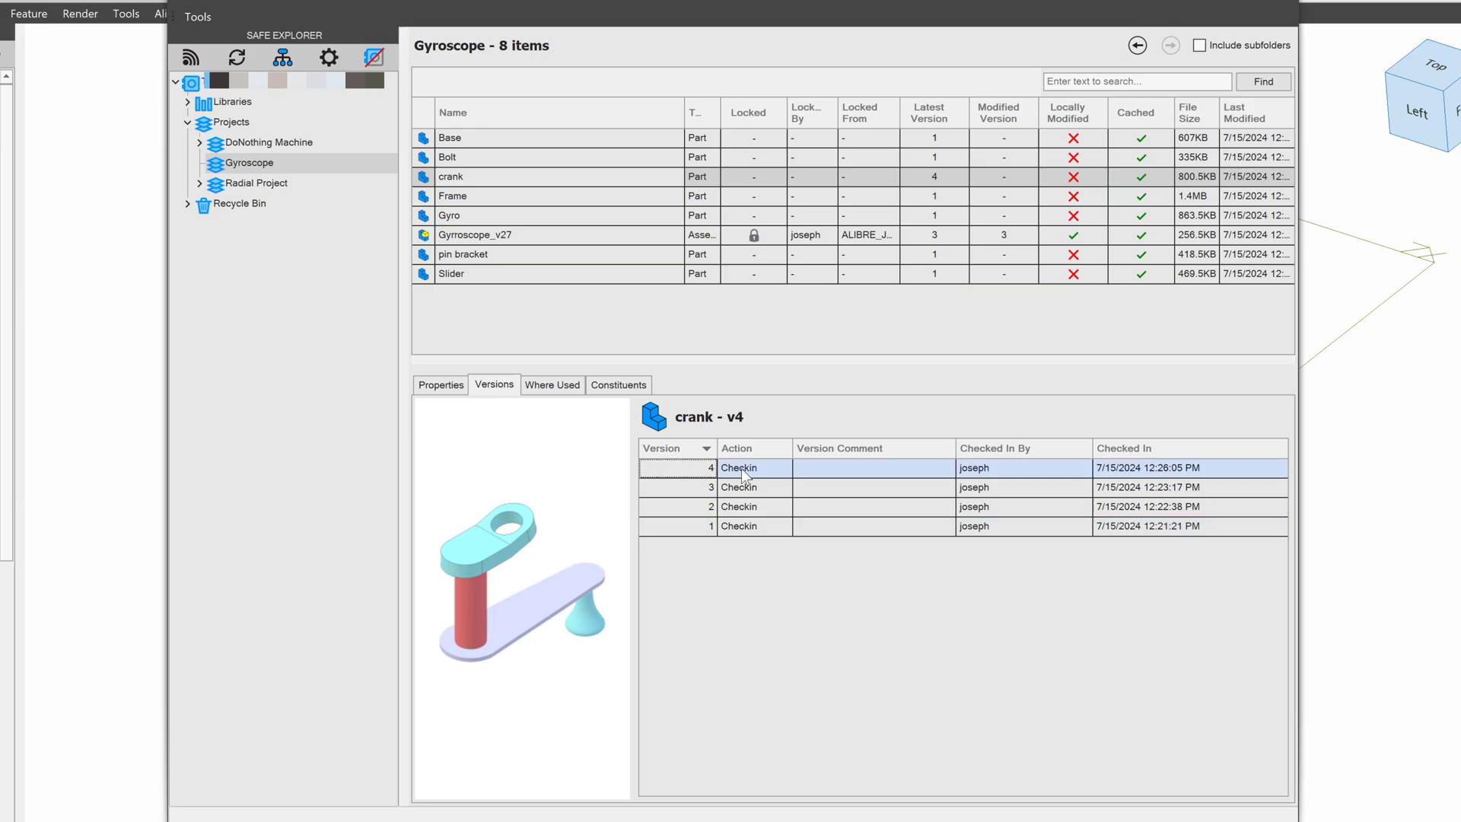
right_click(730, 542)
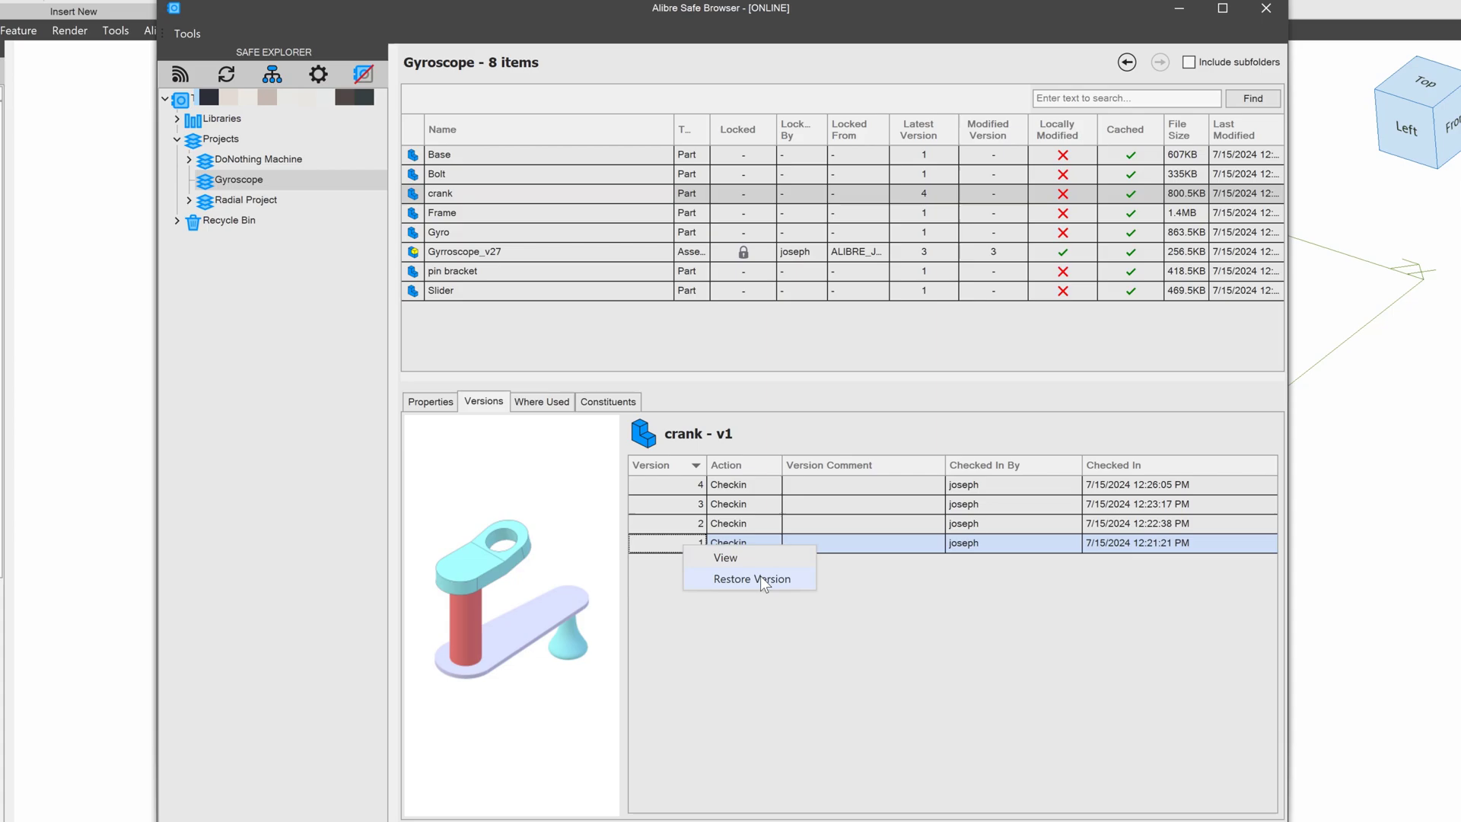
left_click(749, 578)
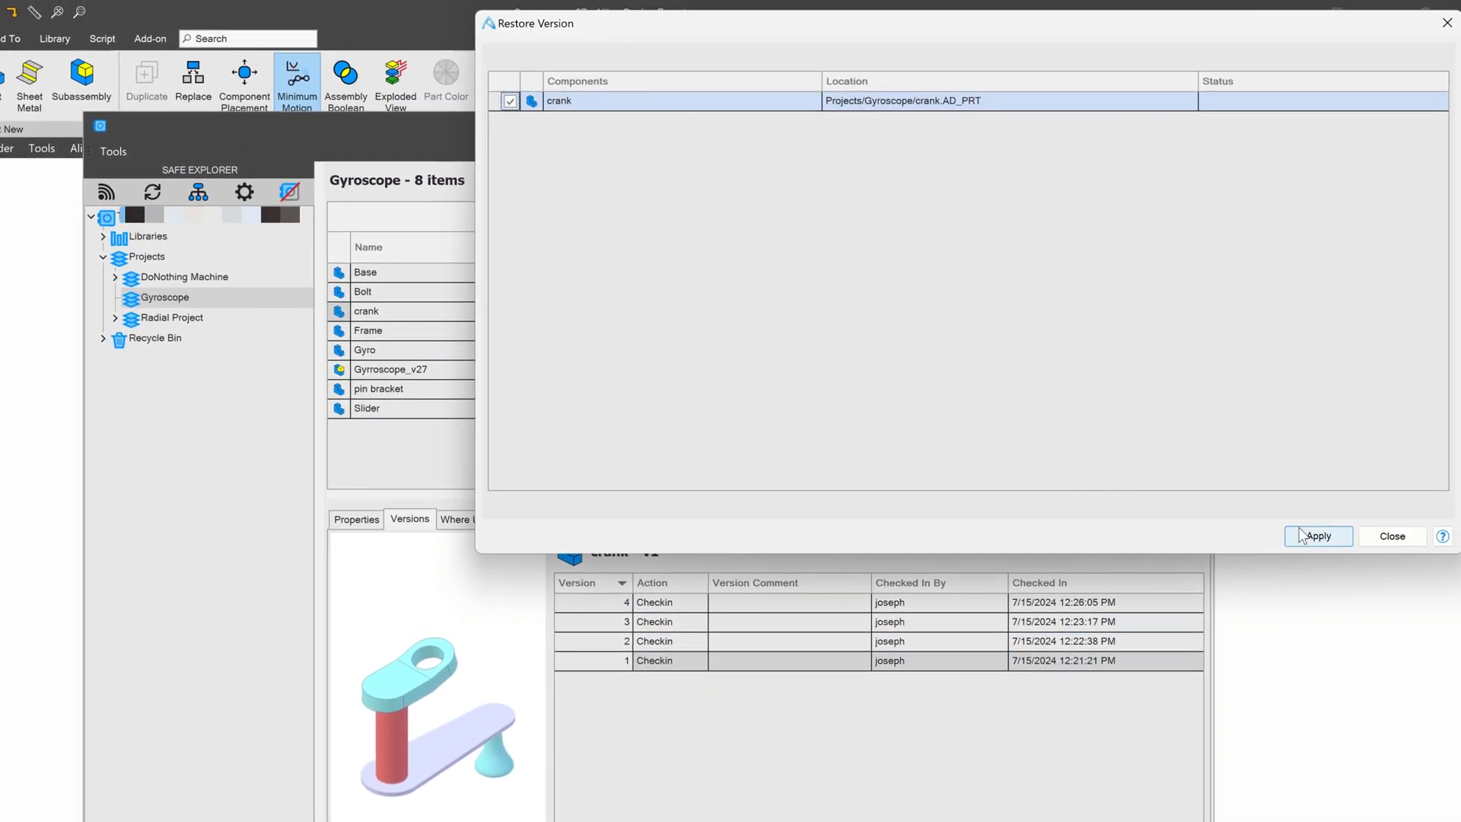
left_click(1318, 536)
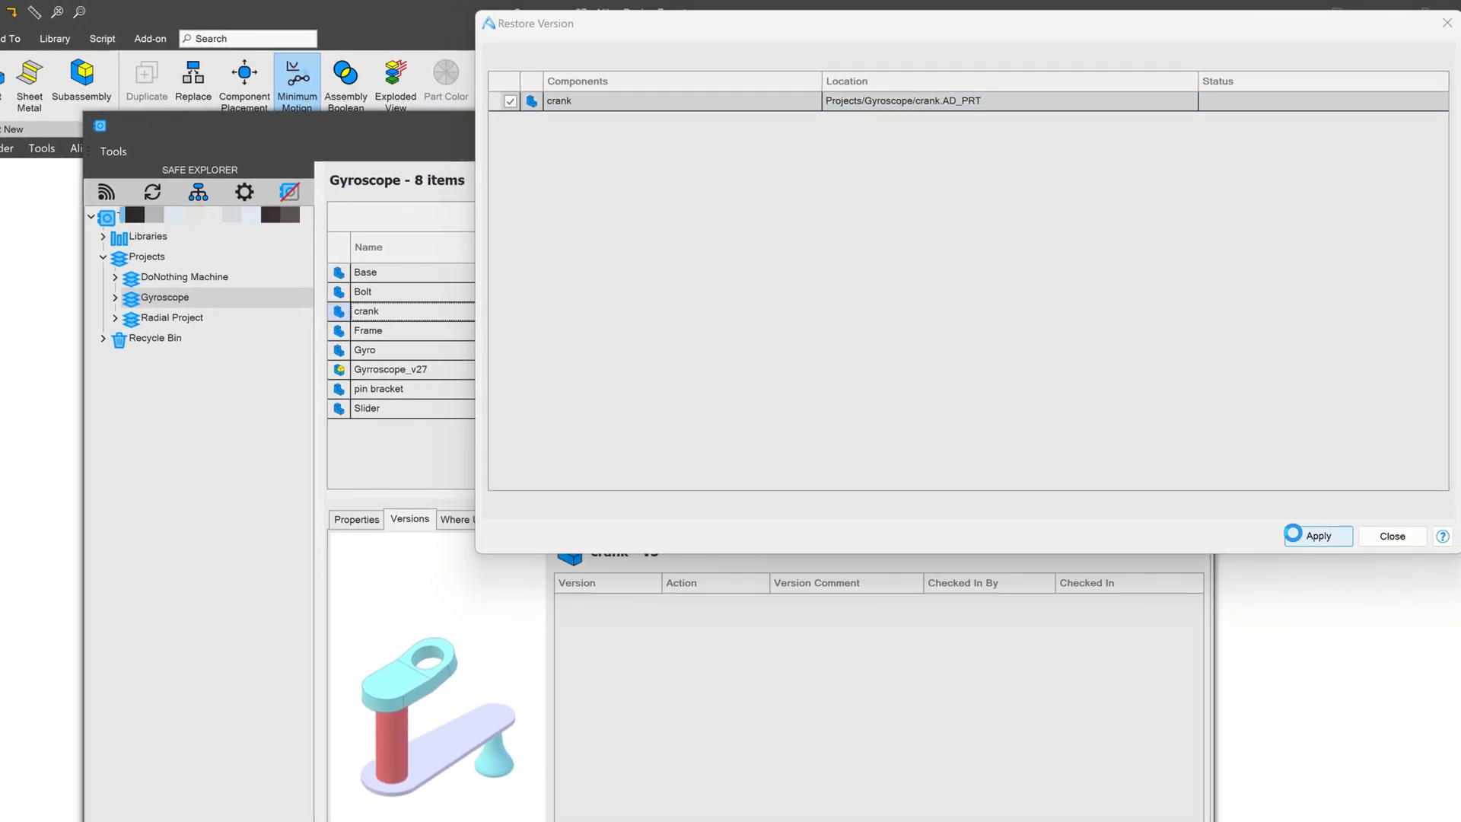
left_click(1317, 535)
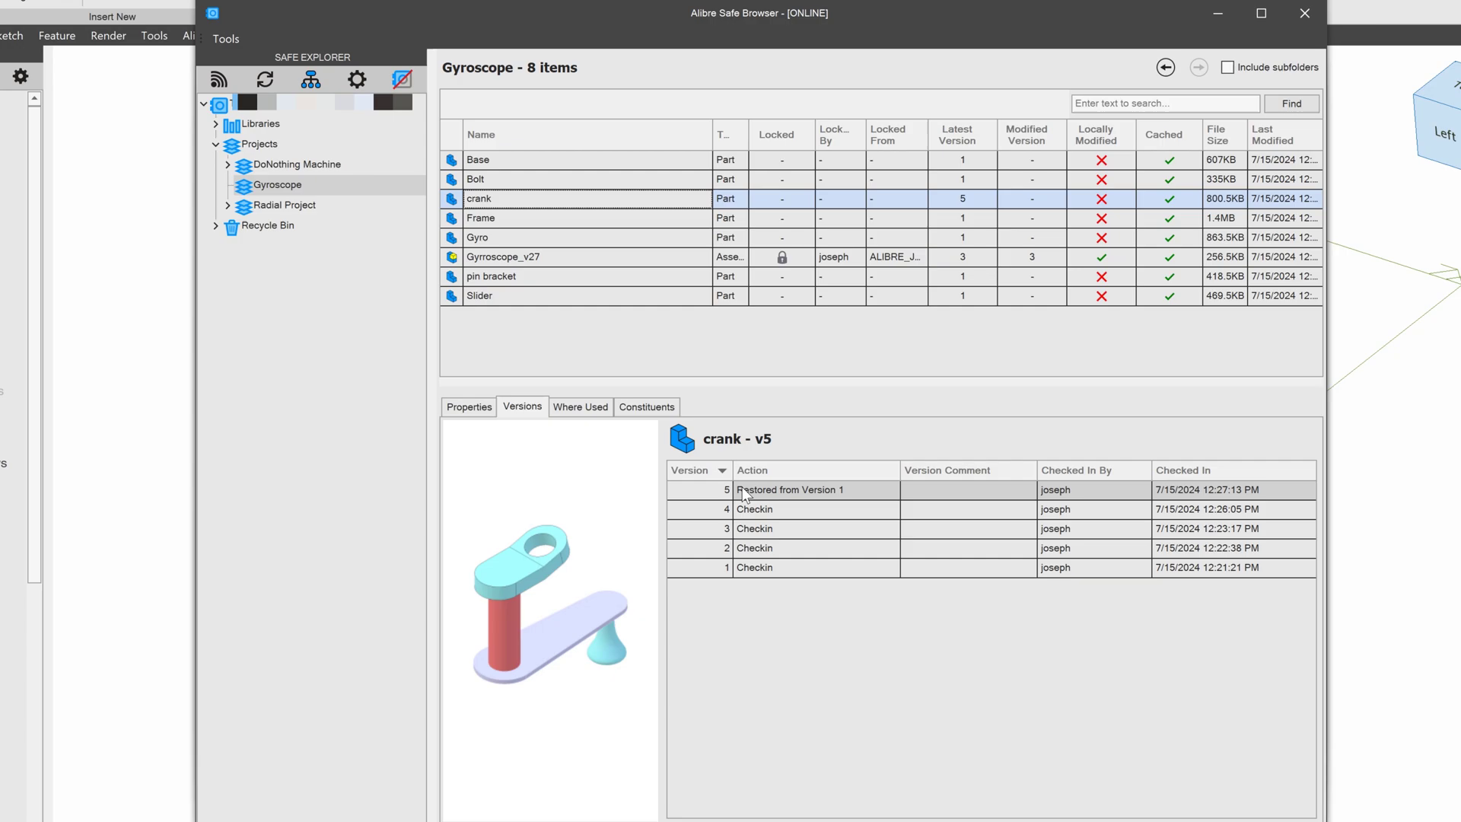
mouse_move(808, 495)
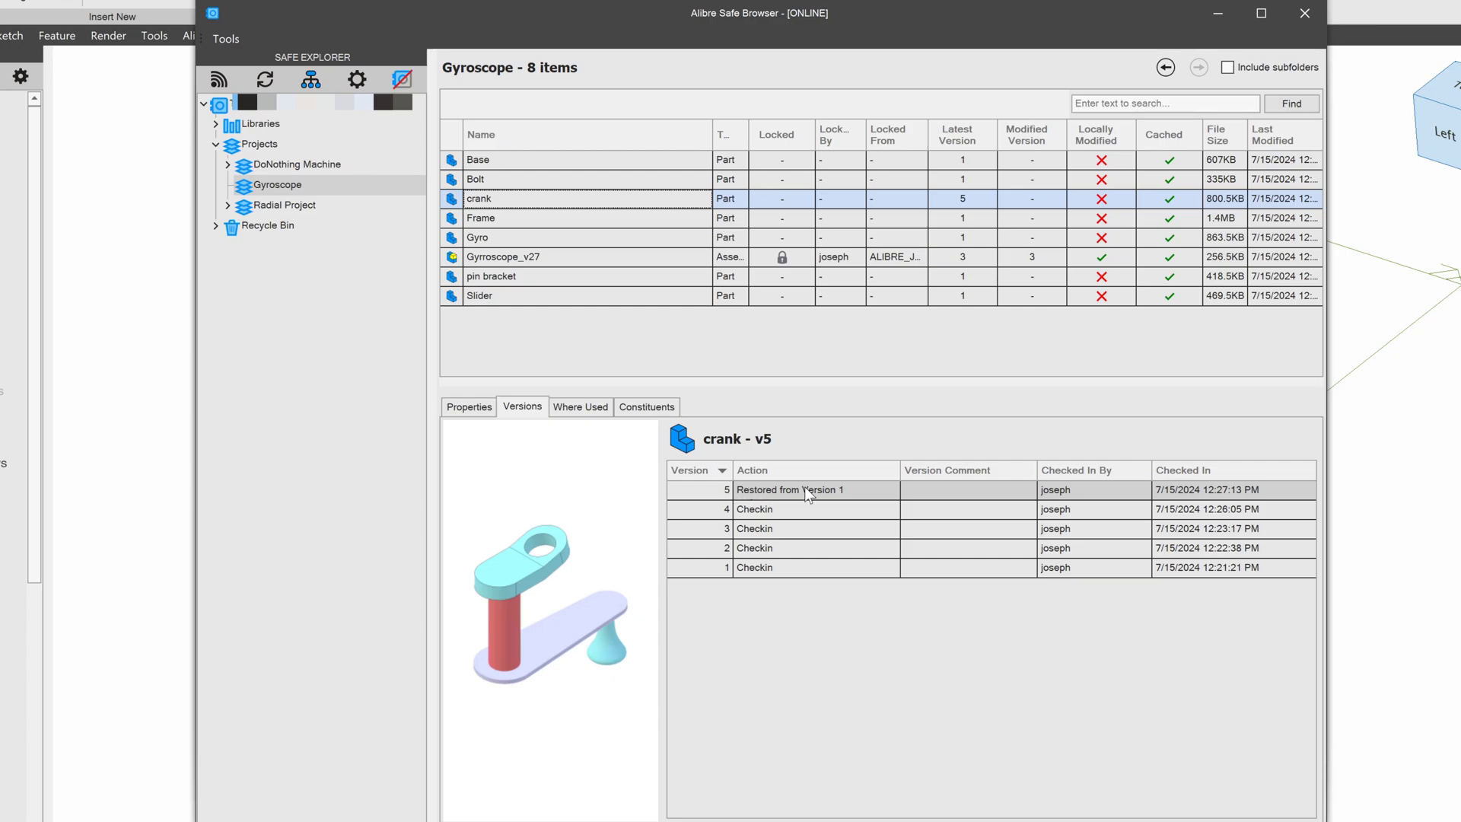
mouse_move(824, 491)
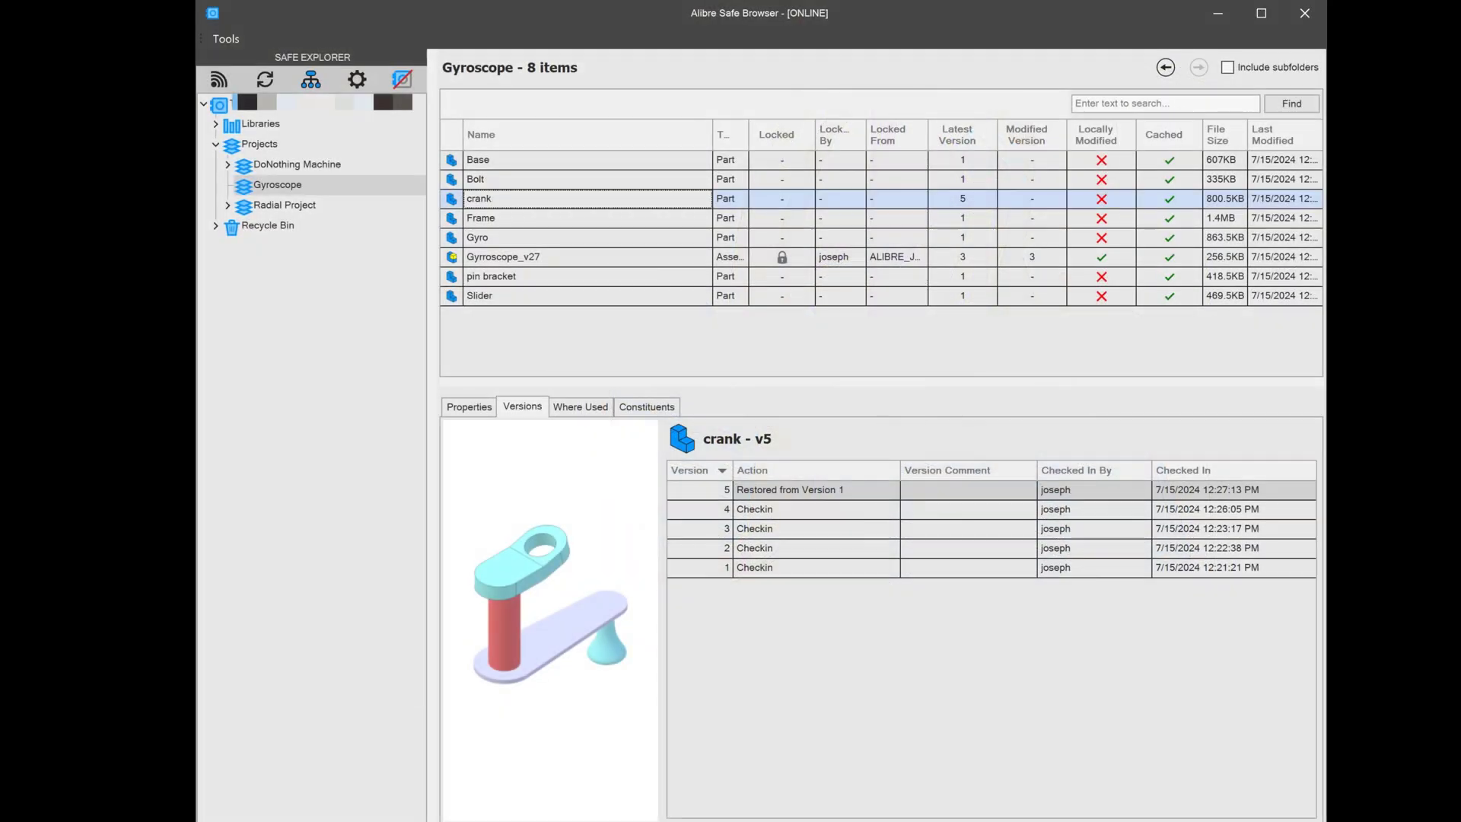
- Open the Gyrroscope_v27 assembly and re-enter and exit the crank sketch
left_click(503, 256)
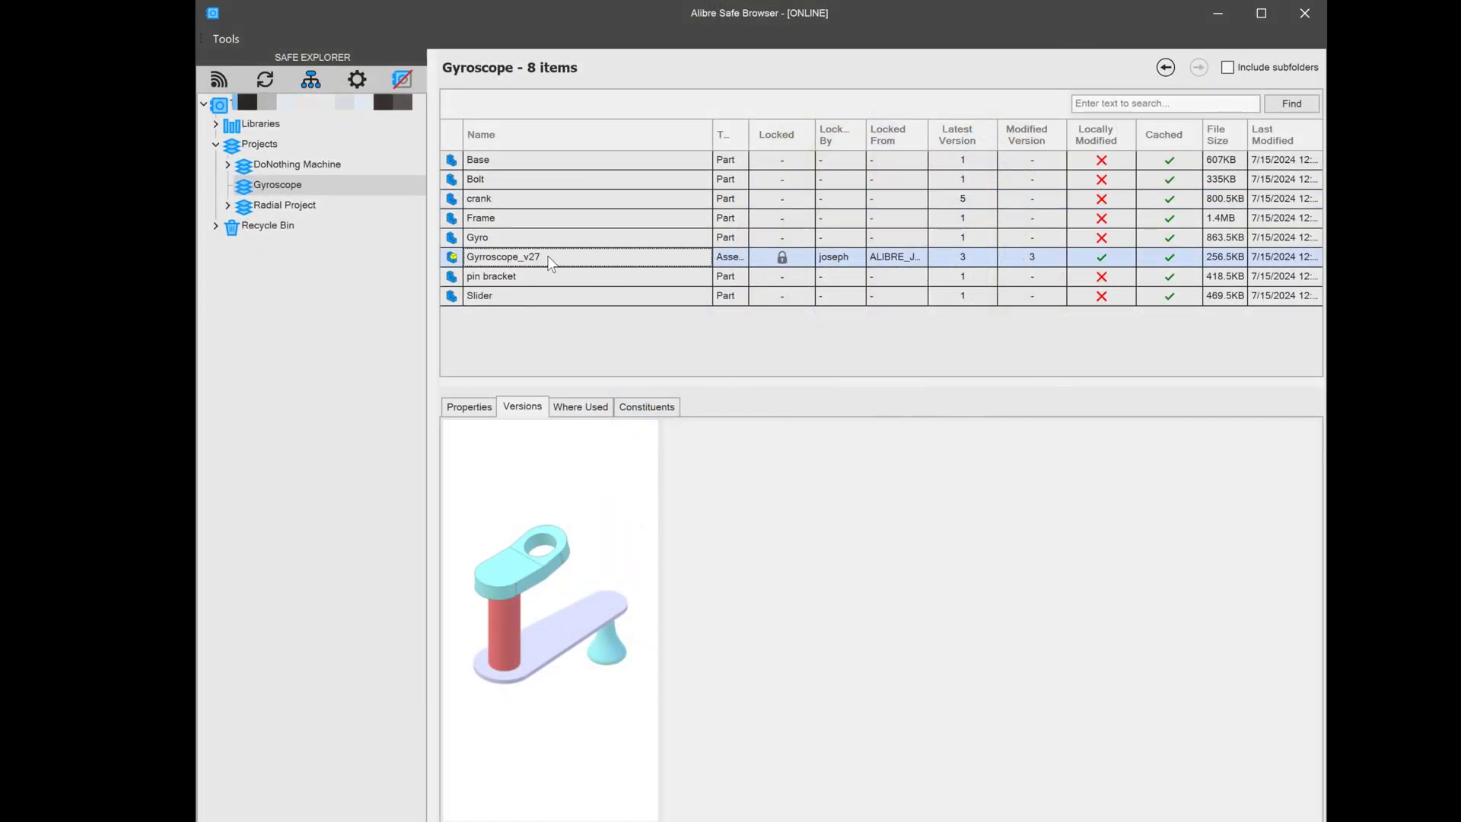
left_click(502, 256)
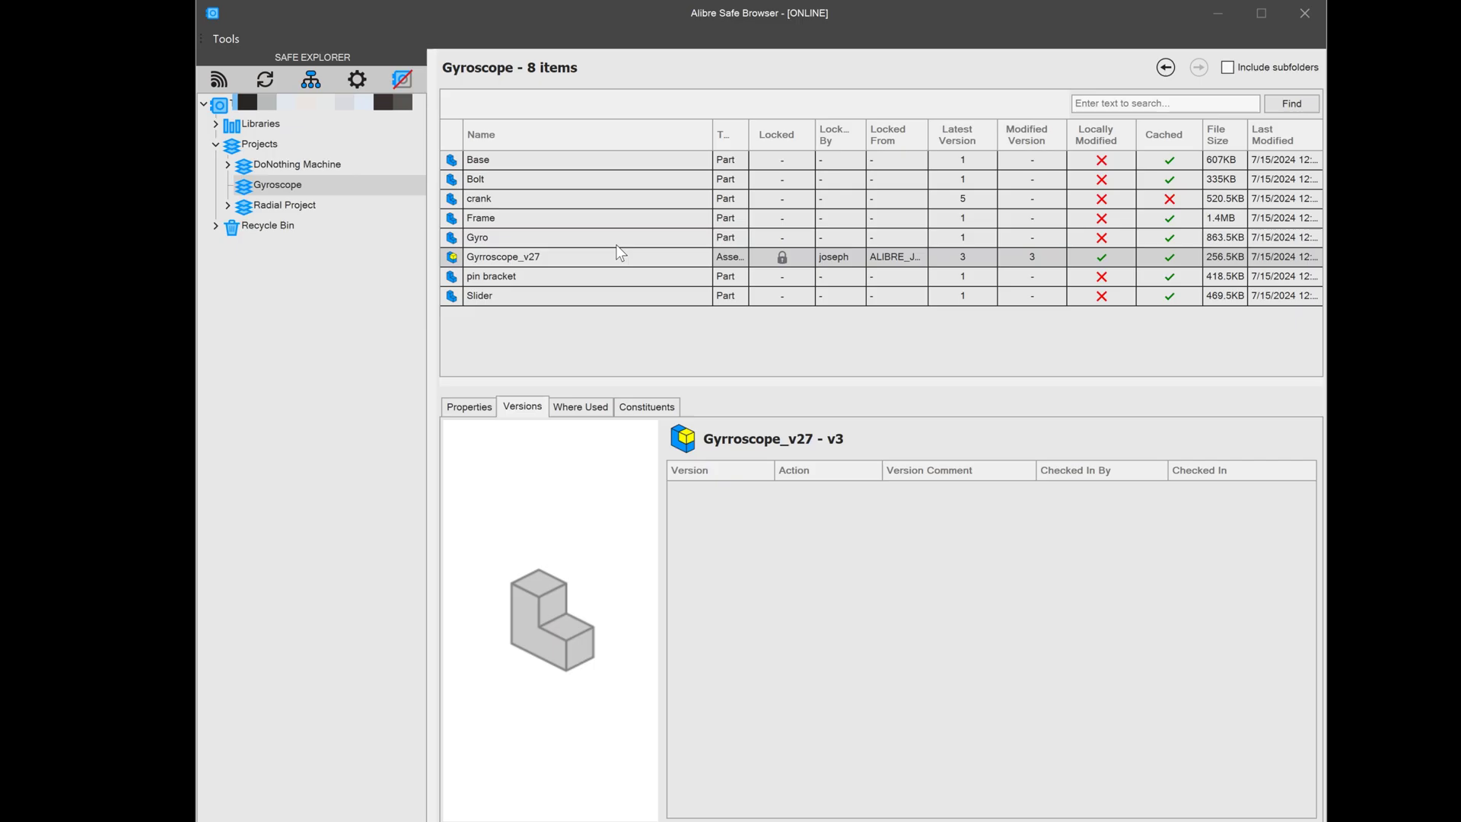
double_click(504, 256)
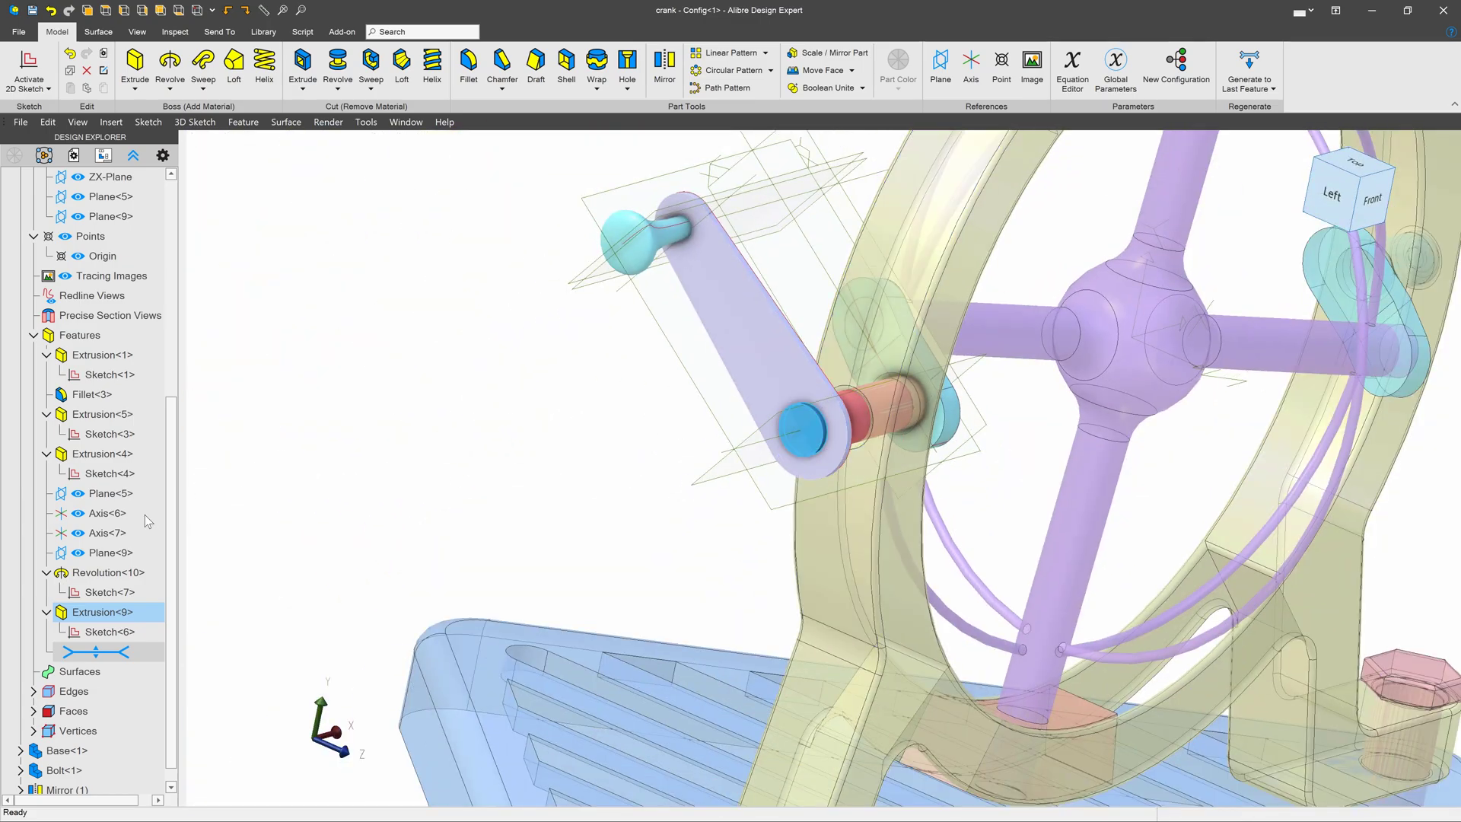
left_click(103, 473)
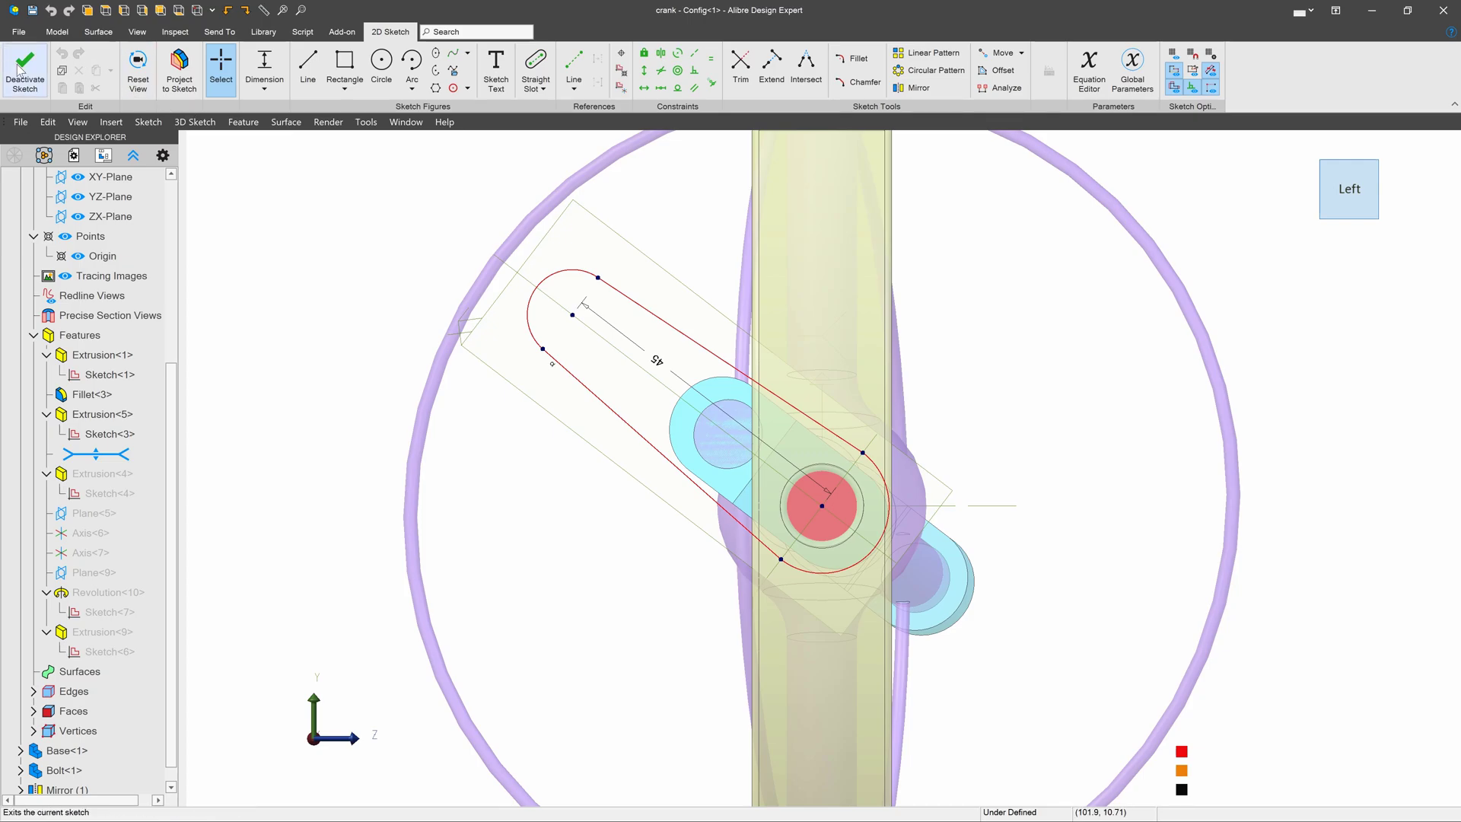
left_click(24, 70)
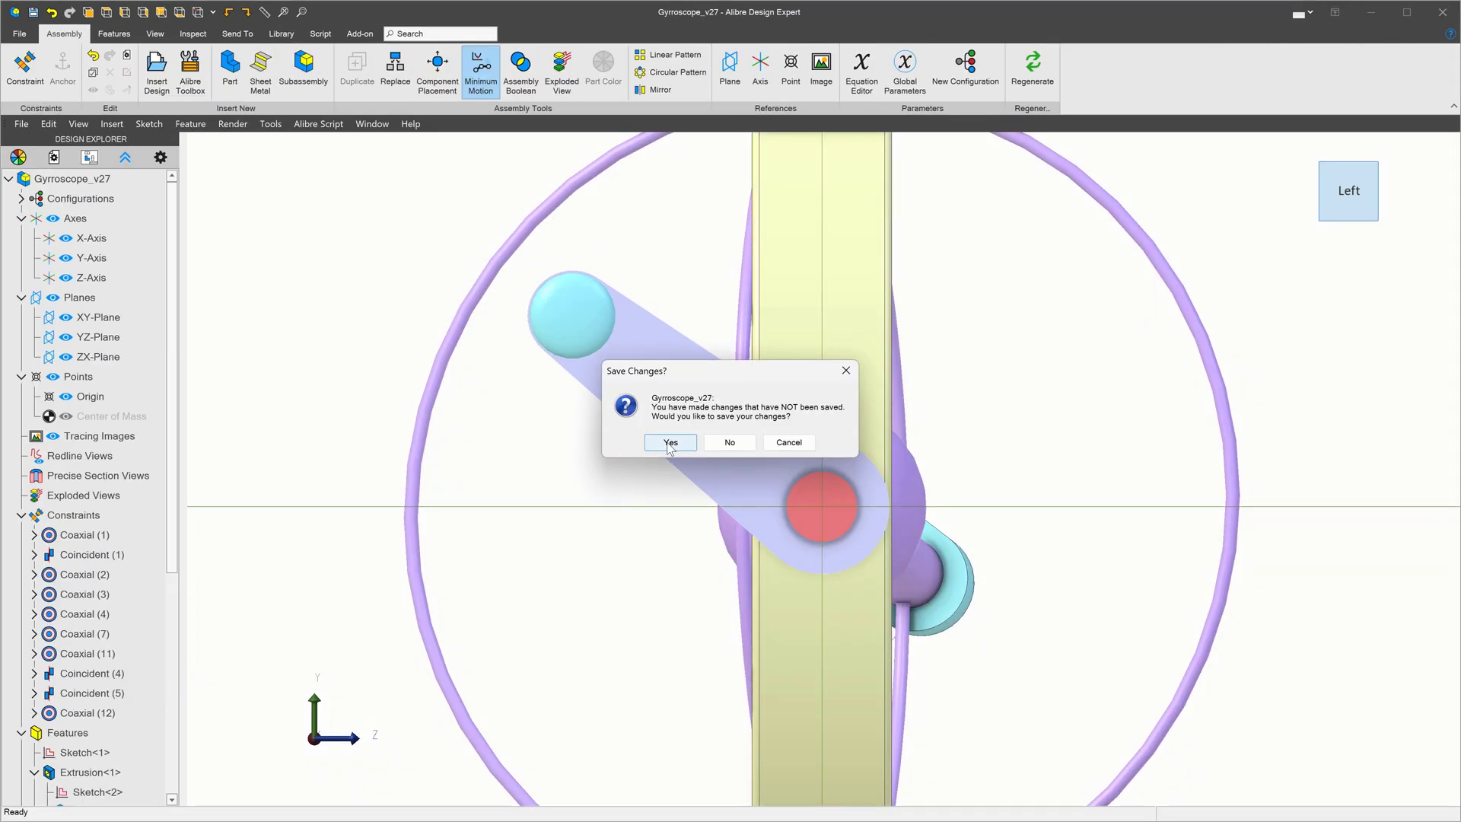
- Save the assembly with the restored crank and check both in to the Safe
left_click(670, 442)
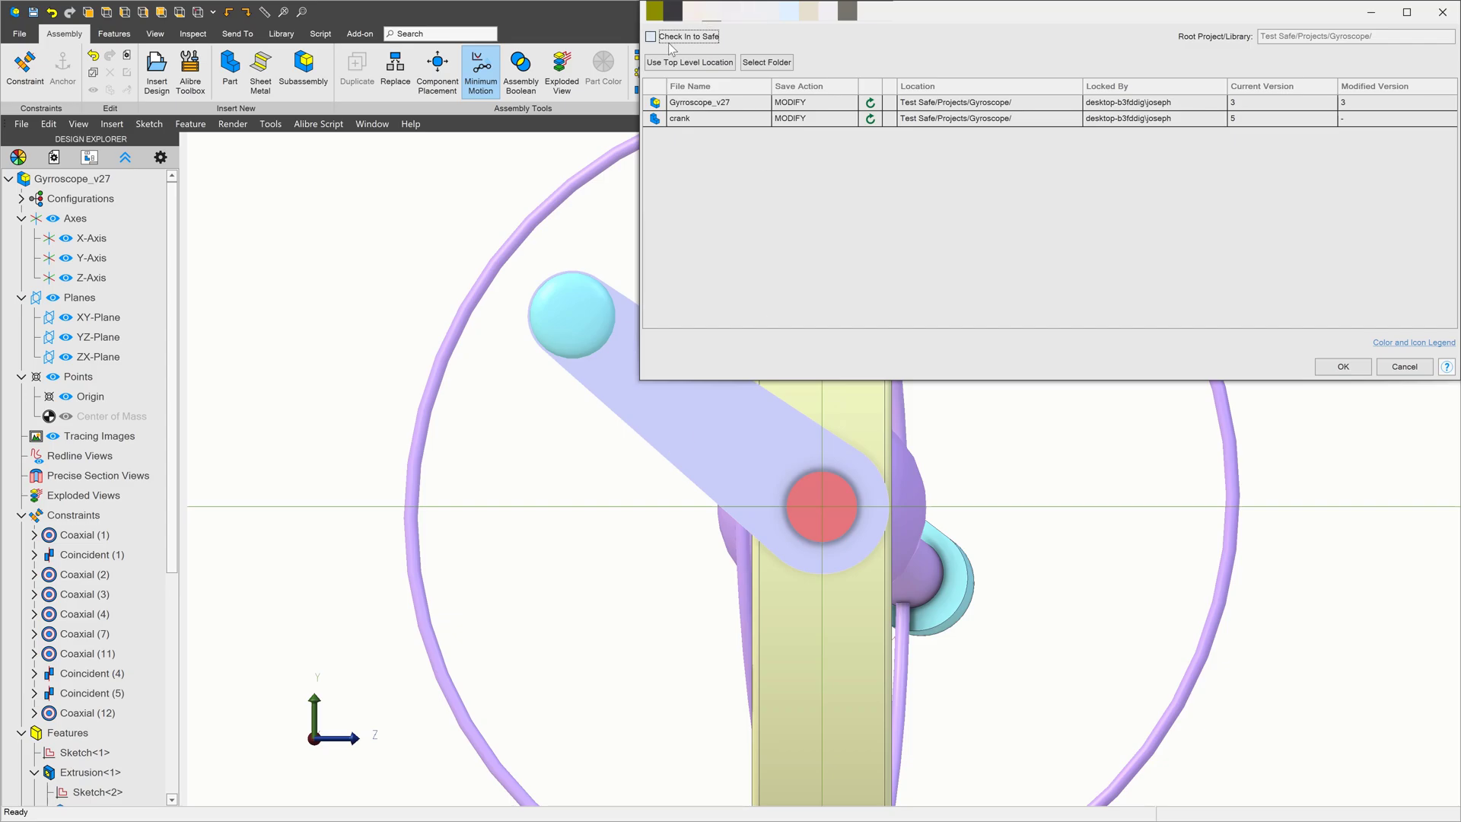
left_click(650, 36)
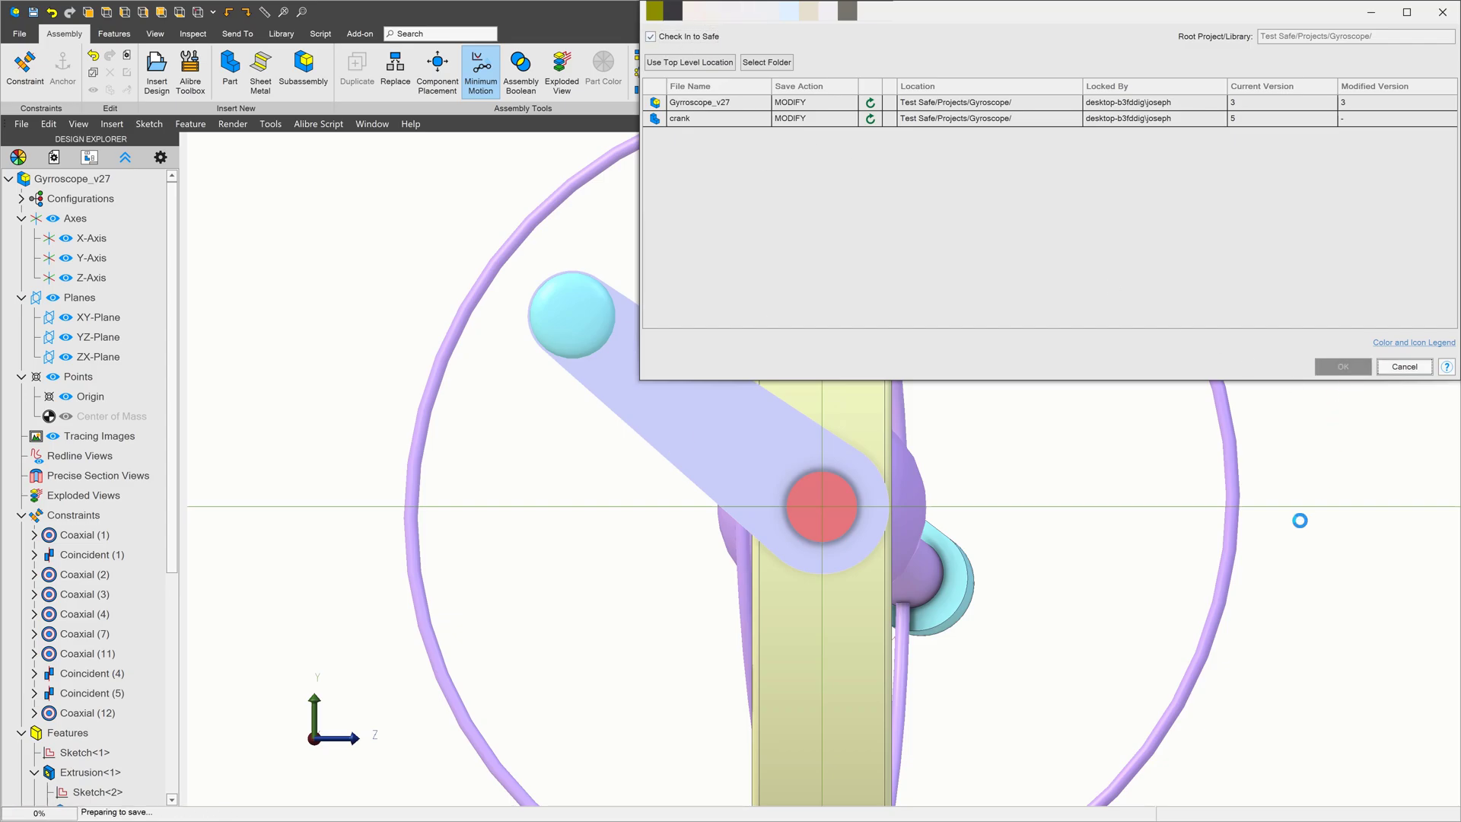
left_click(1342, 367)
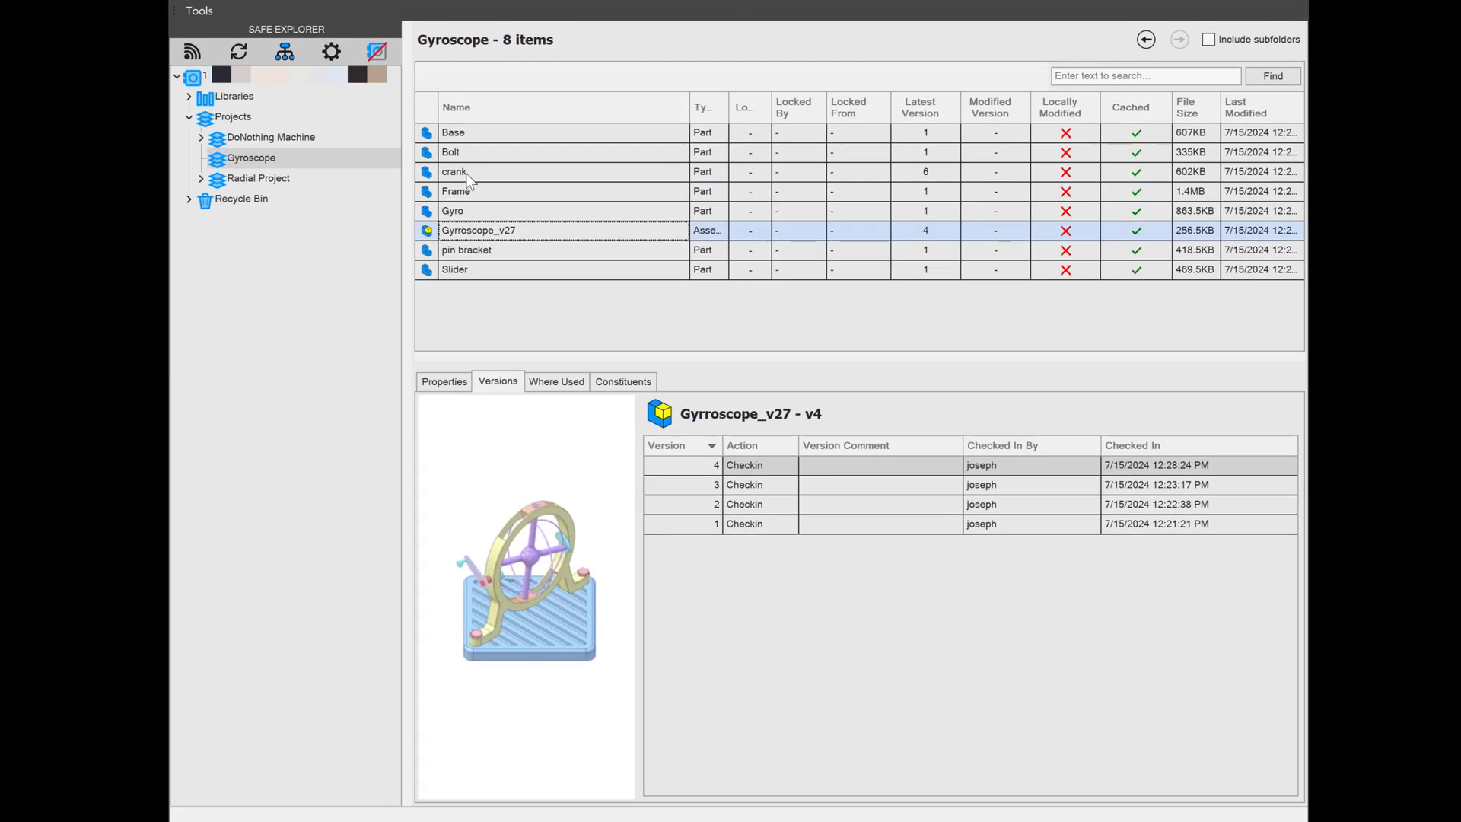
- View crank's history, then Gyrroscope_v27's, previewing assembly version 2
left_click(455, 172)
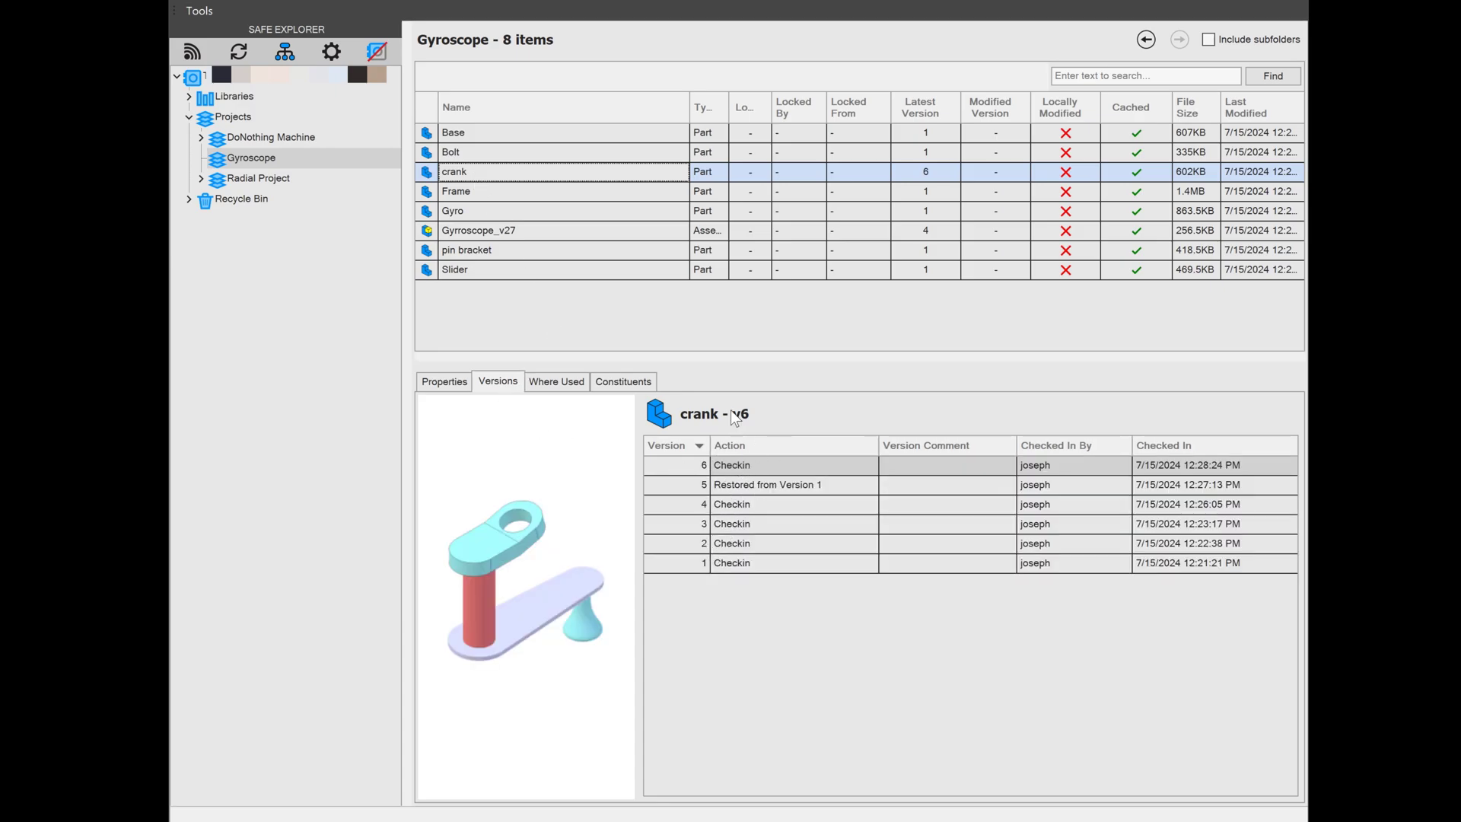
left_click(478, 230)
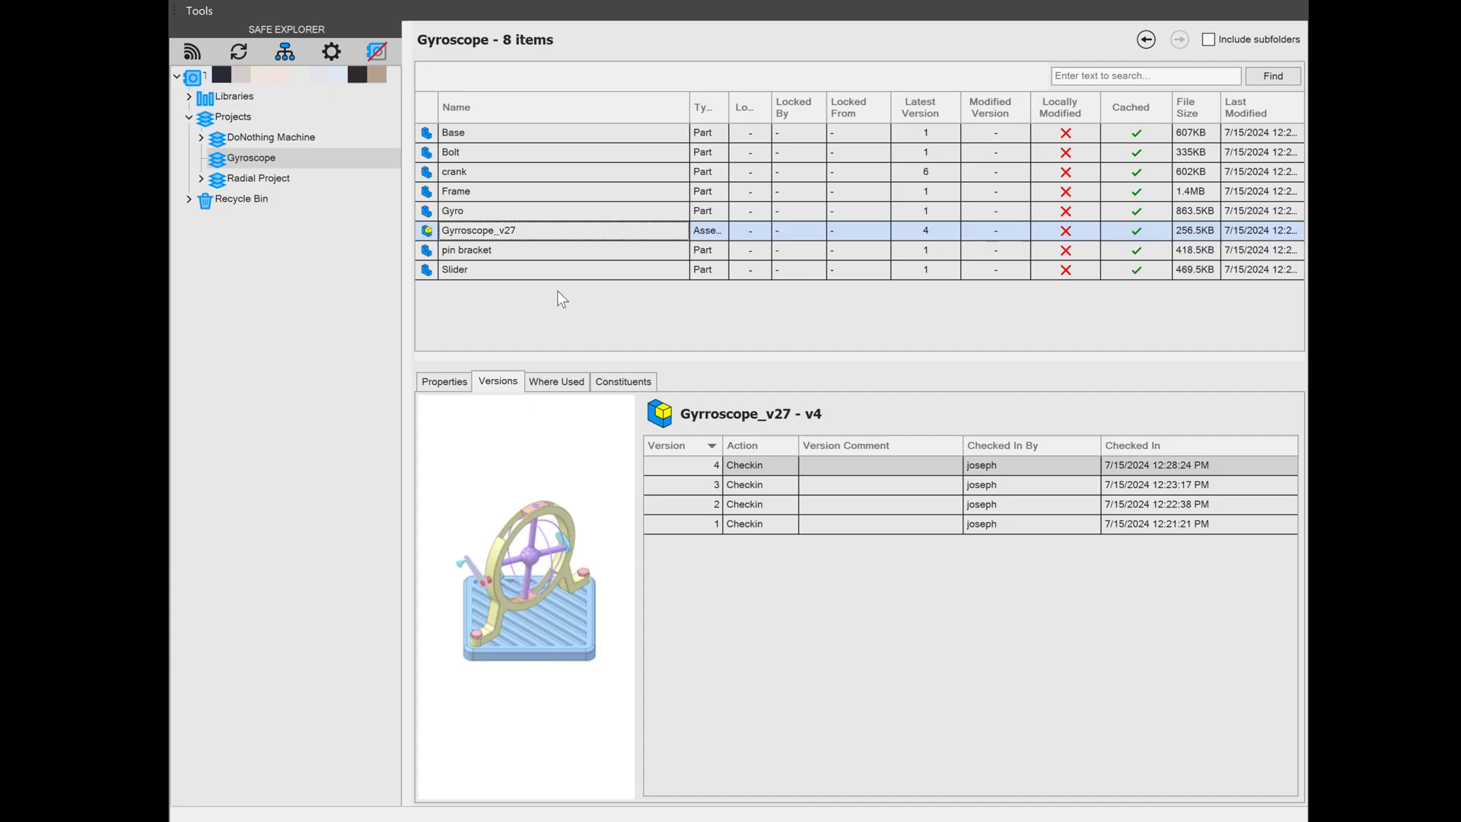
left_click(716, 524)
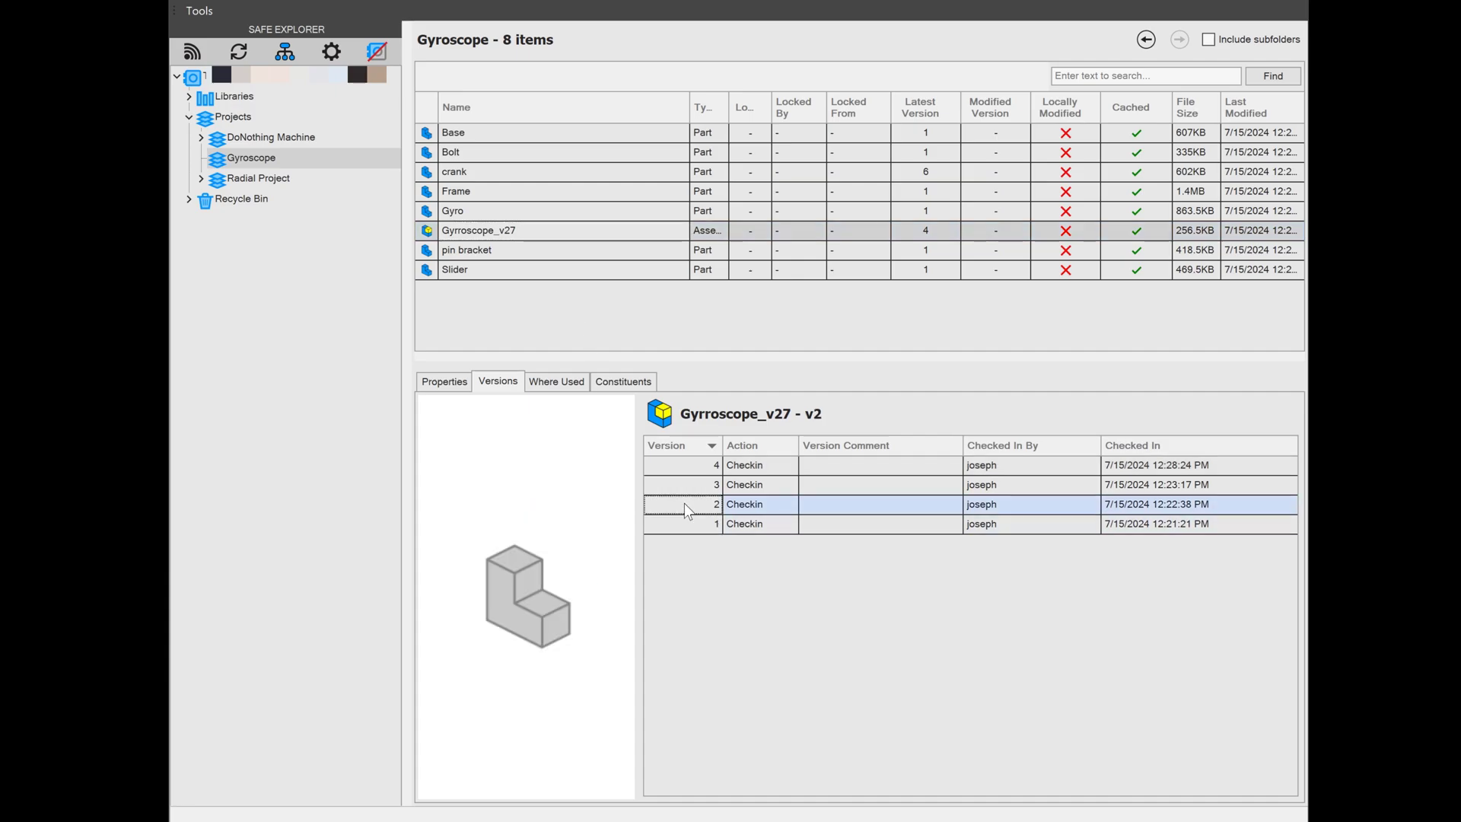
left_click(715, 523)
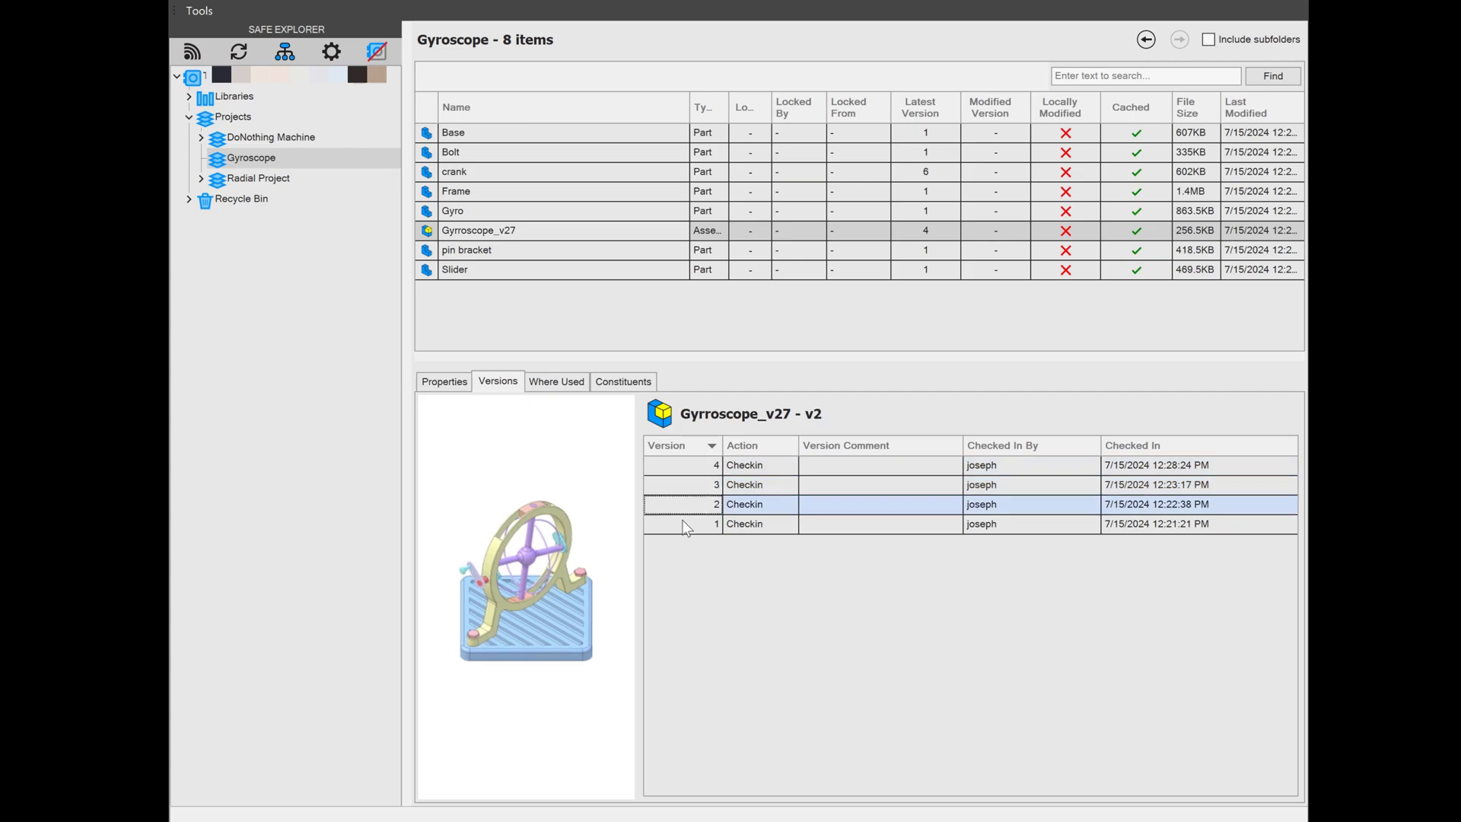
- Preview assembly versions 3, 4 and finally version 1
left_click(745, 484)
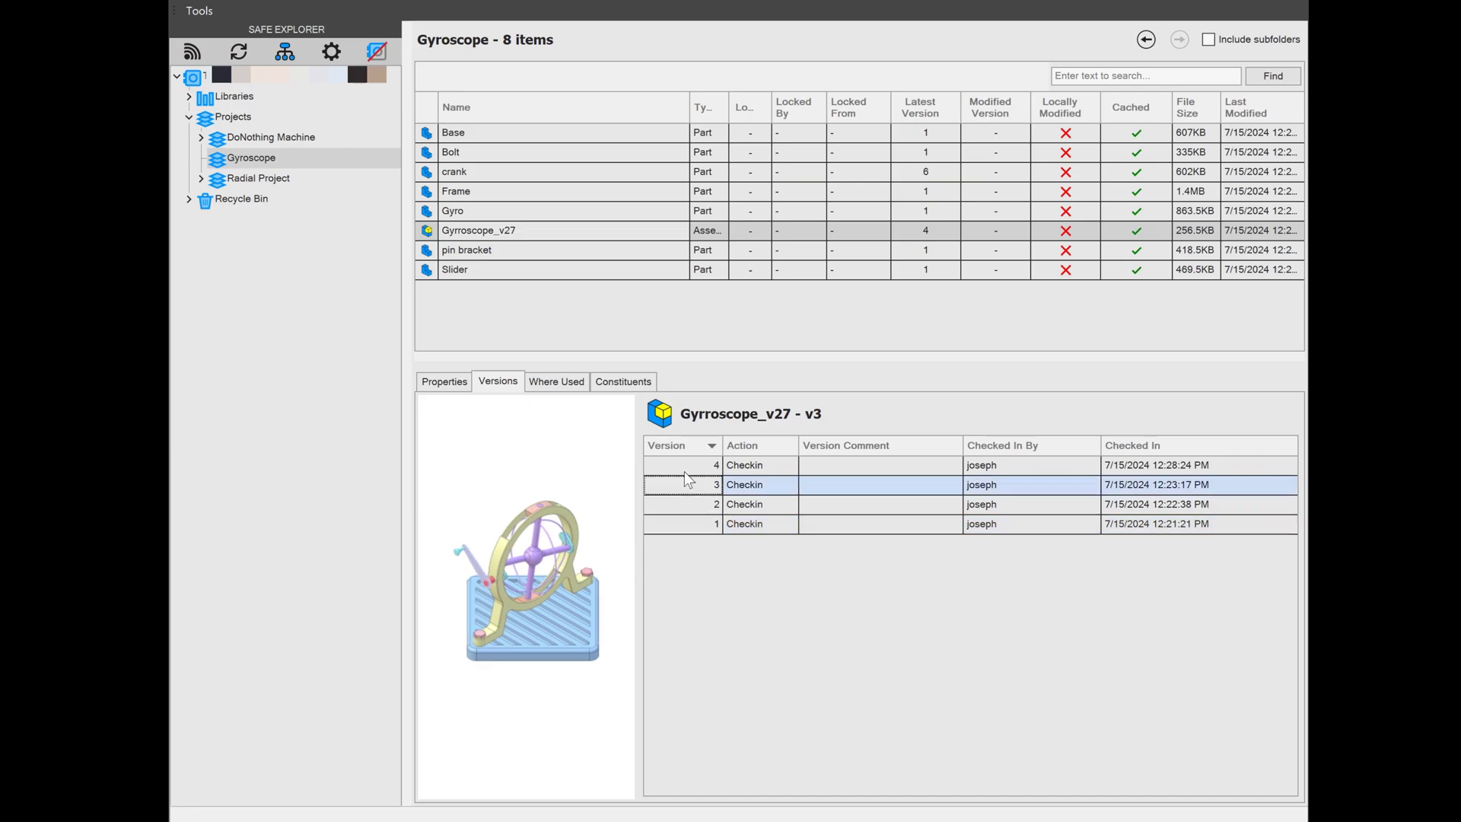
left_click(717, 466)
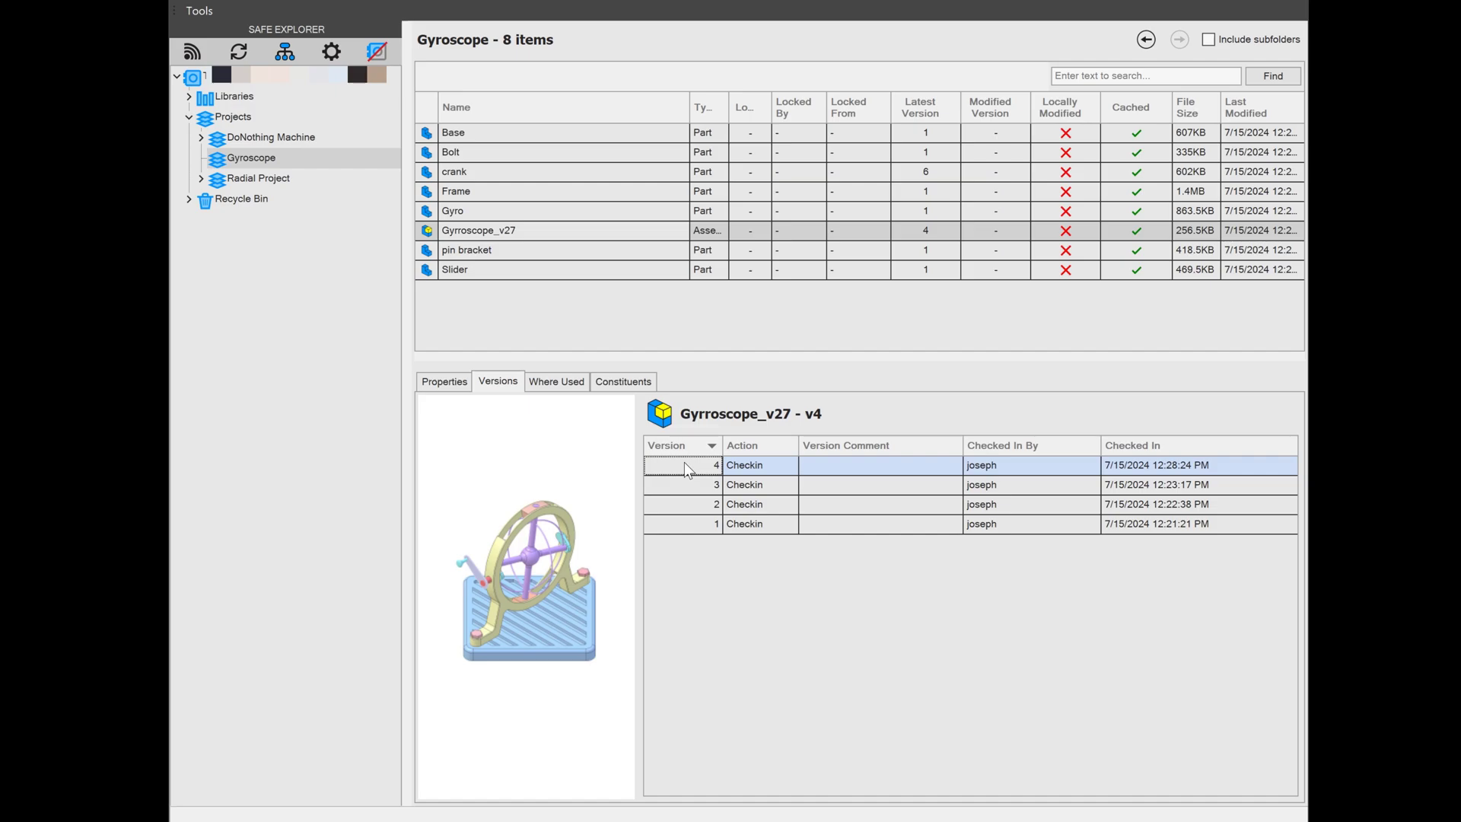
left_click(716, 524)
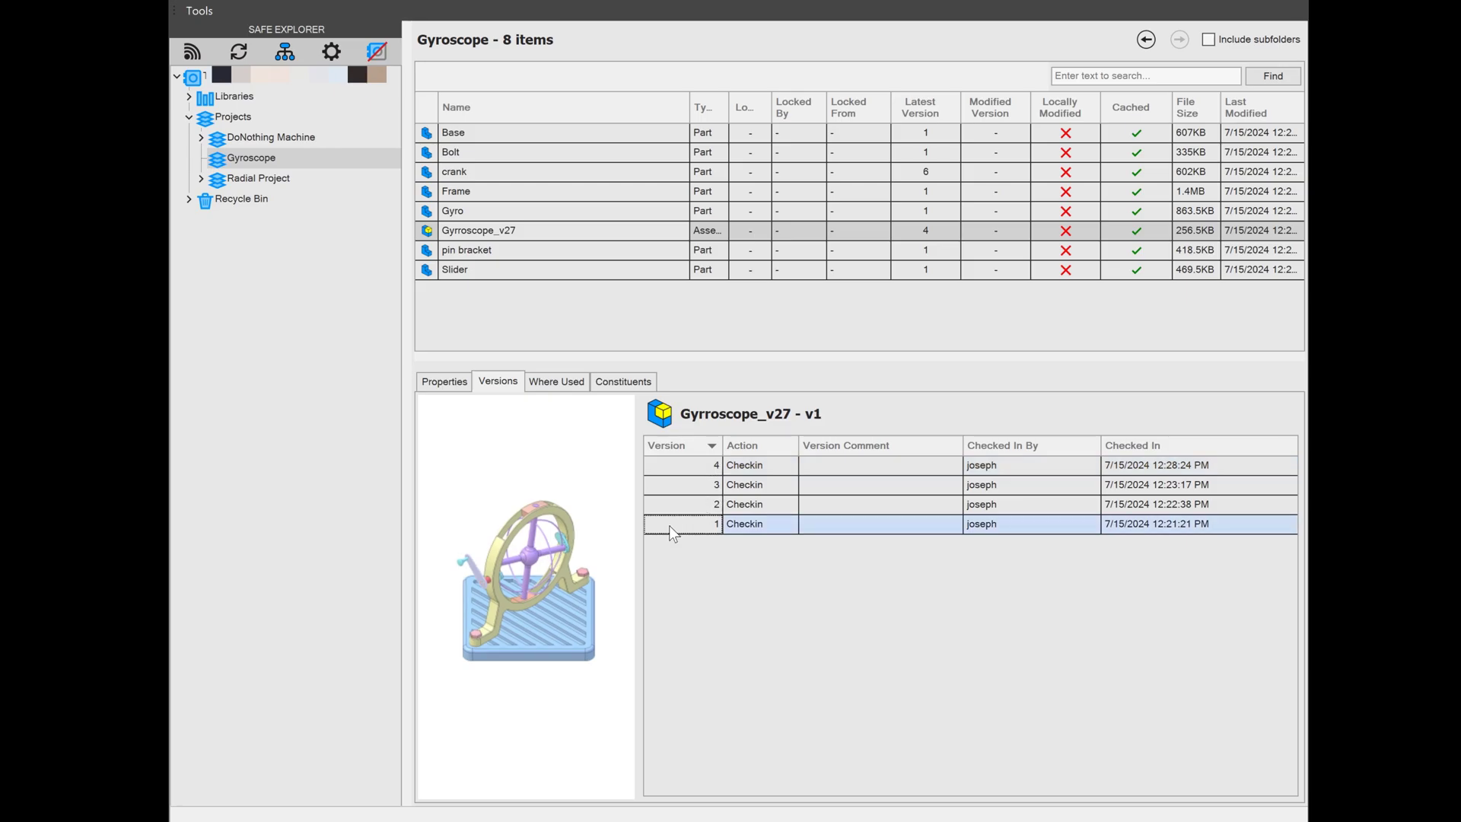
- Restore Gyrroscope_v27 to version 1 and apply it to the assembly and crank
right_click(684, 524)
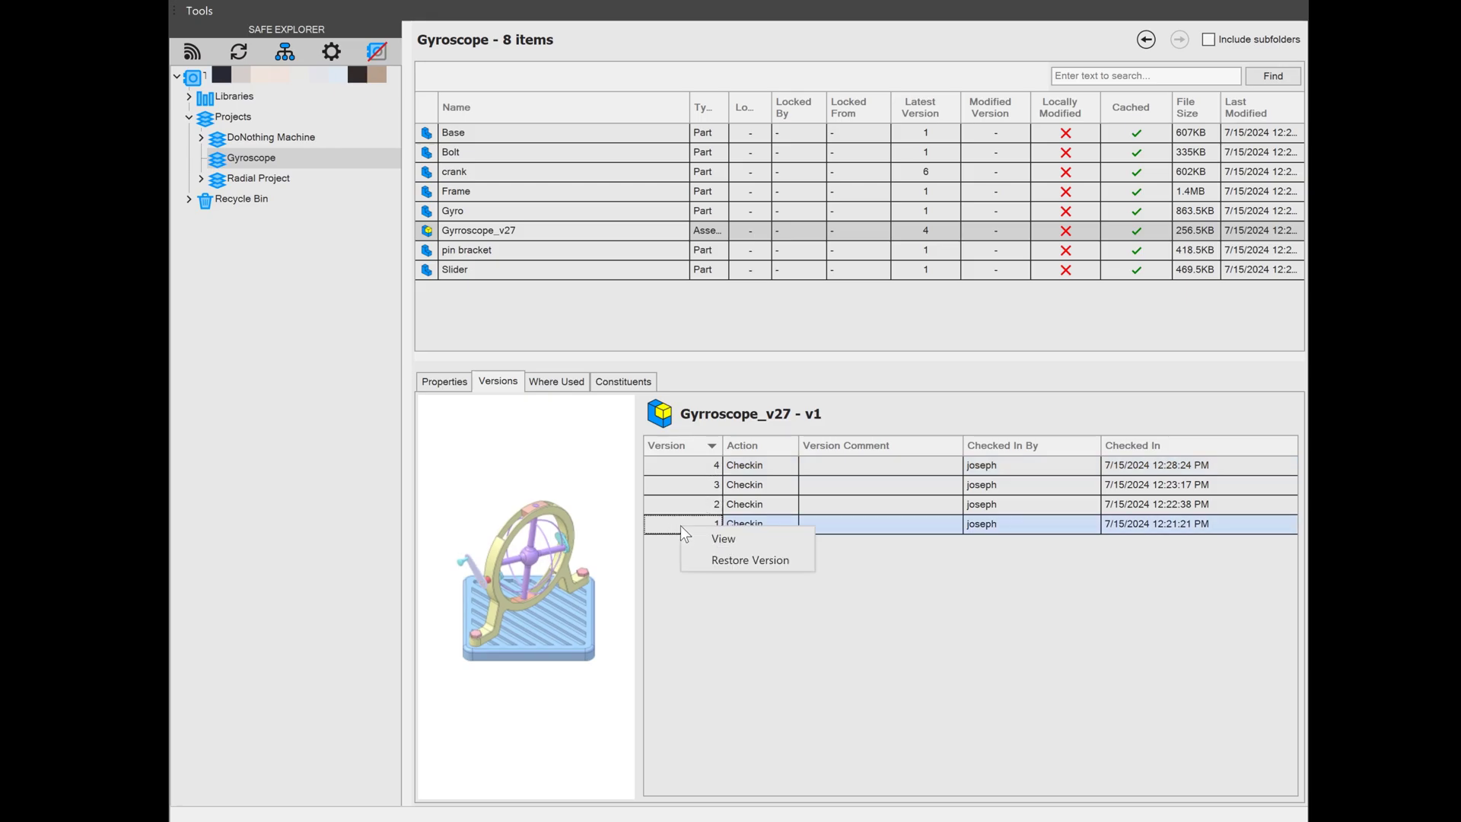
left_click(749, 558)
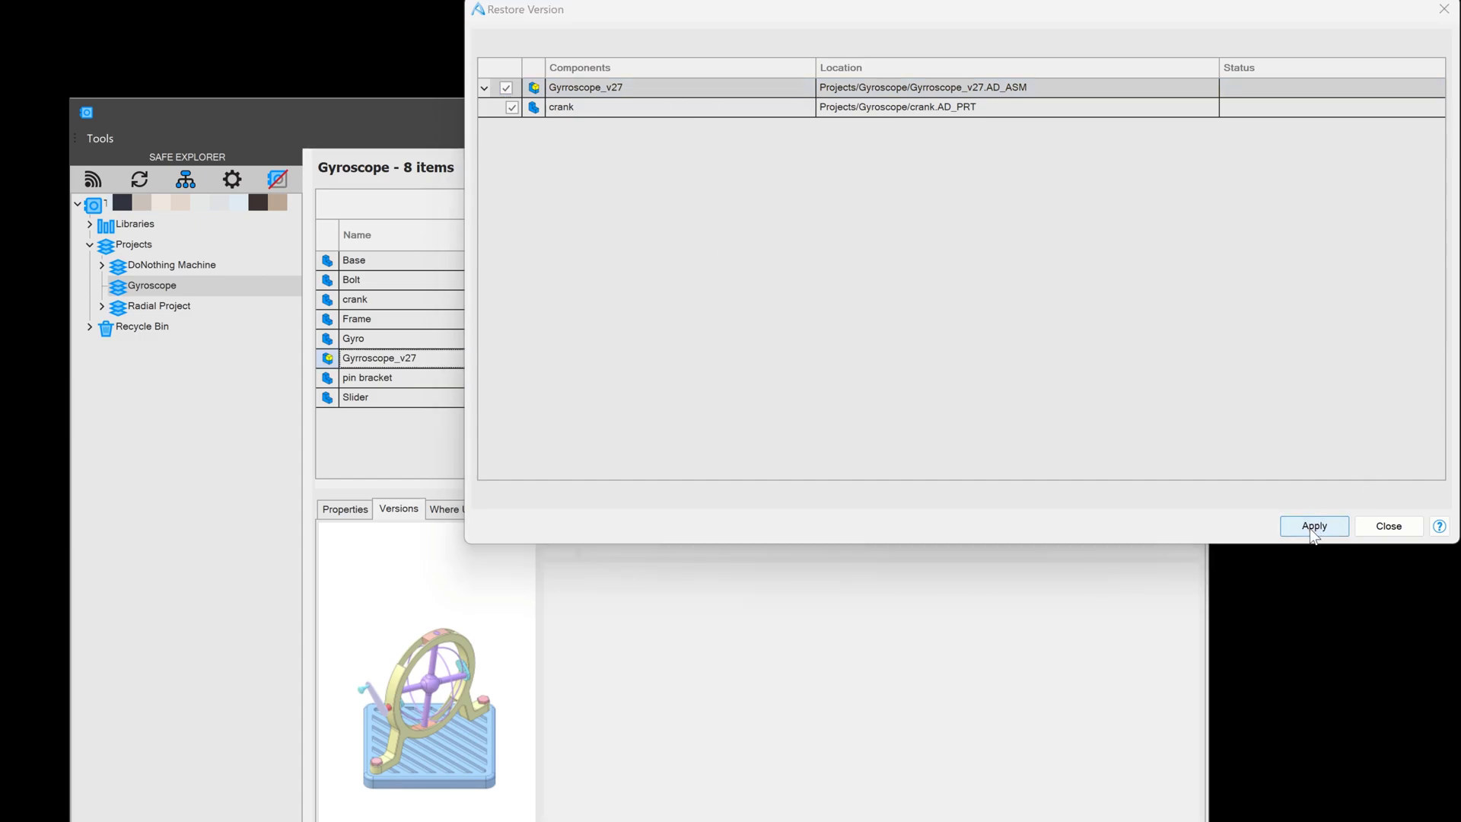
left_click(1314, 525)
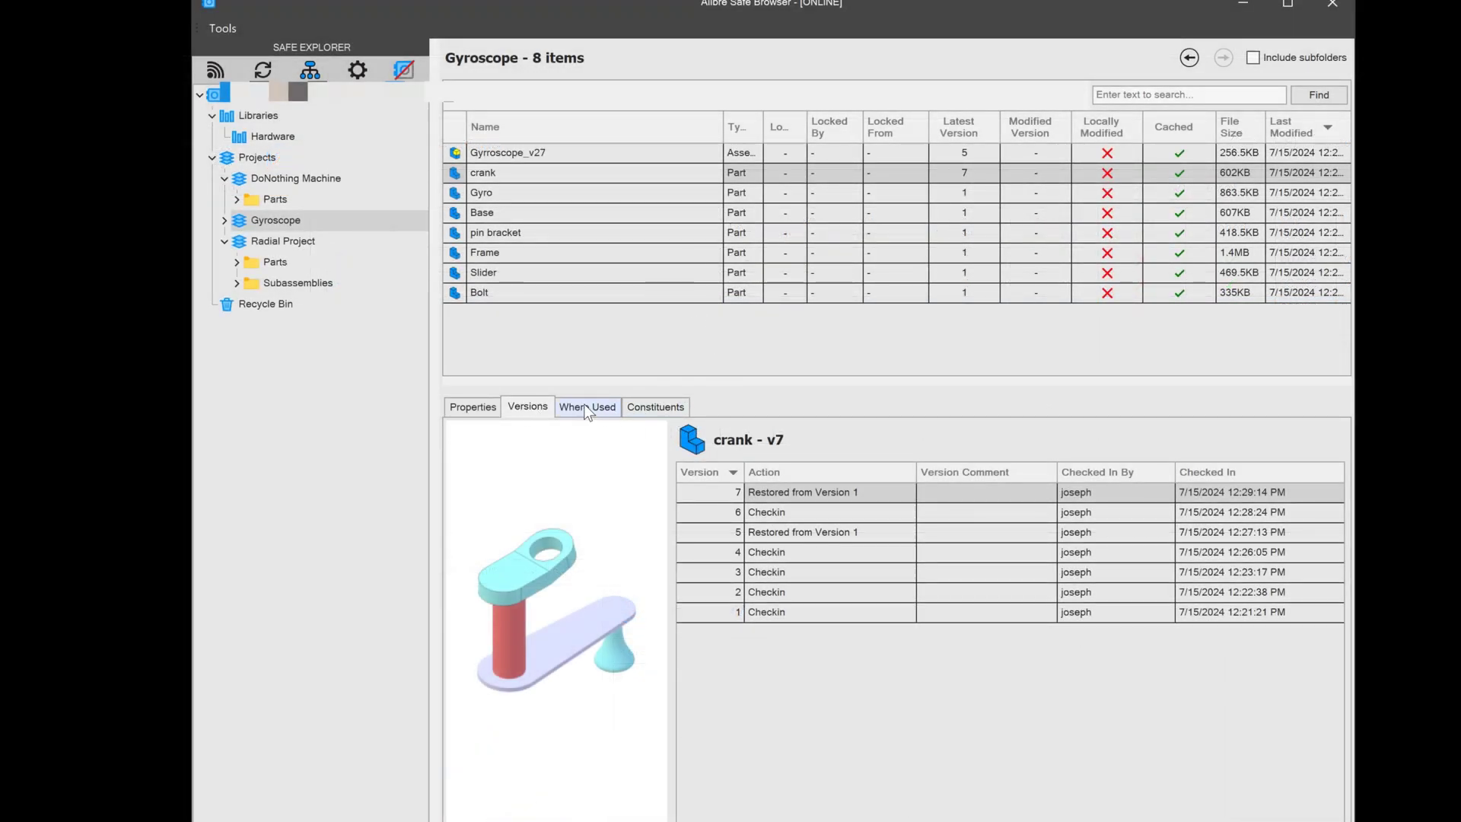
- Check crank's Where Used, then trace Hardware's Head Bolt through Cylinder Assembly to Radial
left_click(587, 407)
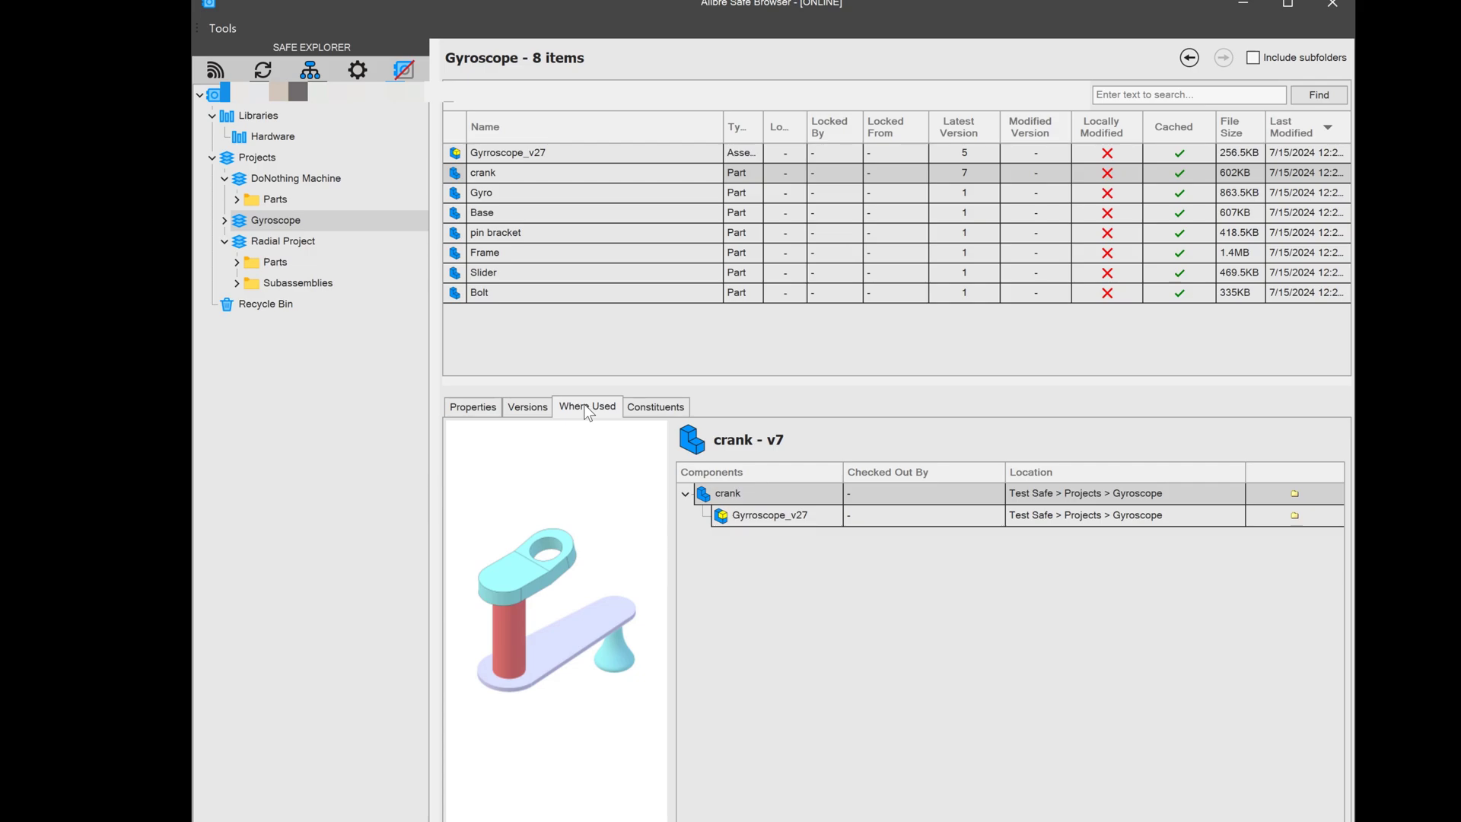
left_click(271, 136)
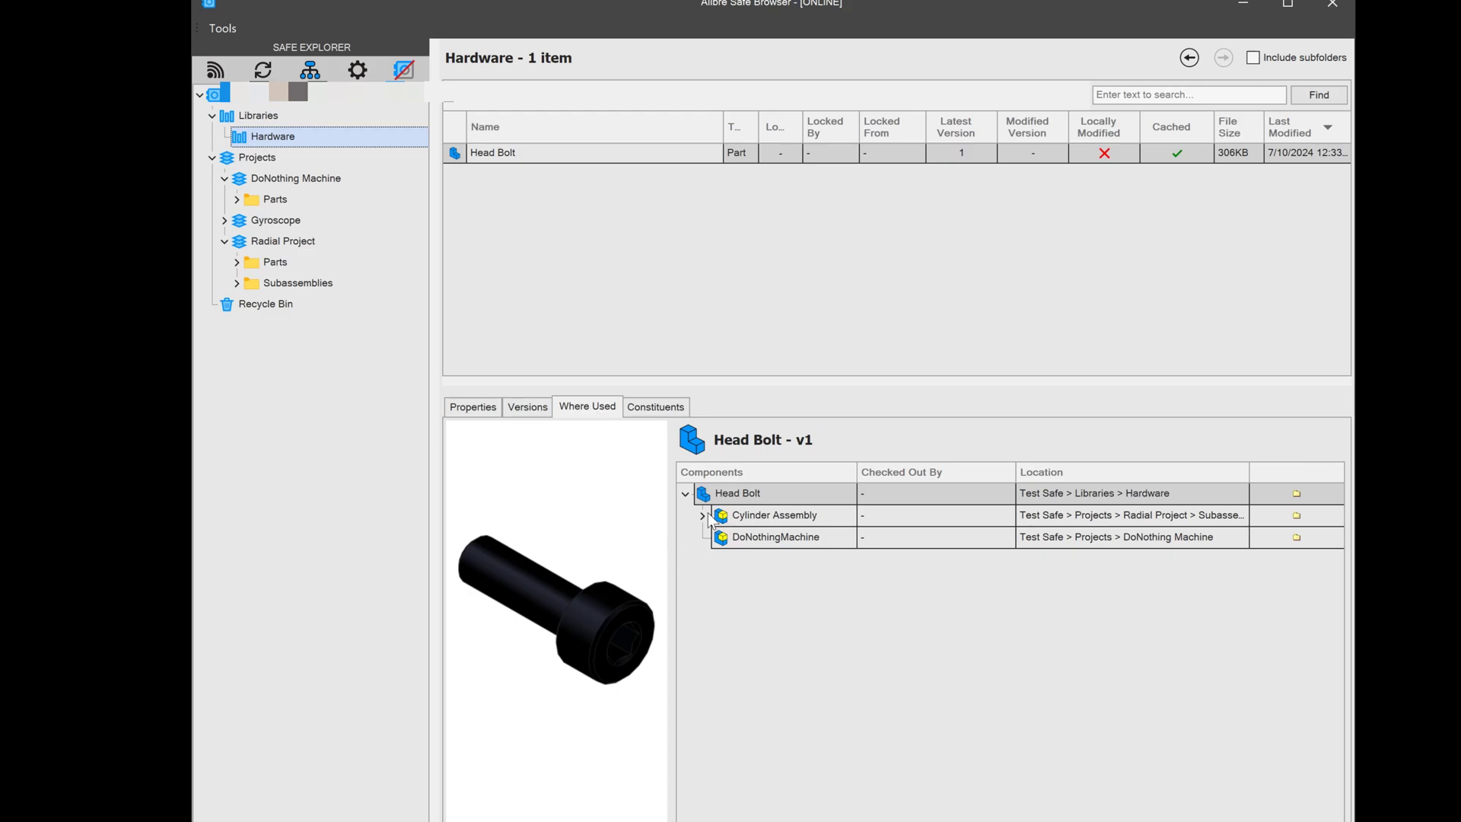
mouse_move(779, 554)
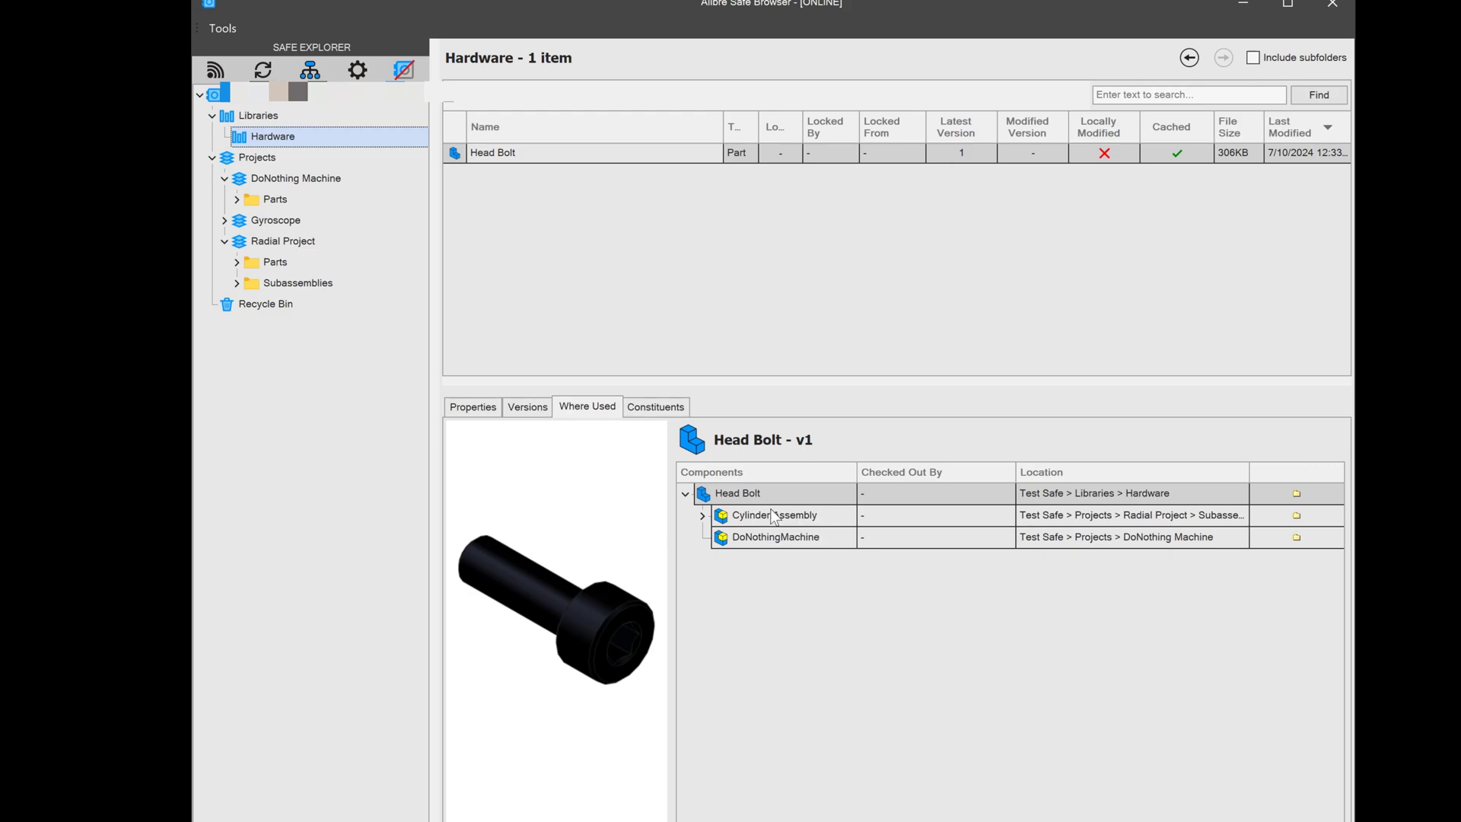
left_click(702, 516)
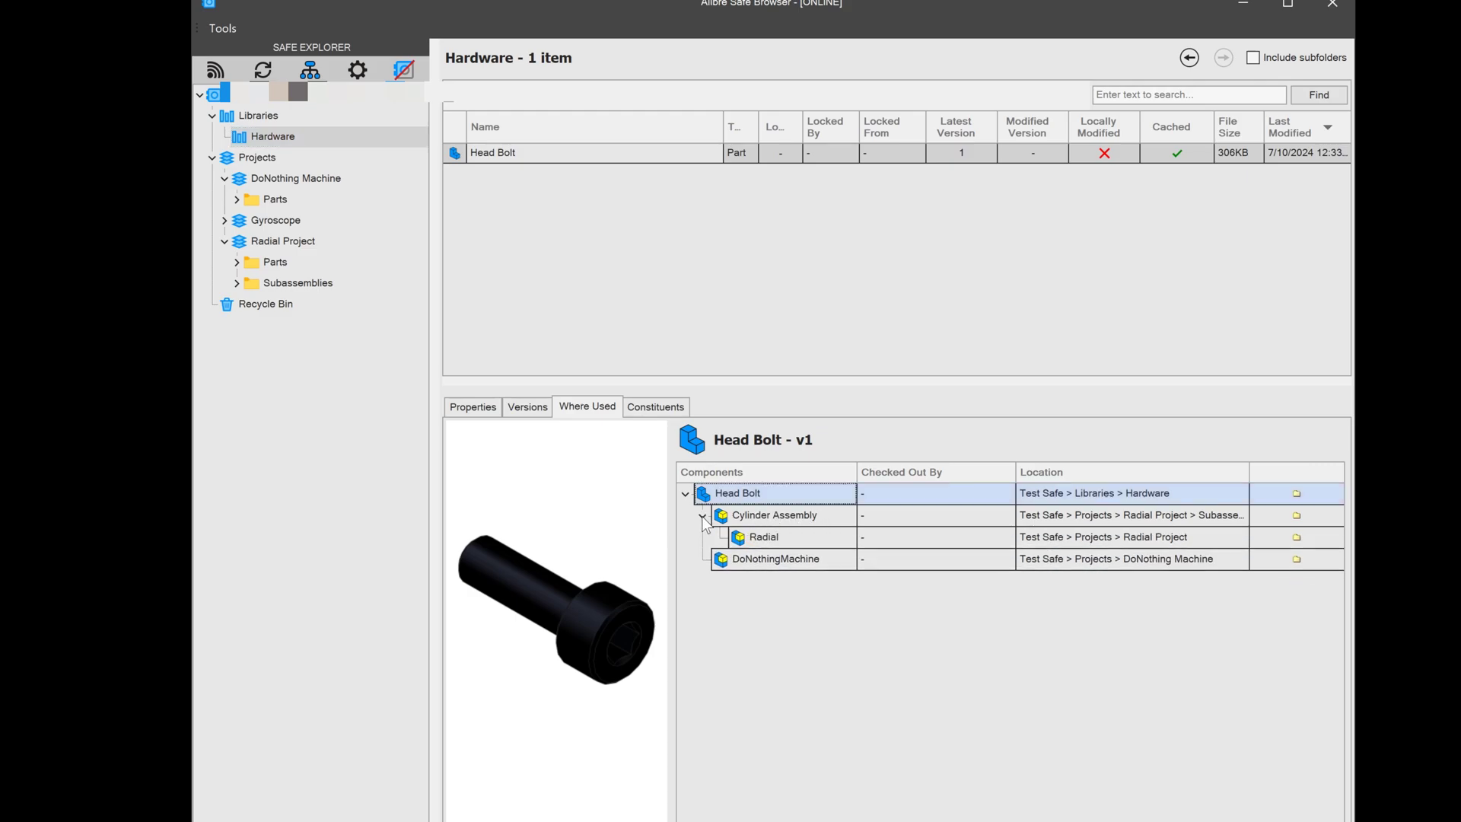
left_click(763, 537)
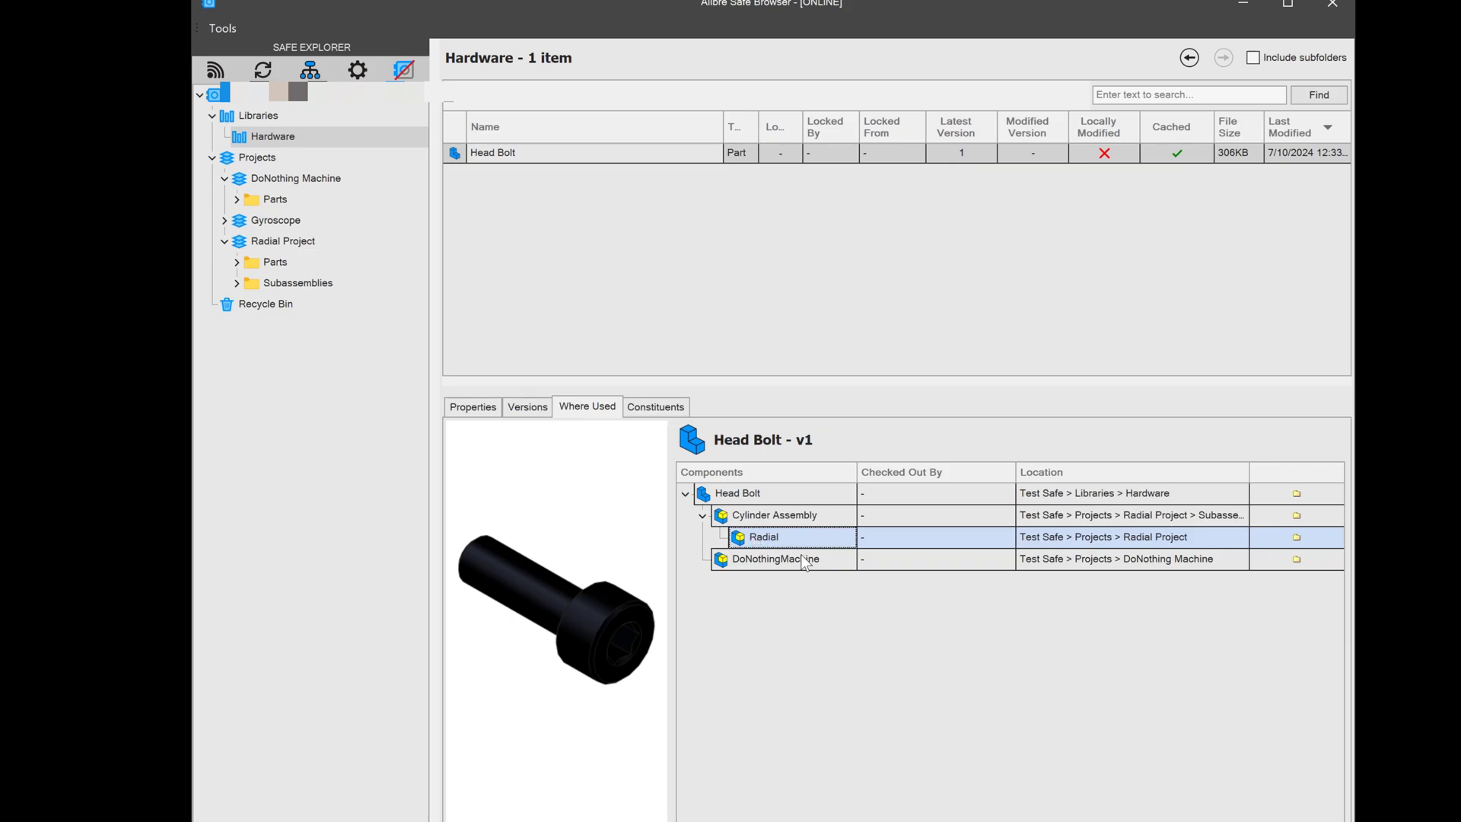
mouse_move(819, 603)
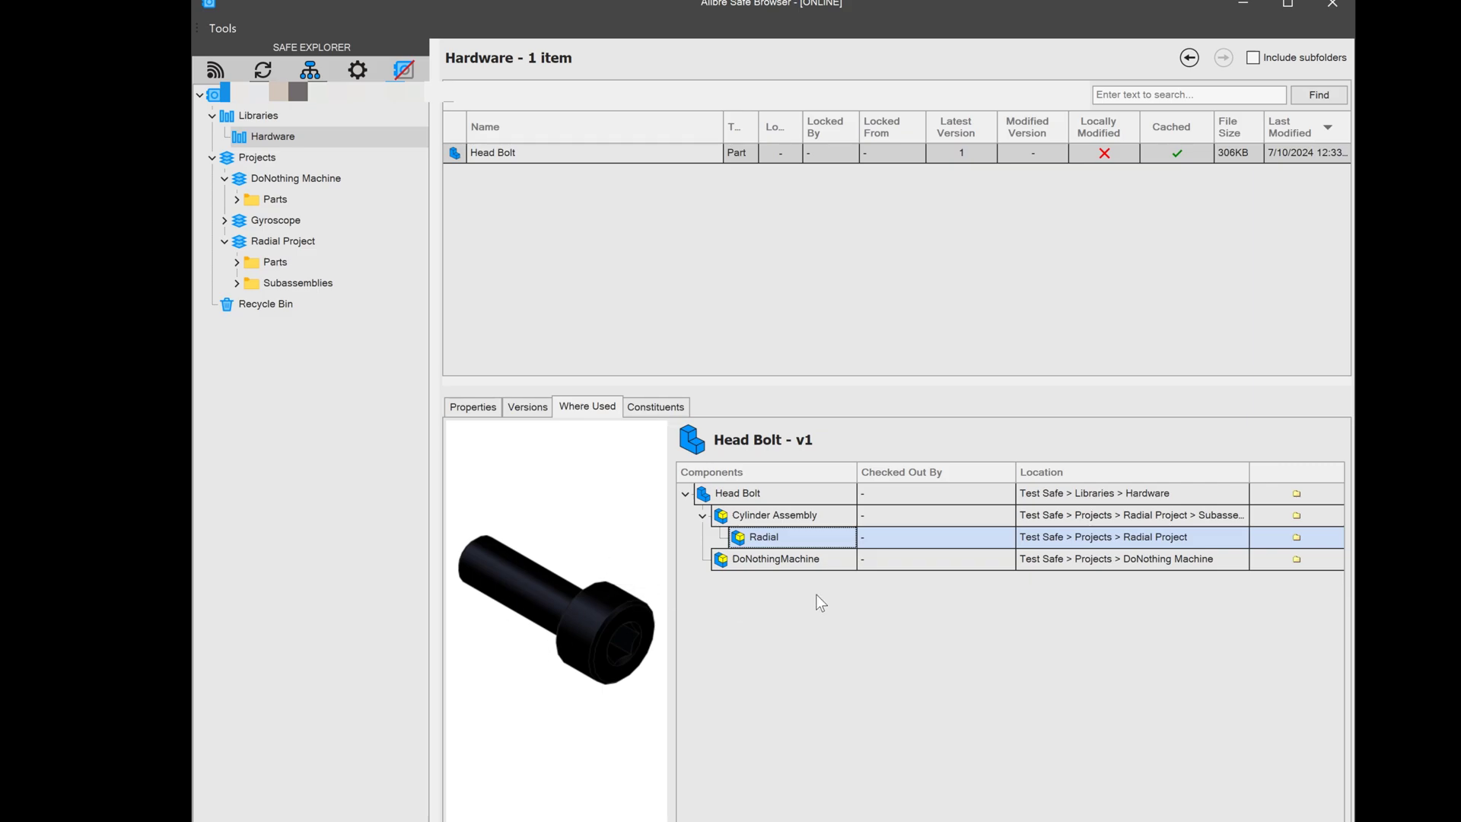
mouse_move(758, 516)
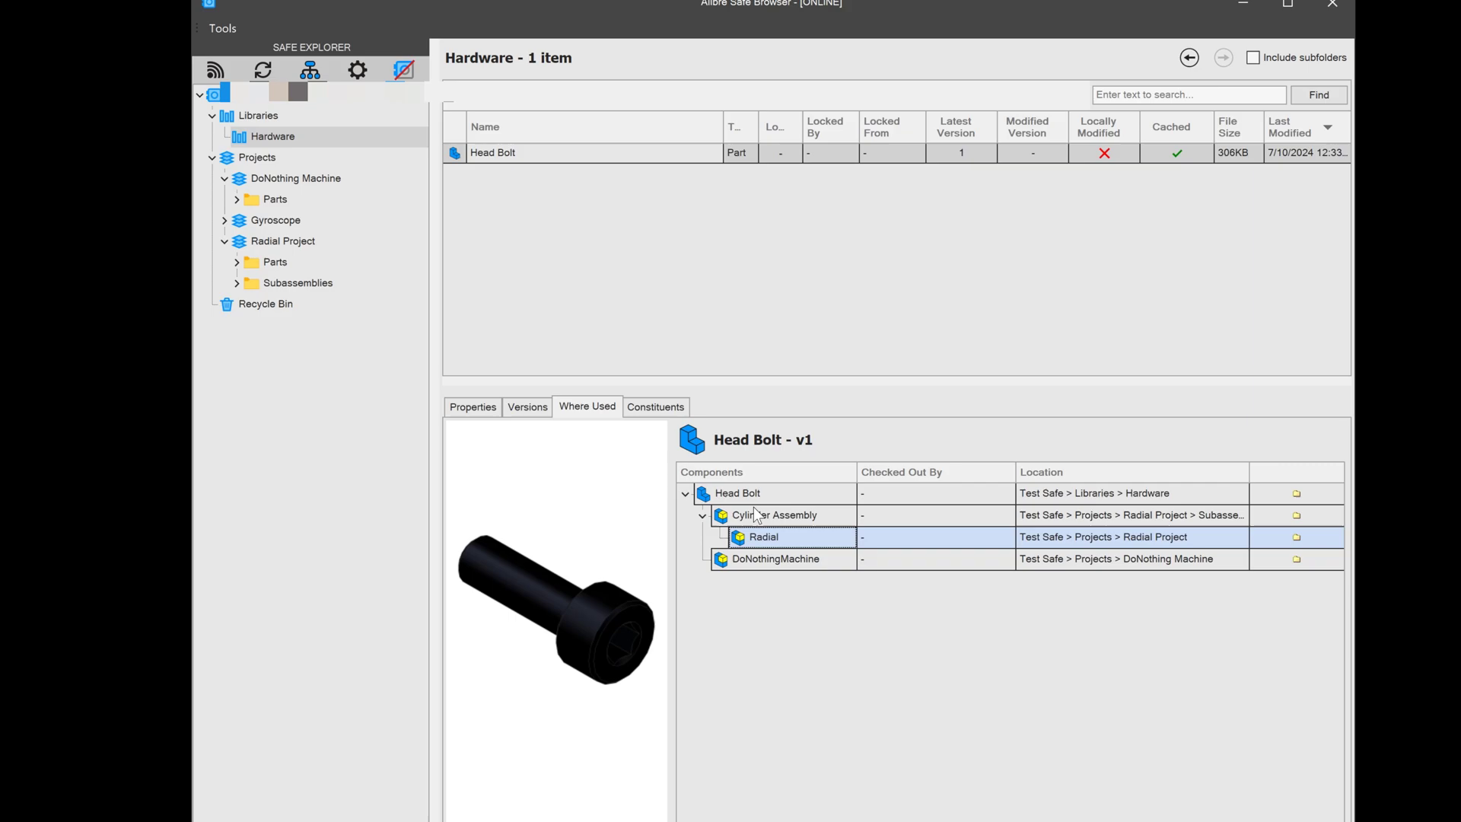
- Show Head Bolt's constituents, then list the Radial Project contents
left_click(654, 407)
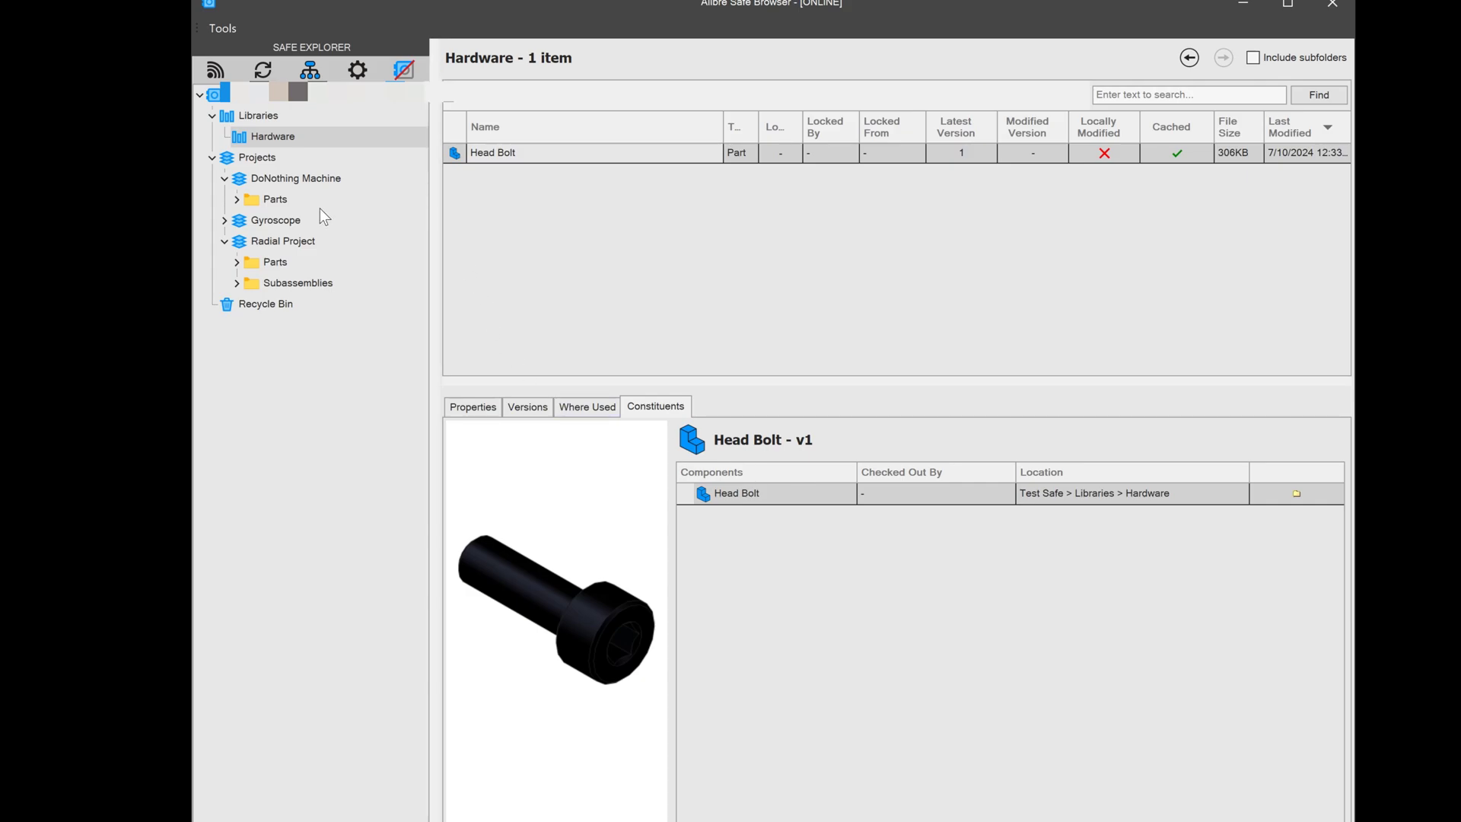
left_click(283, 241)
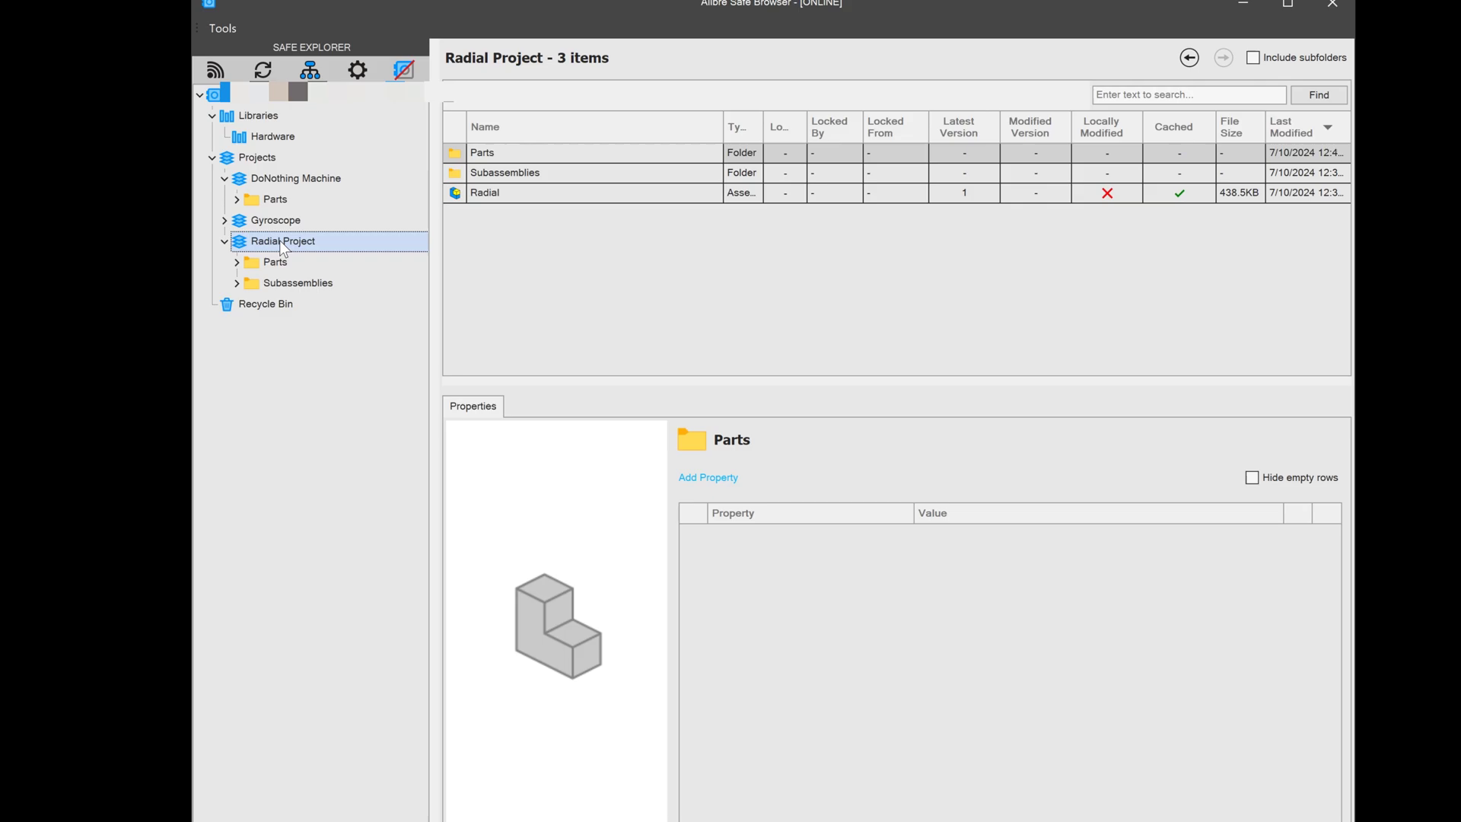
- Show the Radial assembly's constituents, expanding Gear Box Assembly and Small Bearing
left_click(484, 194)
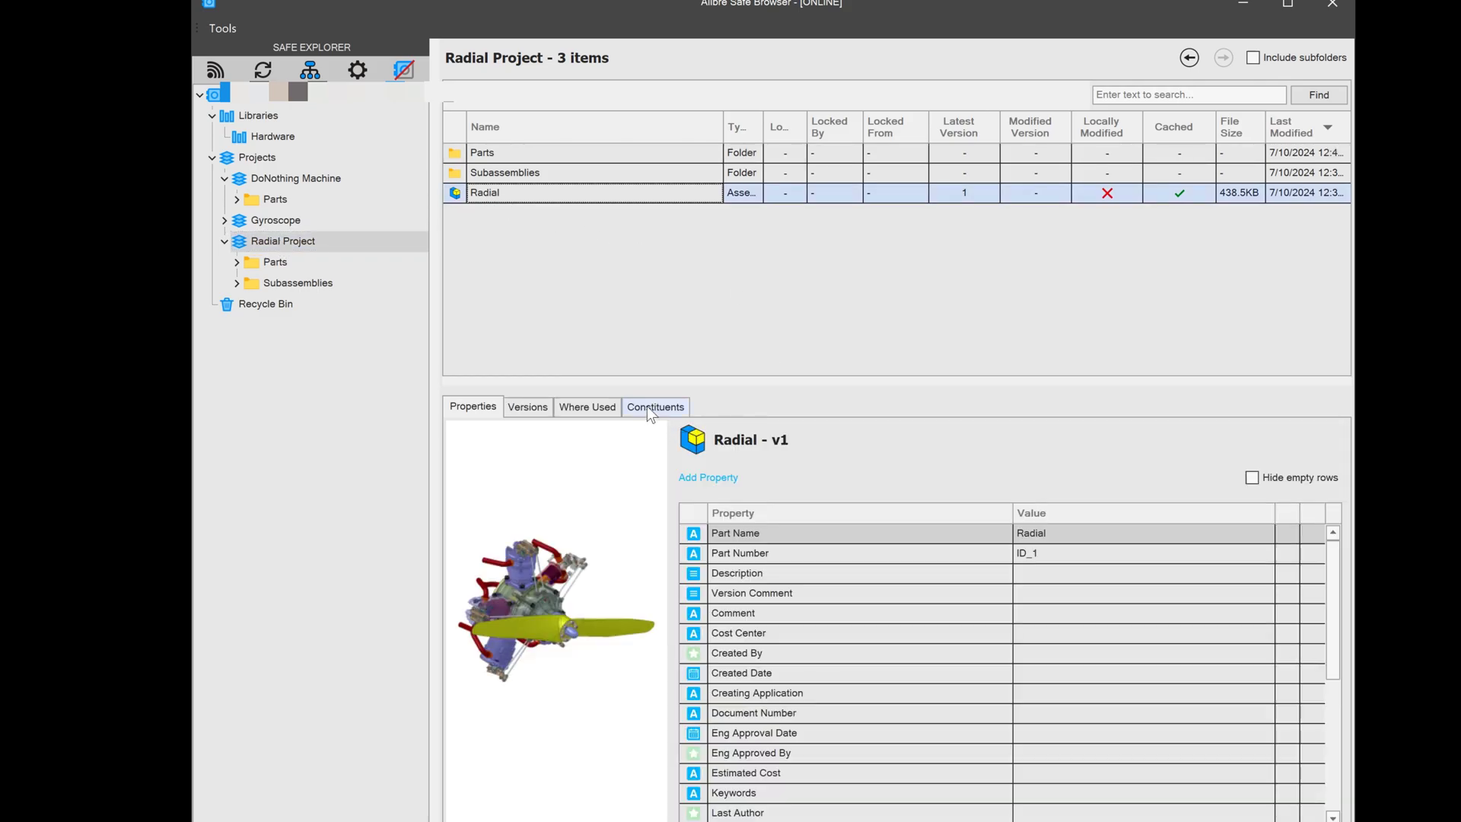
left_click(655, 406)
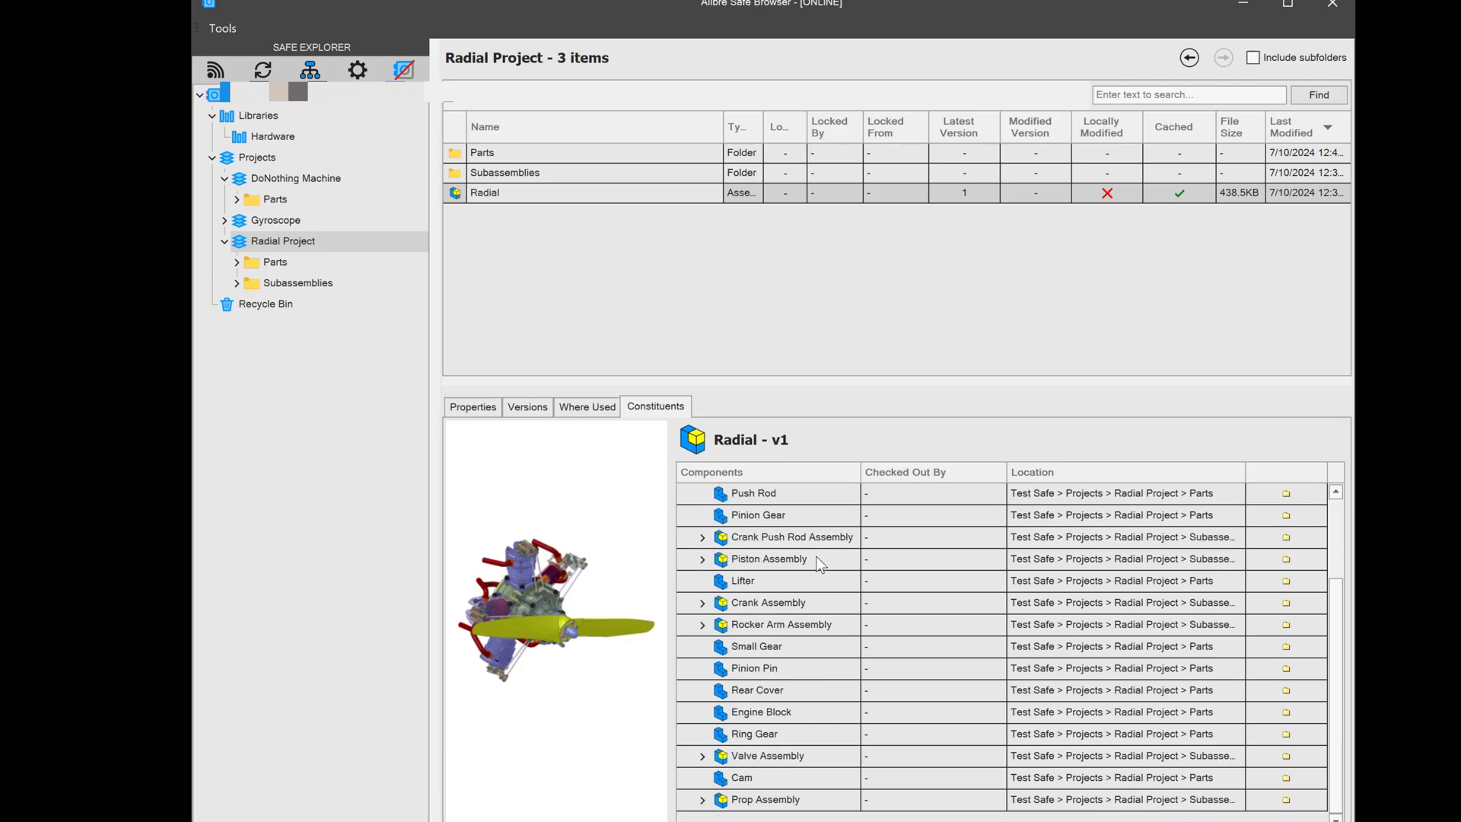
left_click(687, 493)
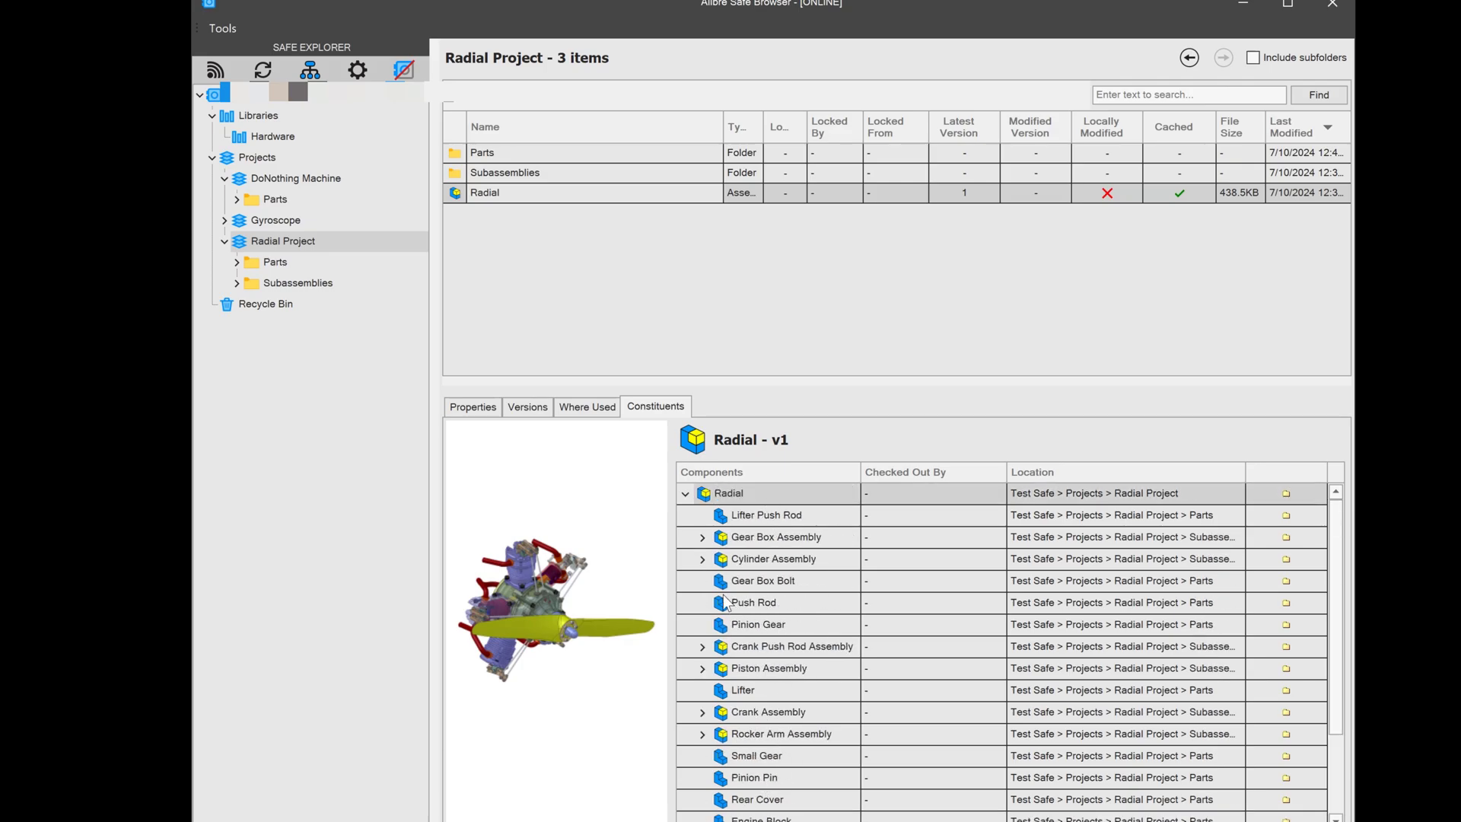
left_click(703, 538)
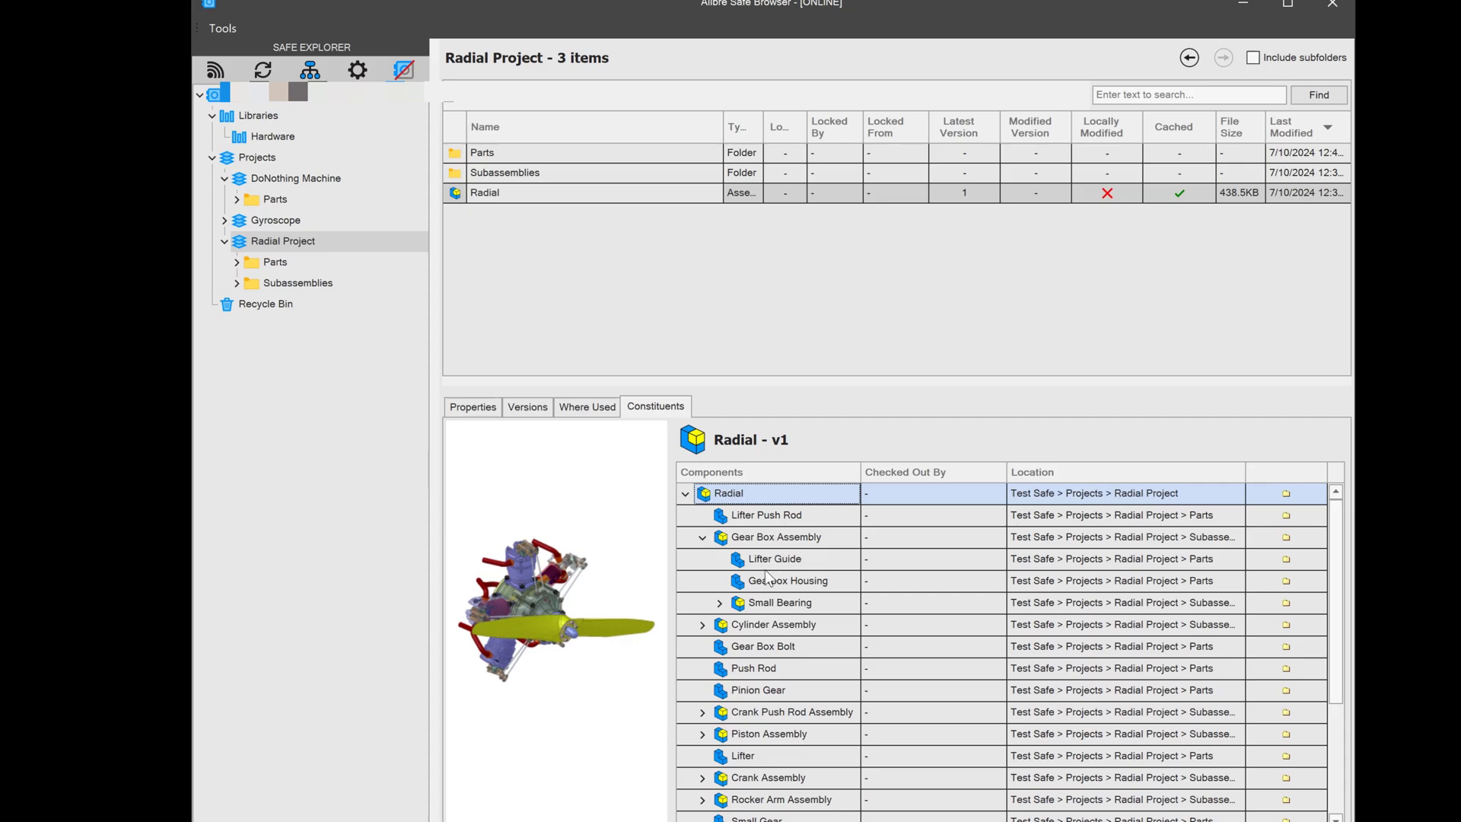
left_click(718, 603)
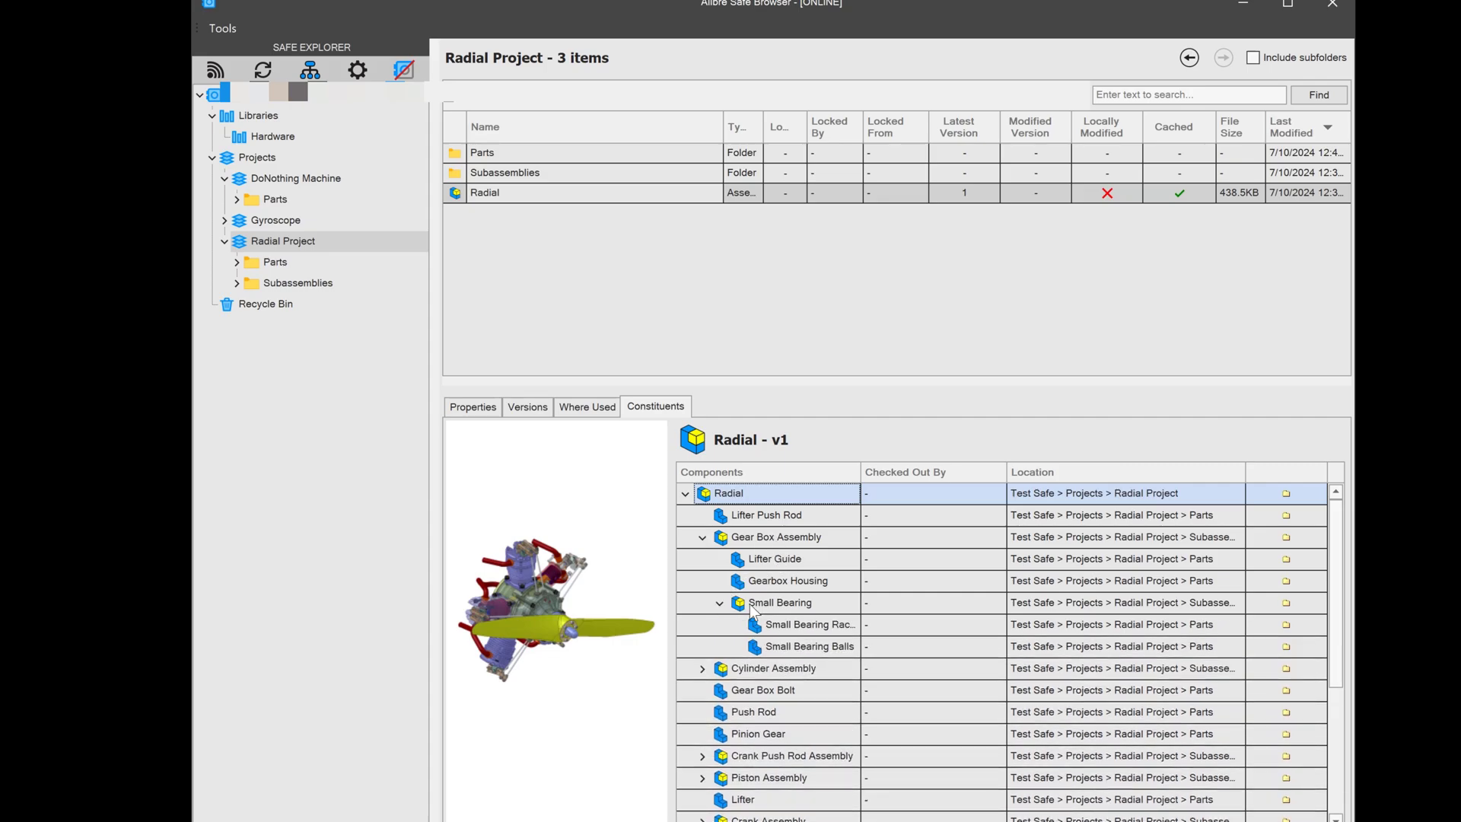
mouse_move(808, 625)
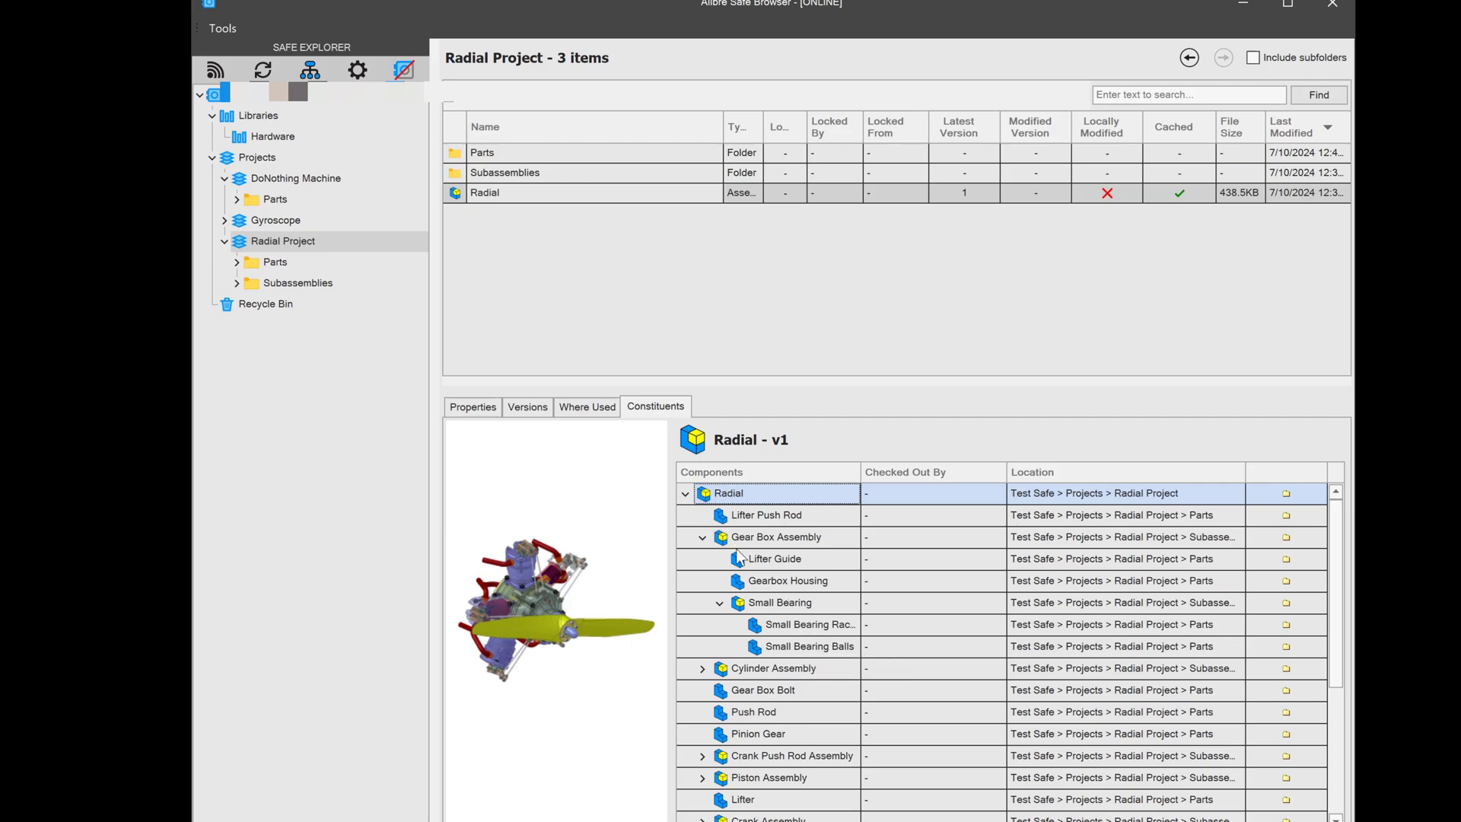
mouse_move(708, 511)
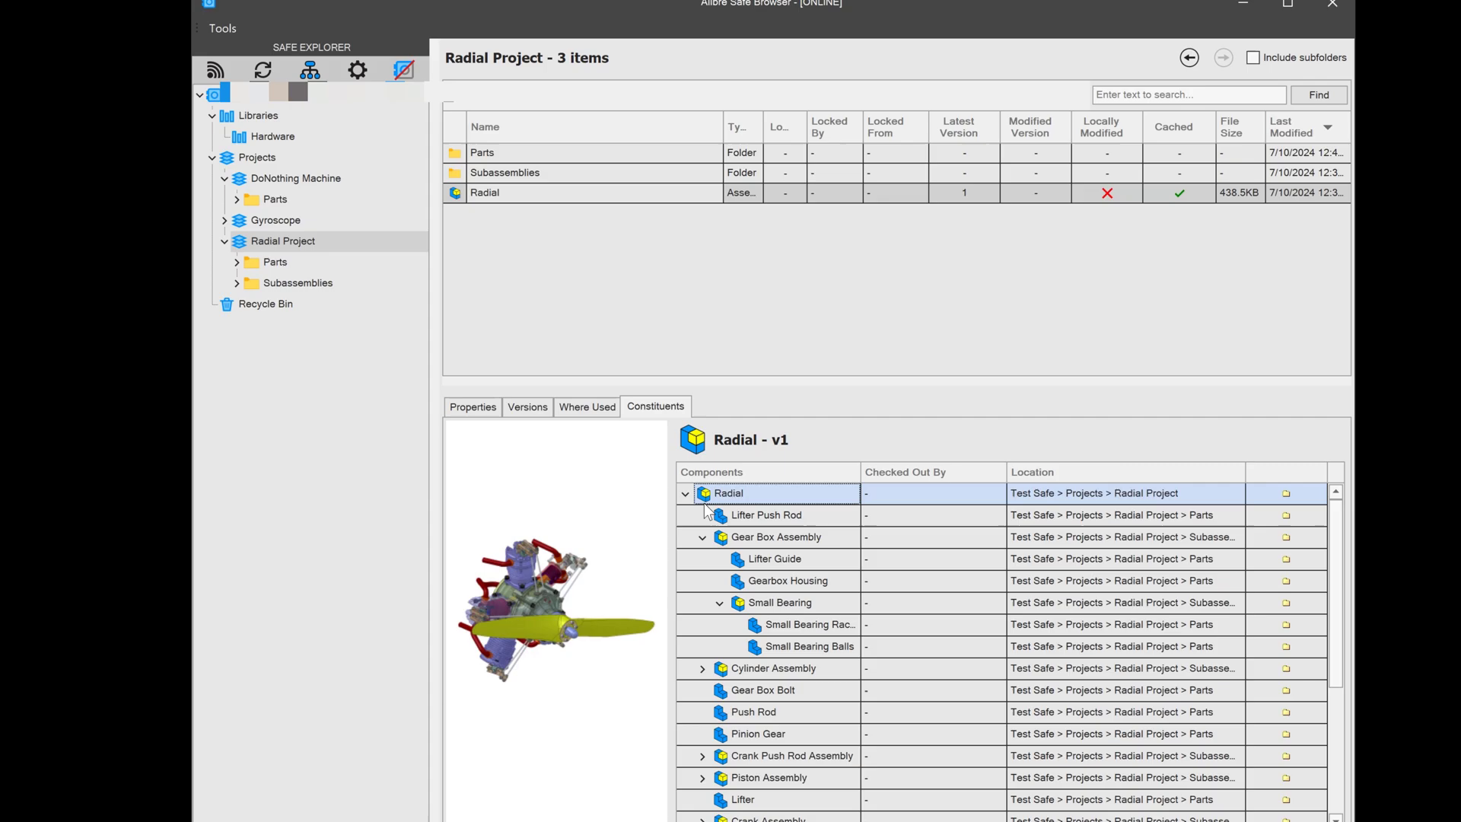
mouse_move(787, 641)
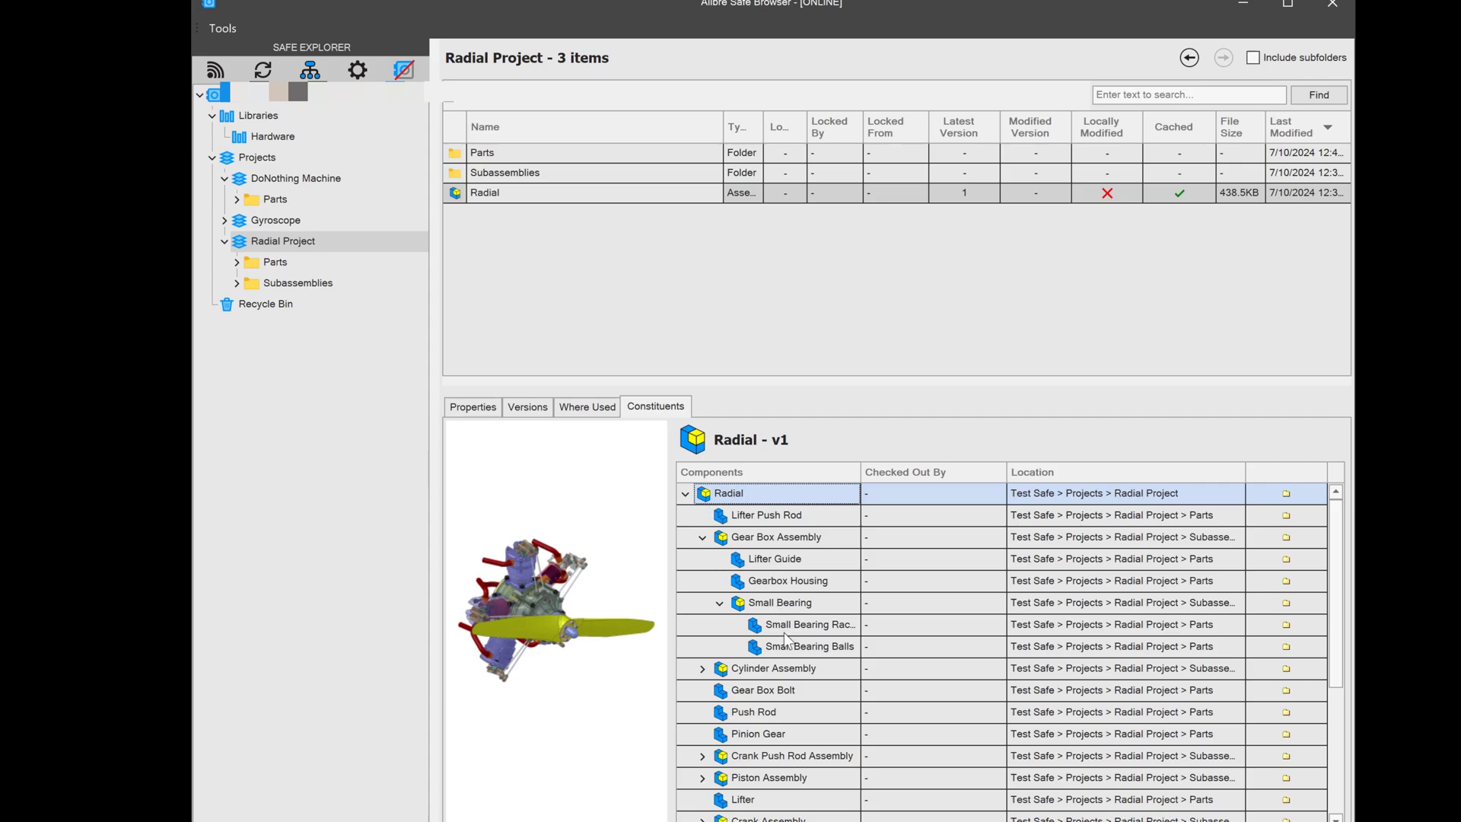
mouse_move(702, 715)
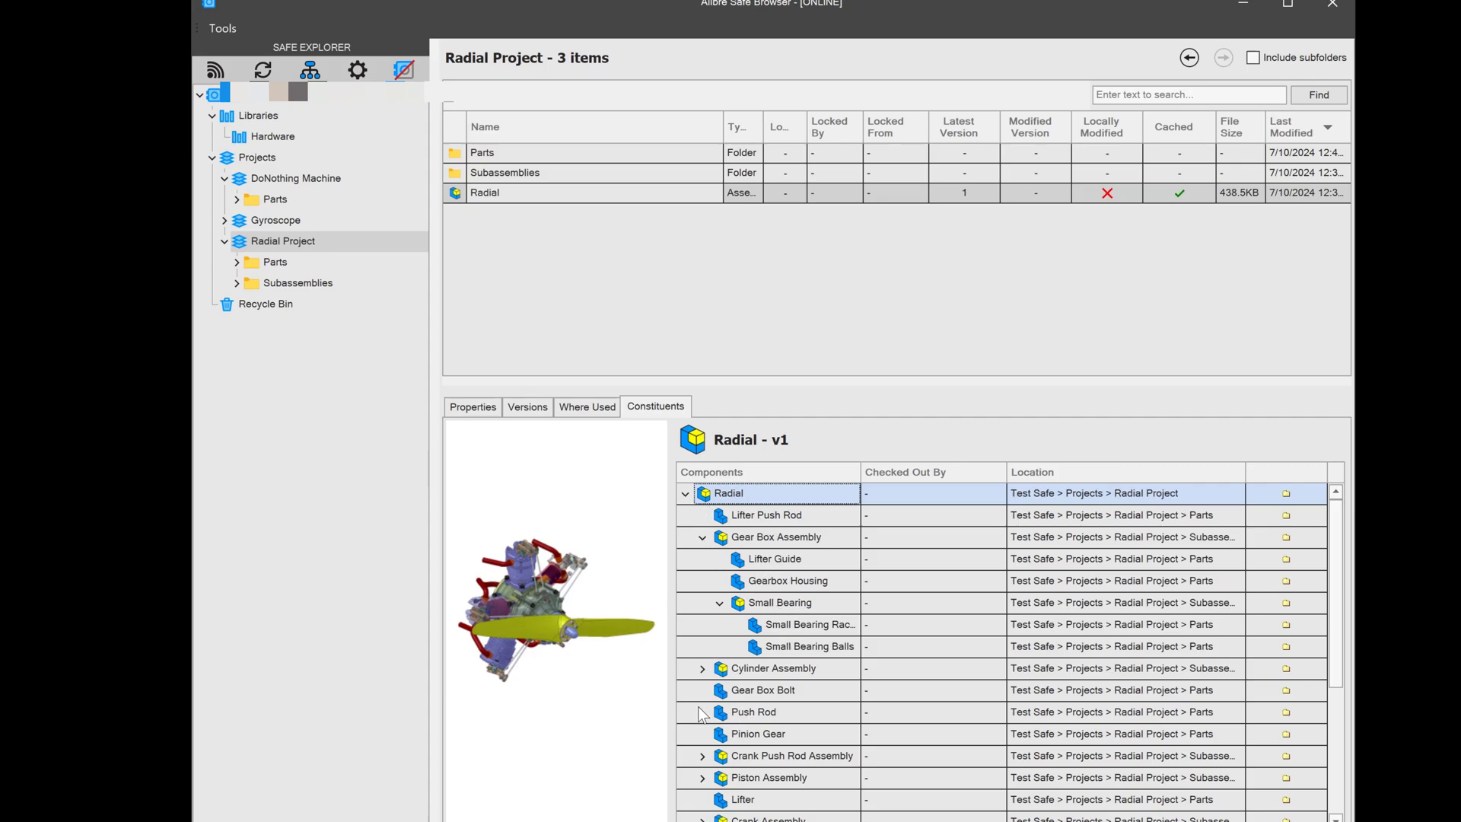
mouse_move(1291, 697)
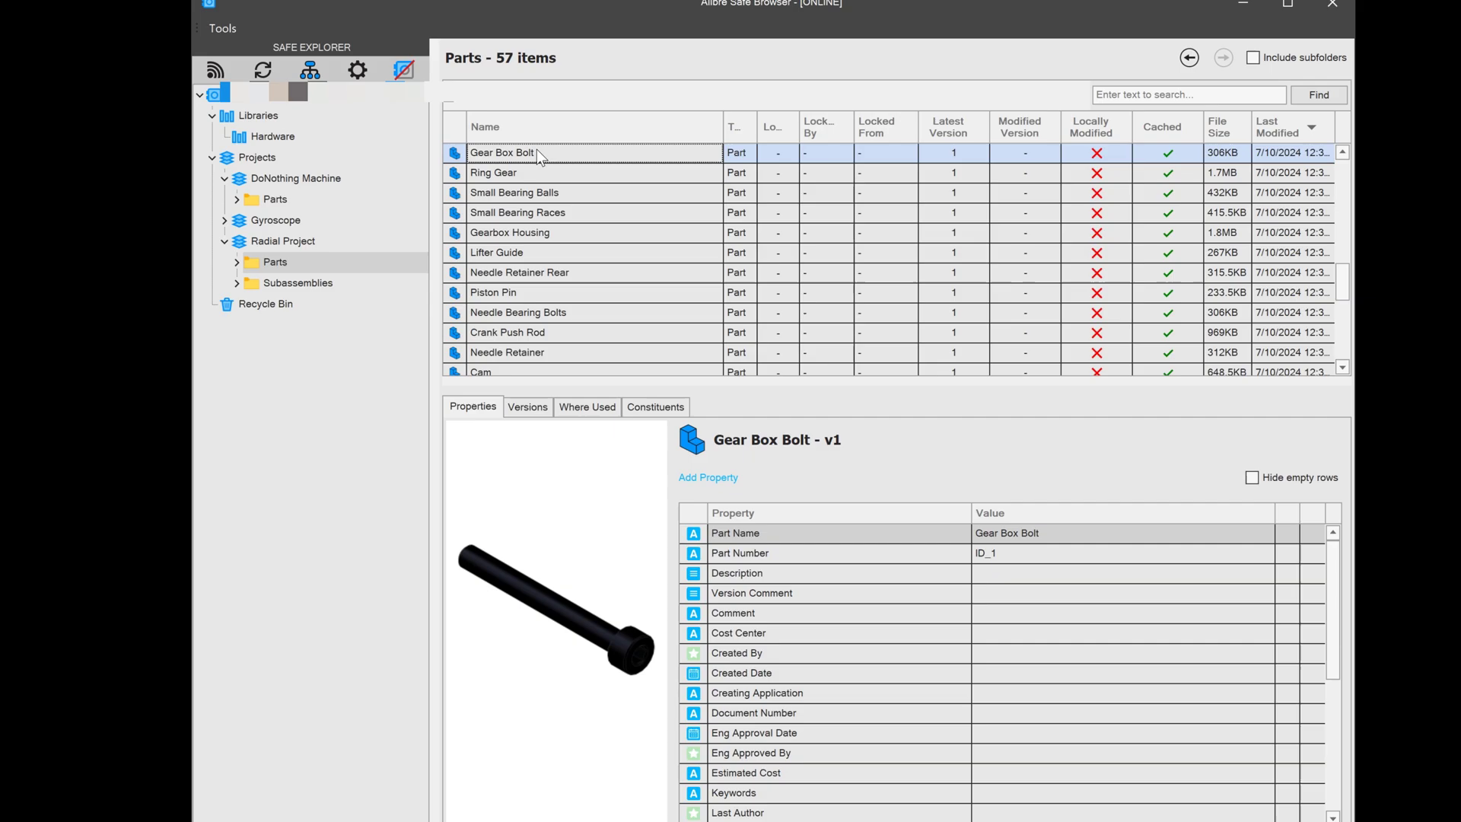
mouse_move(609, 560)
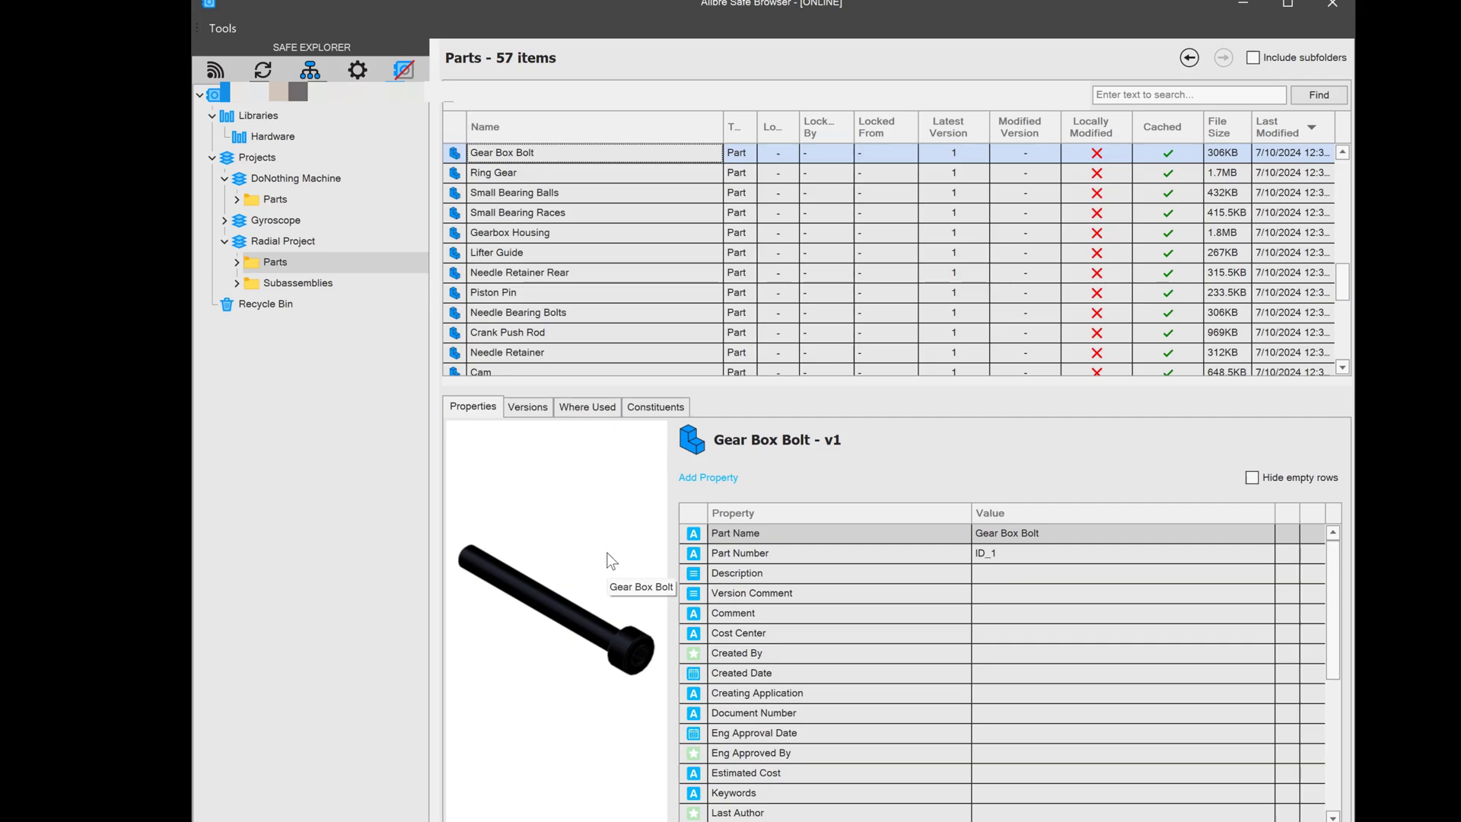
mouse_move(483, 412)
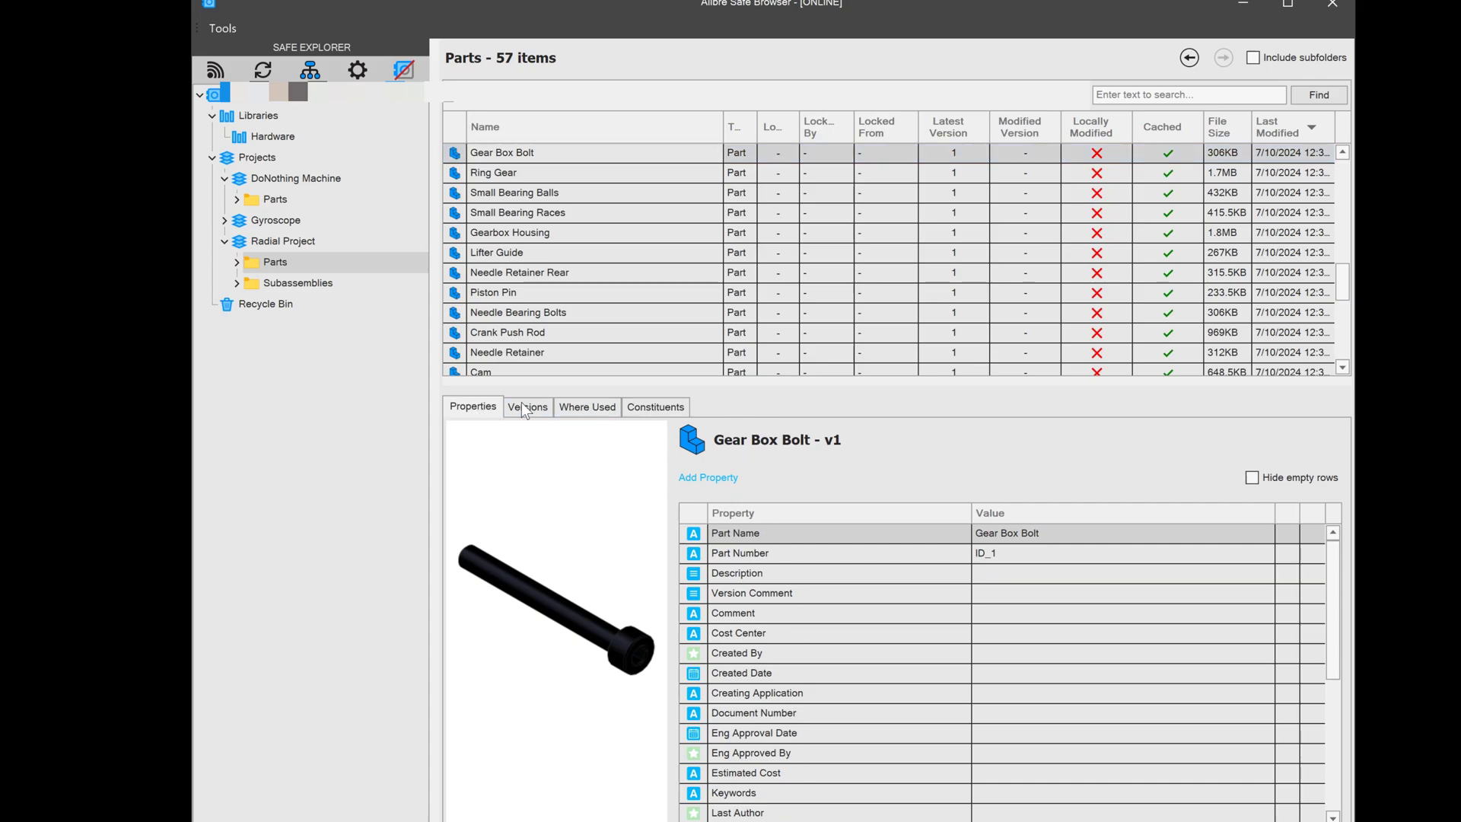
- Review Gear Box Bolt's Versions, Where Used and Constituents in turn
left_click(527, 406)
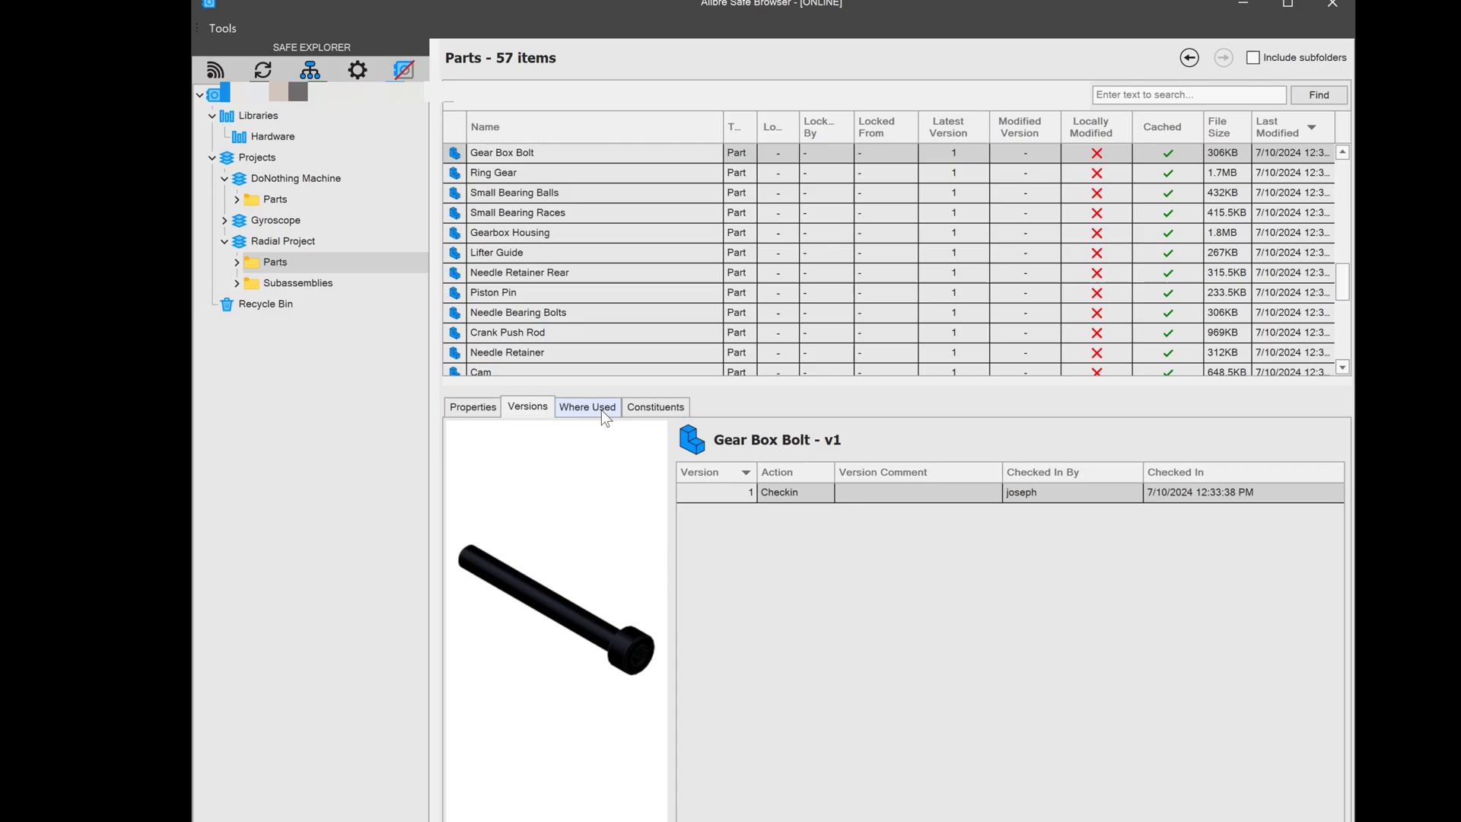
left_click(588, 406)
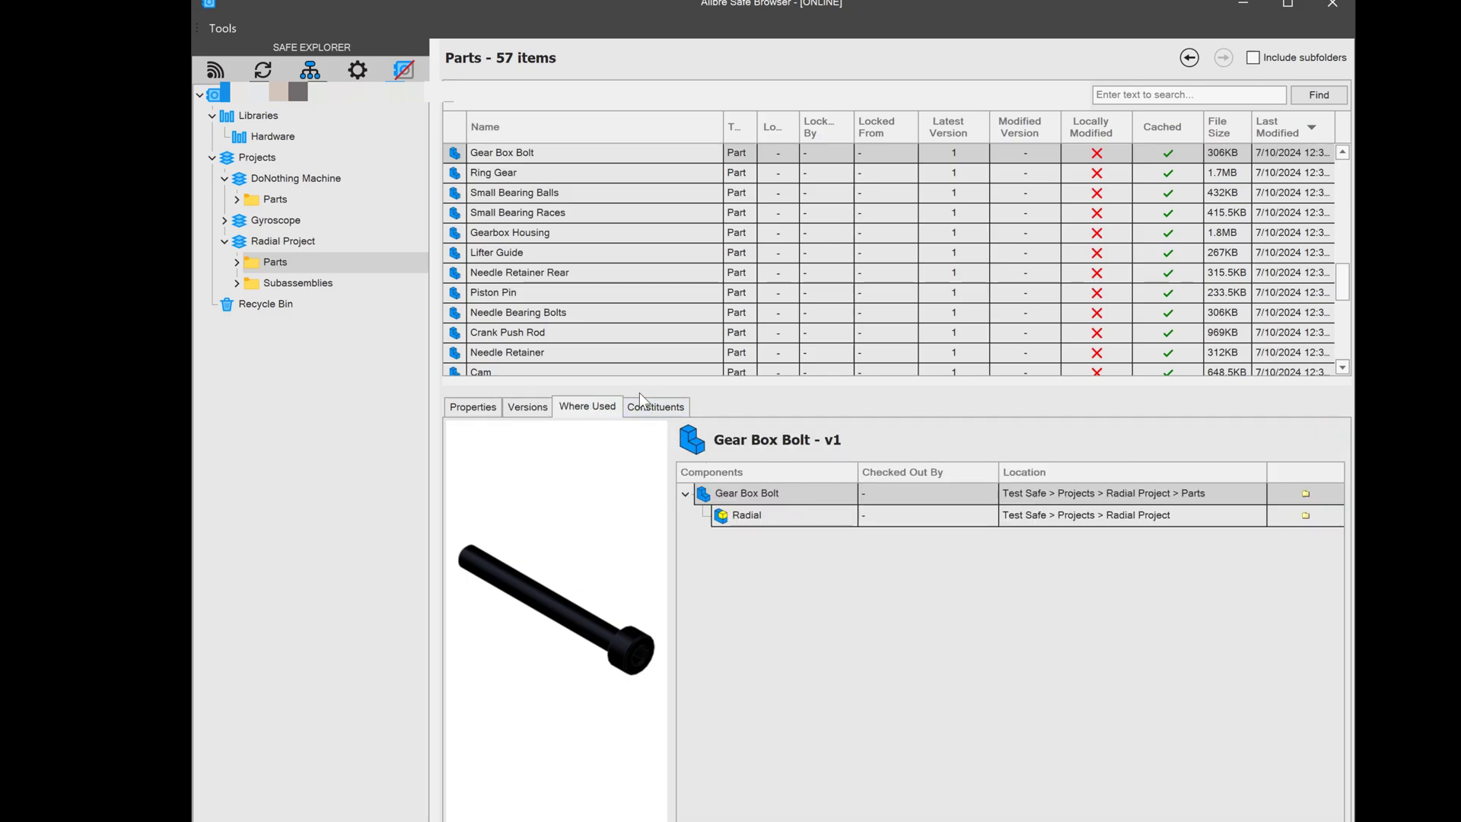
left_click(654, 407)
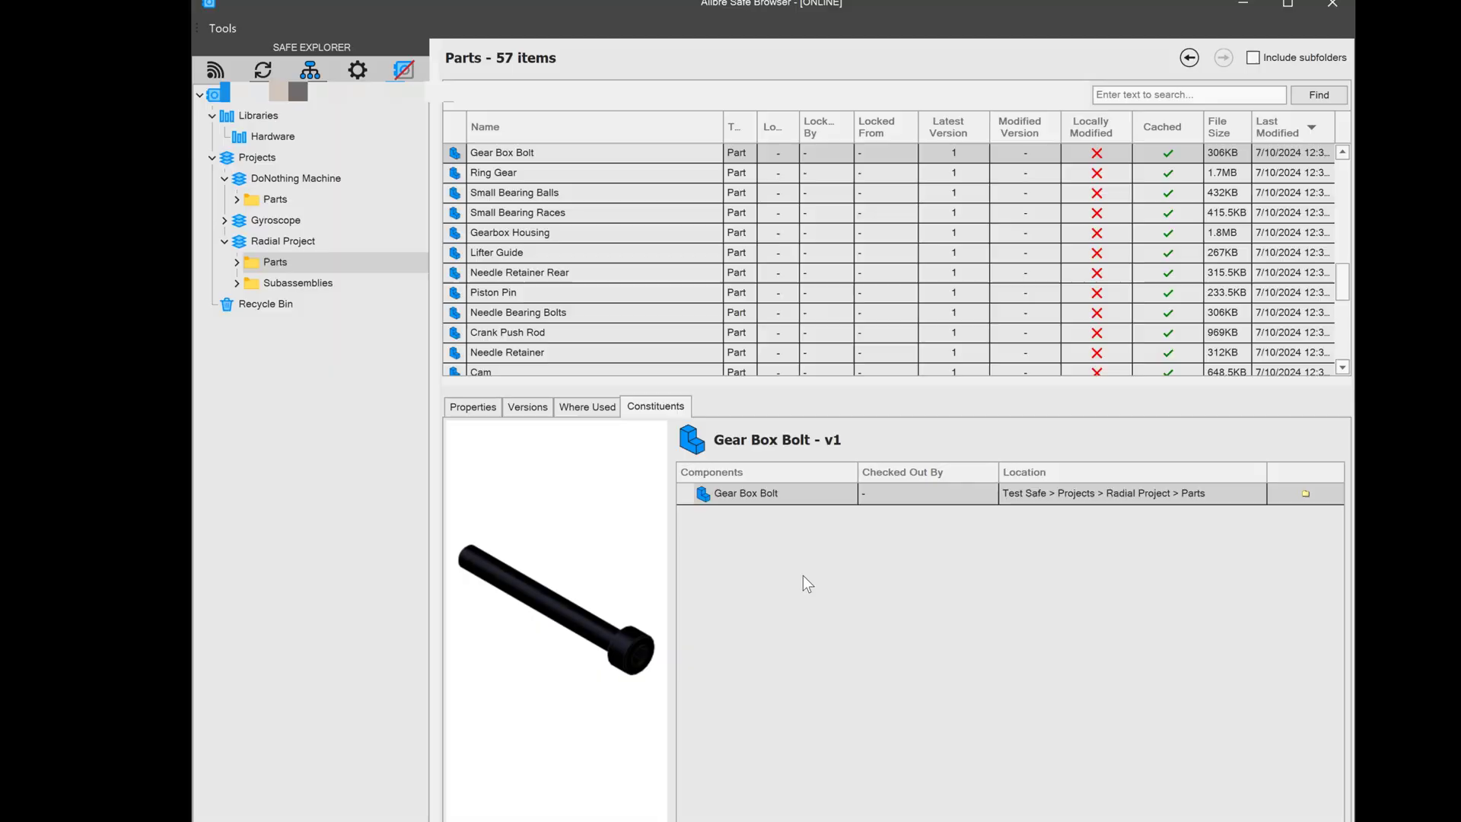